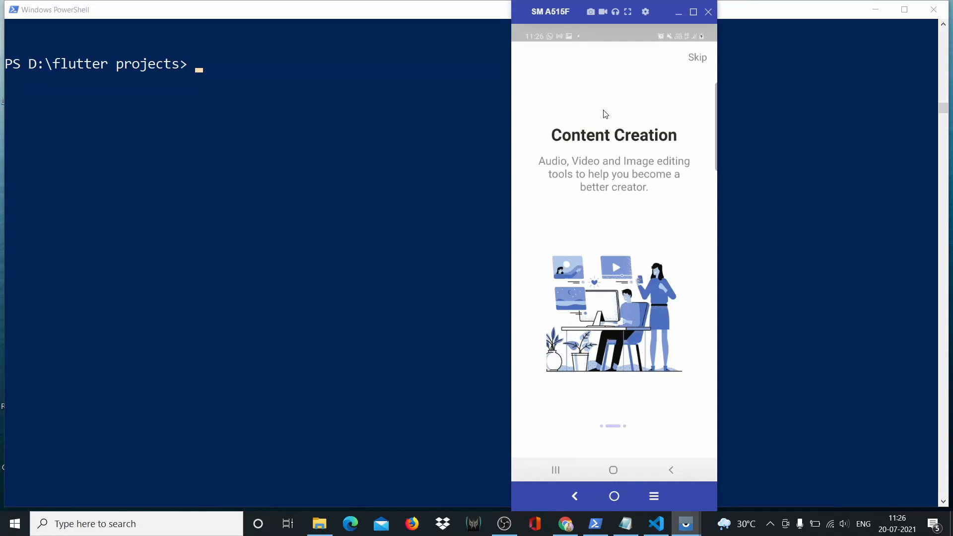
Swipe the mirrored intro app to the Social Media Management slide
{"action": "scroll", "scroll_direction": "left", "scroll_amount": 3}
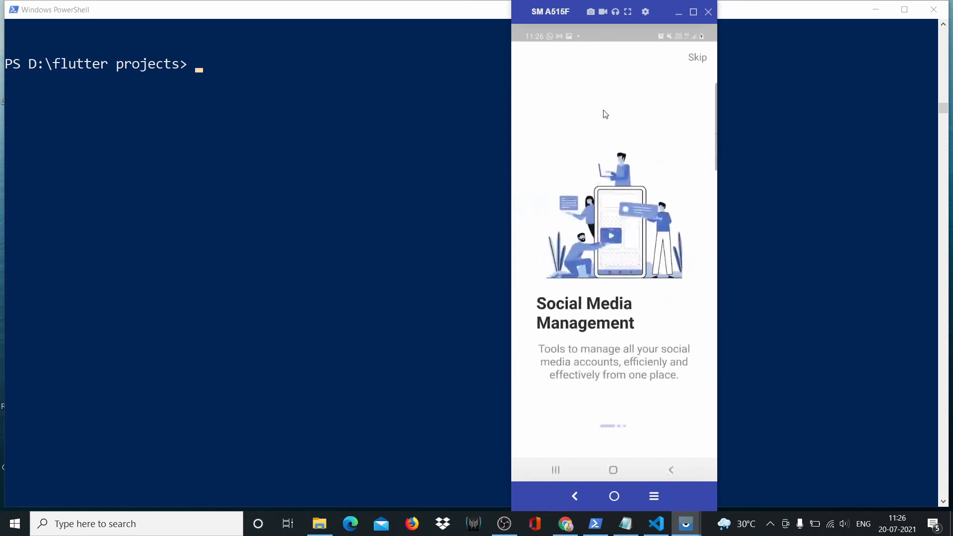
{"action": "scroll", "scroll_direction": "left", "scroll_amount": 3}
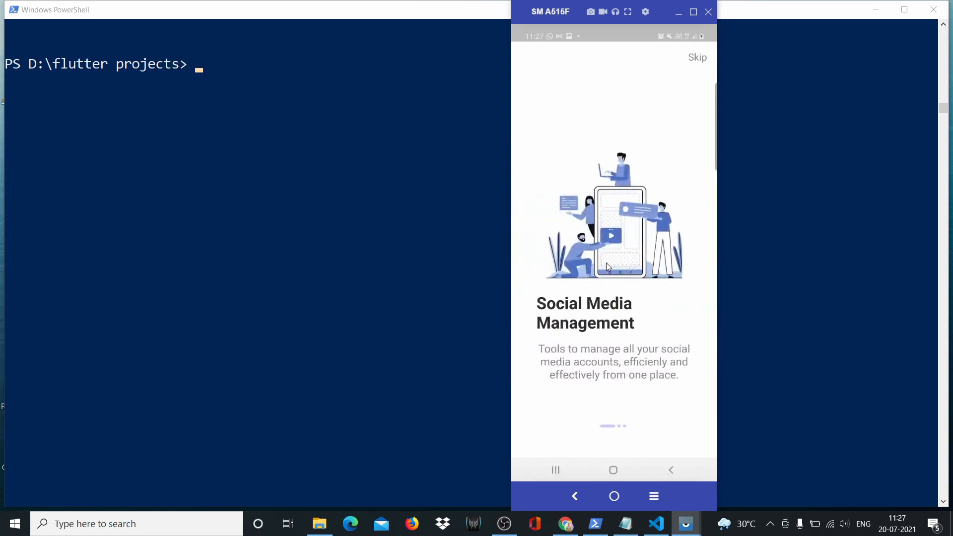
{"action": "mouse_move", "coordinate": [602, 330]}
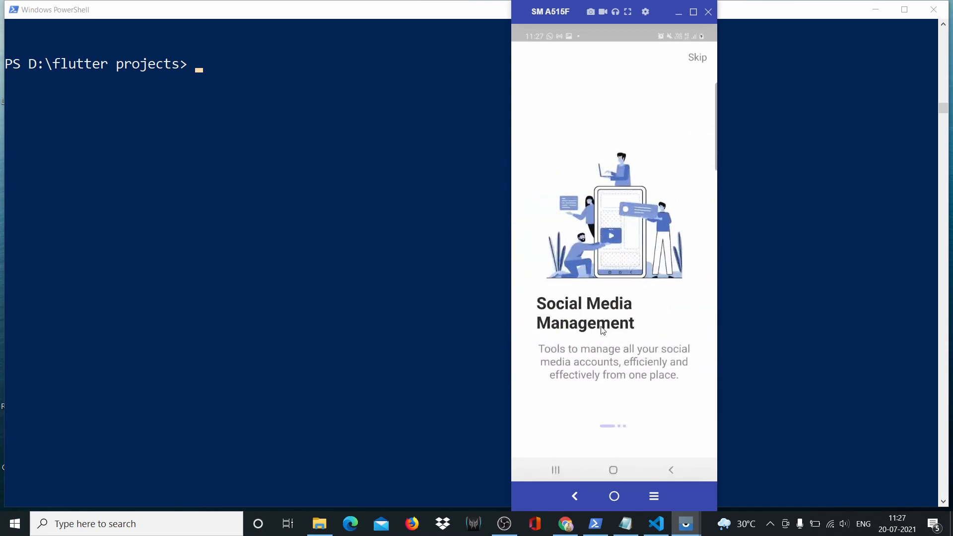
{"action": "mouse_move", "coordinate": [592, 343]}
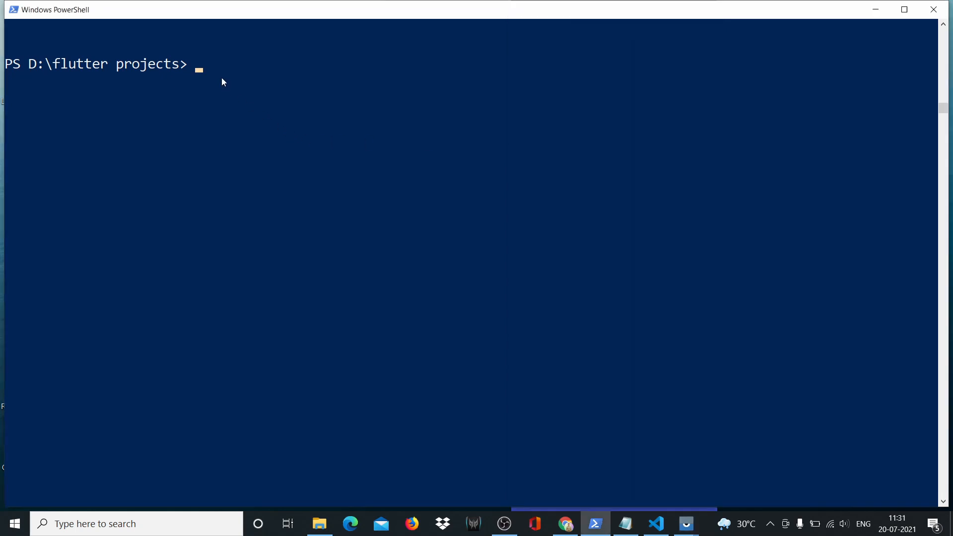
Run flutter doctor to verify the Flutter setup has no issues
{"action": "type", "text": "flutter doc"}
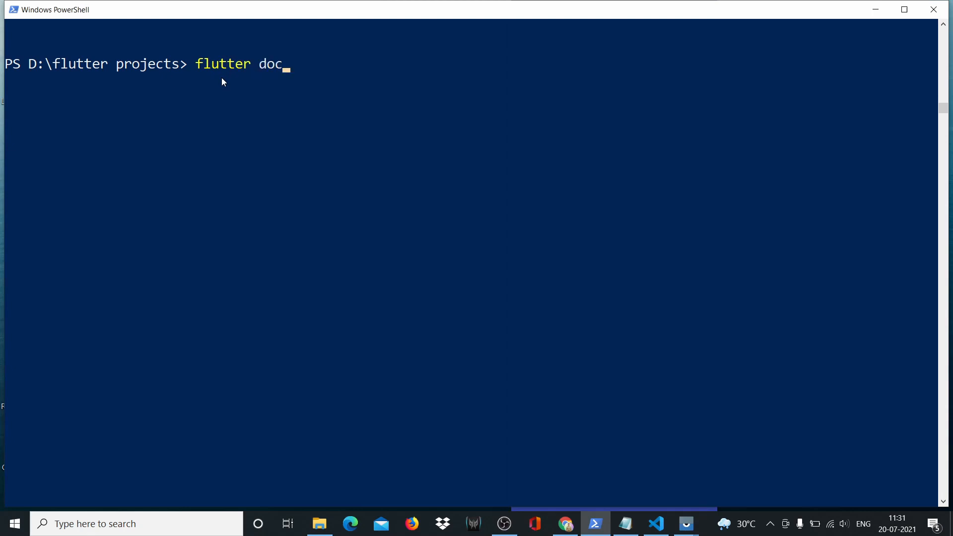
{"action": "type", "text": "tor"}
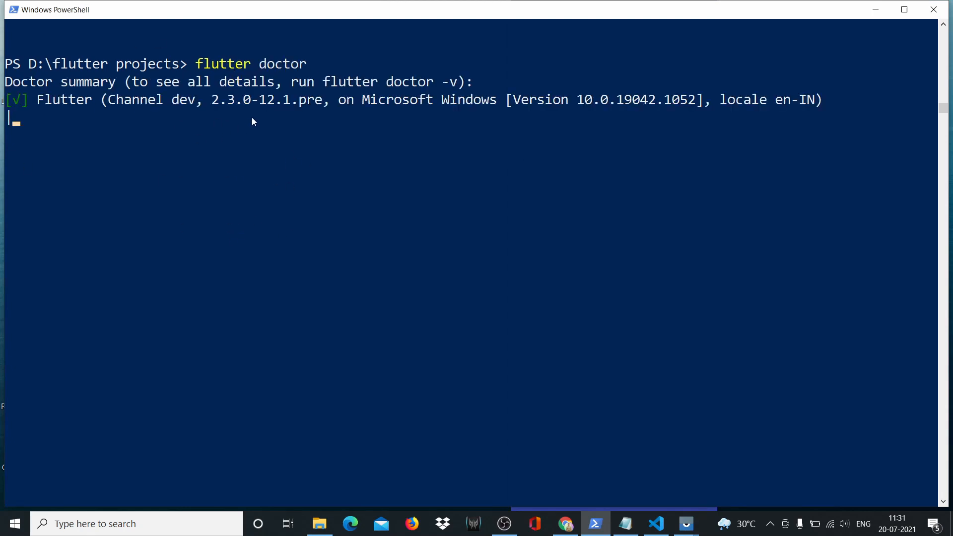
{"action": "mouse_move", "coordinate": [231, 121]}
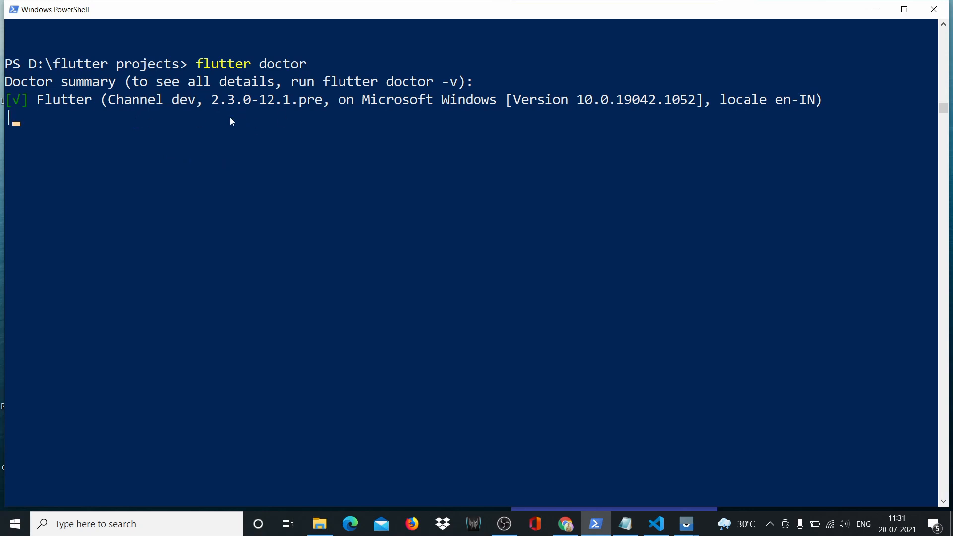
{"action": "mouse_move", "coordinate": [231, 110]}
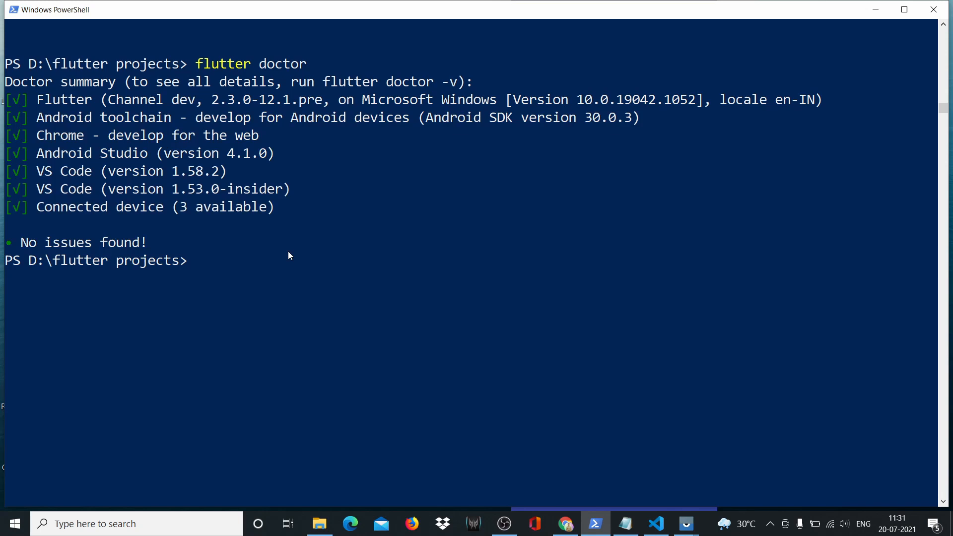
Attempt flutter create app-intro, which is rejected as an invalid project name
{"action": "type", "text": "flutter"}
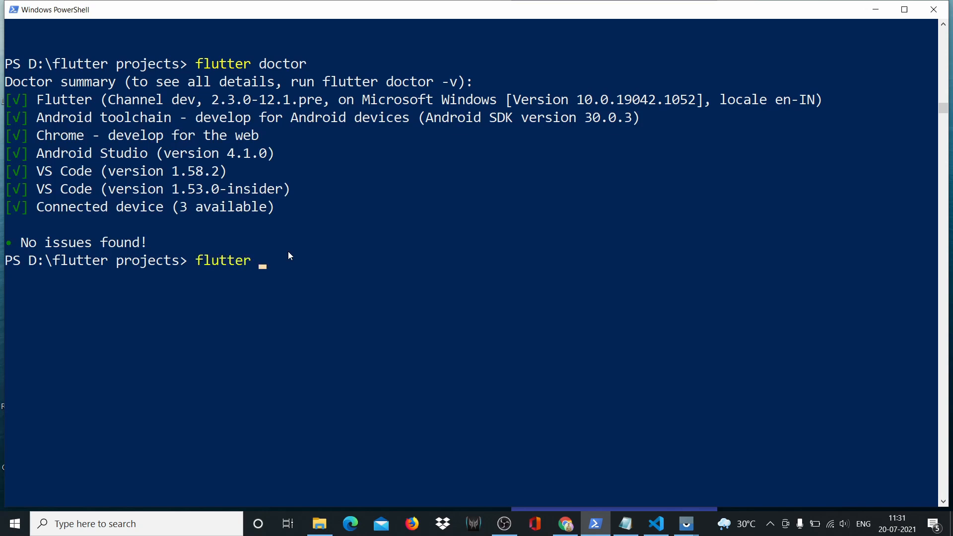
{"action": "type", "text": "create"}
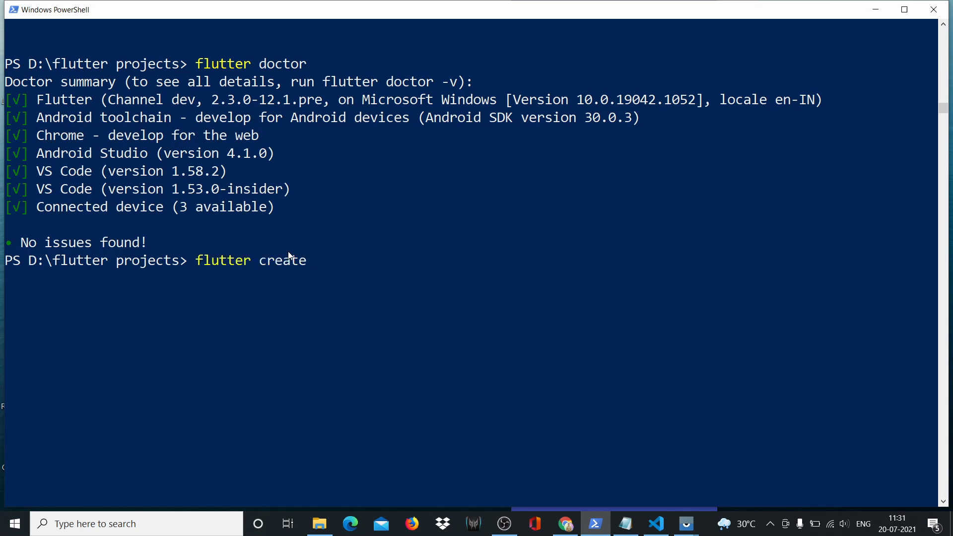
{"action": "type", "text": "app-intro"}
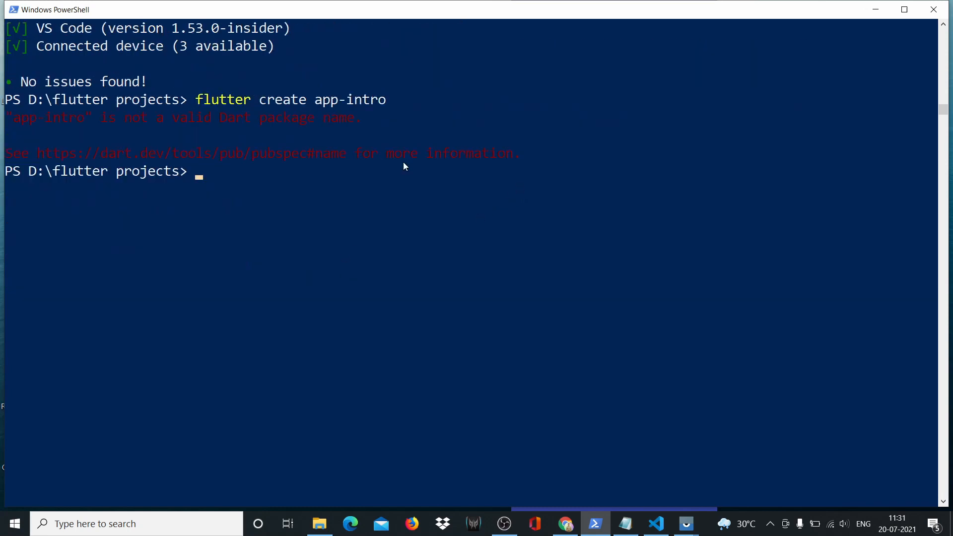
{"action": "left_click_drag", "start_coordinate": [0, 118], "coordinate": [533, 152]}
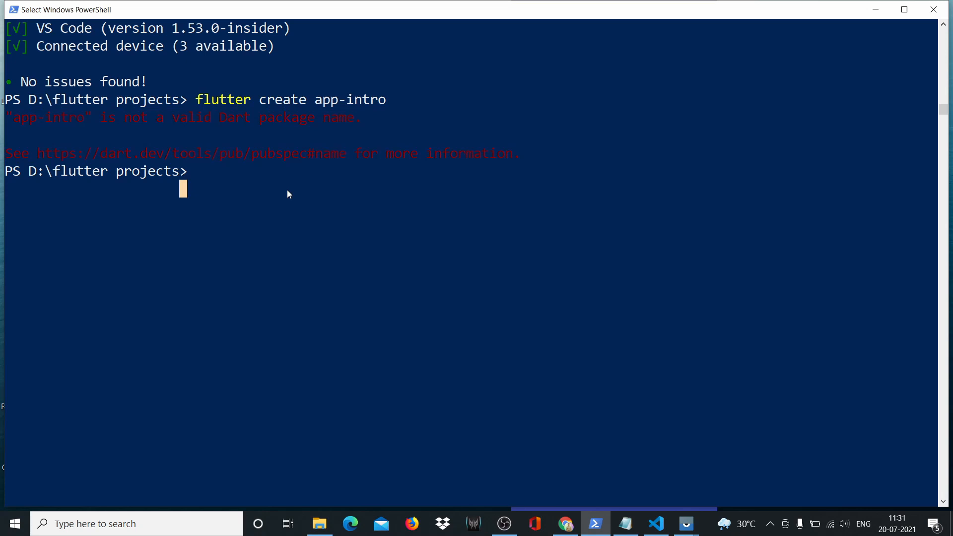
Run flutter create app_intro to generate the new project
{"action": "type", "text": "flutter"}
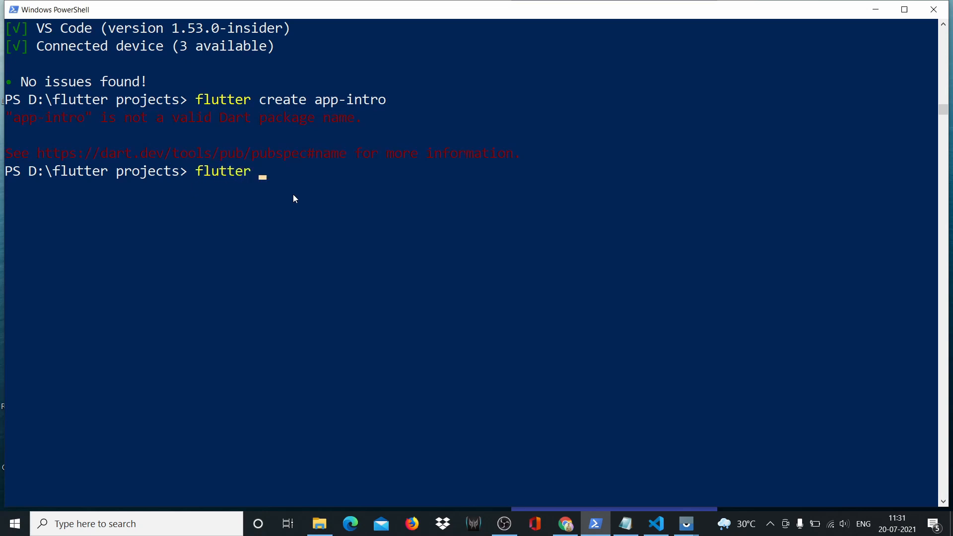
{"action": "type", "text": "create ap"}
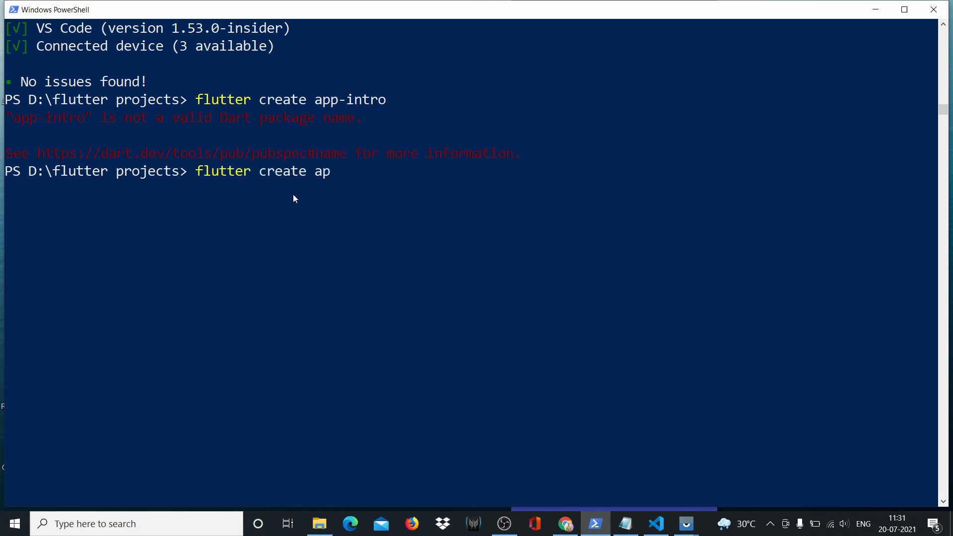
{"action": "type", "text": "p_intro"}
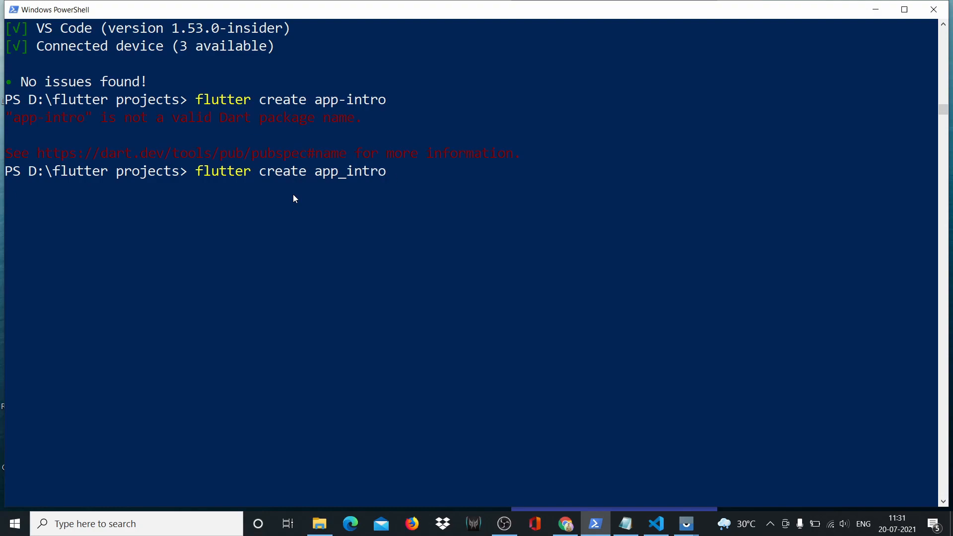
{"action": "key", "text": "Enter"}
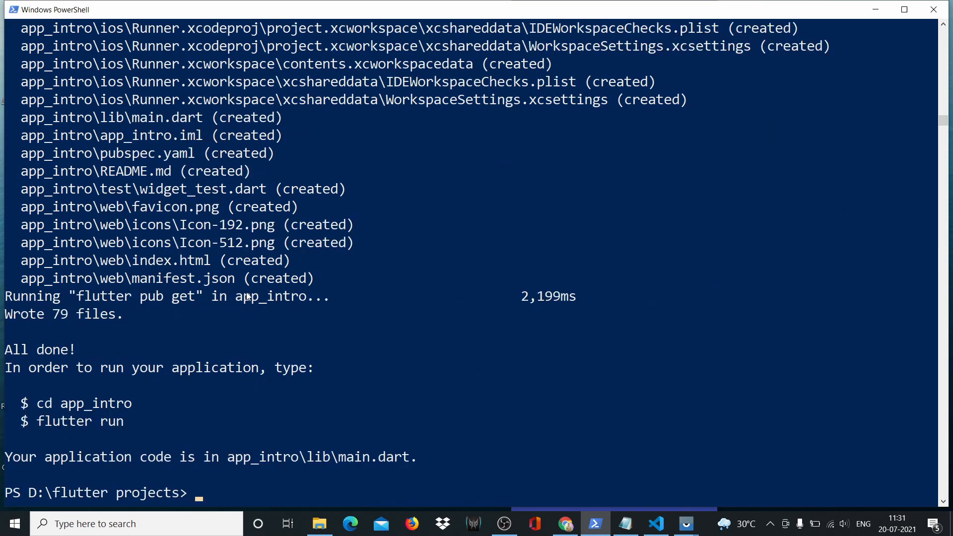
Enter the app_intro folder, list its files, and launch VS Code there with code
{"action": "scroll", "scroll_direction": "down", "scroll_amount": 3}
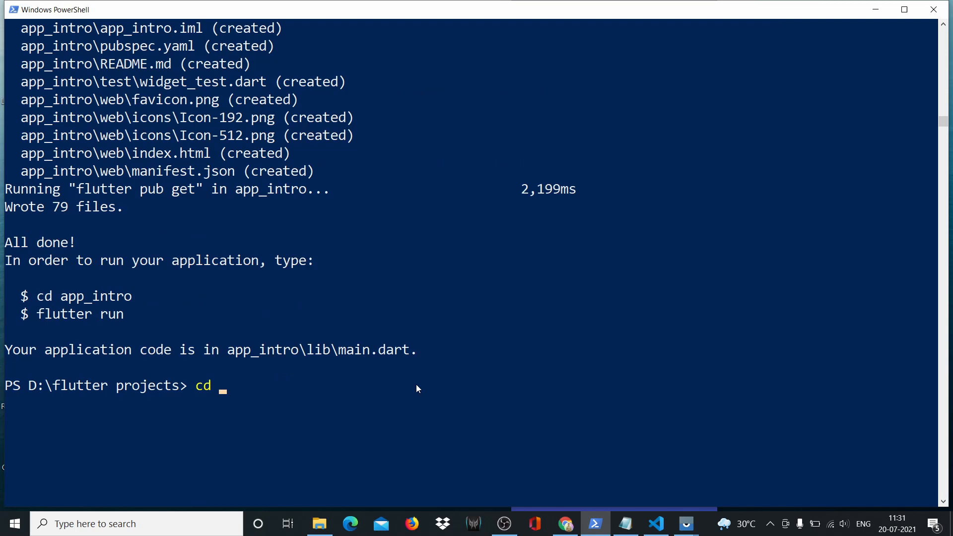
{"action": "type", "text": "app_intro"}
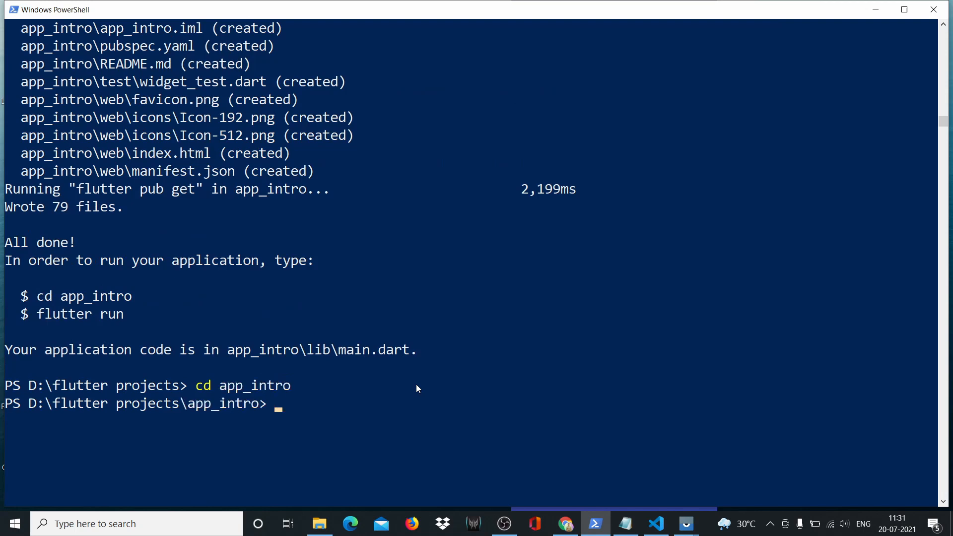
{"action": "type", "text": "ls"}
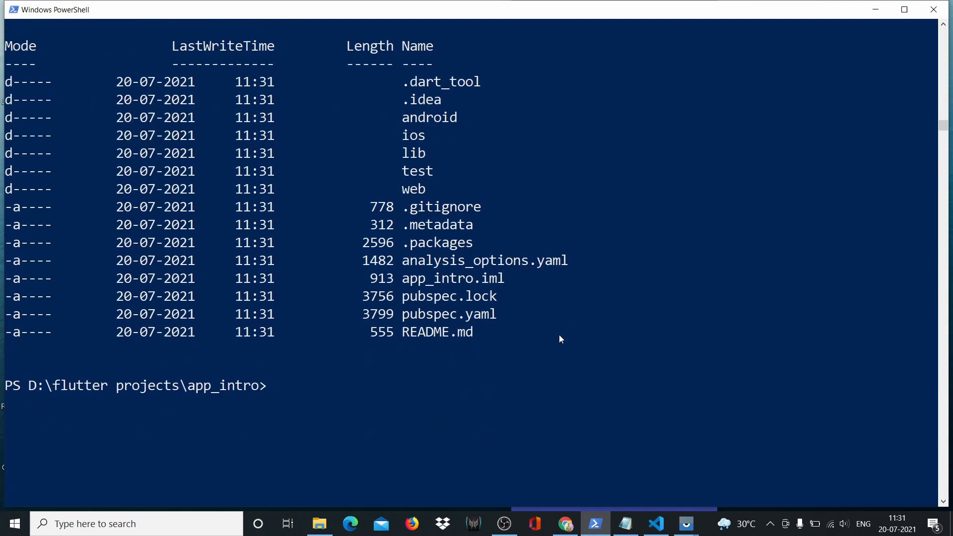
{"action": "type", "text": "code ."}
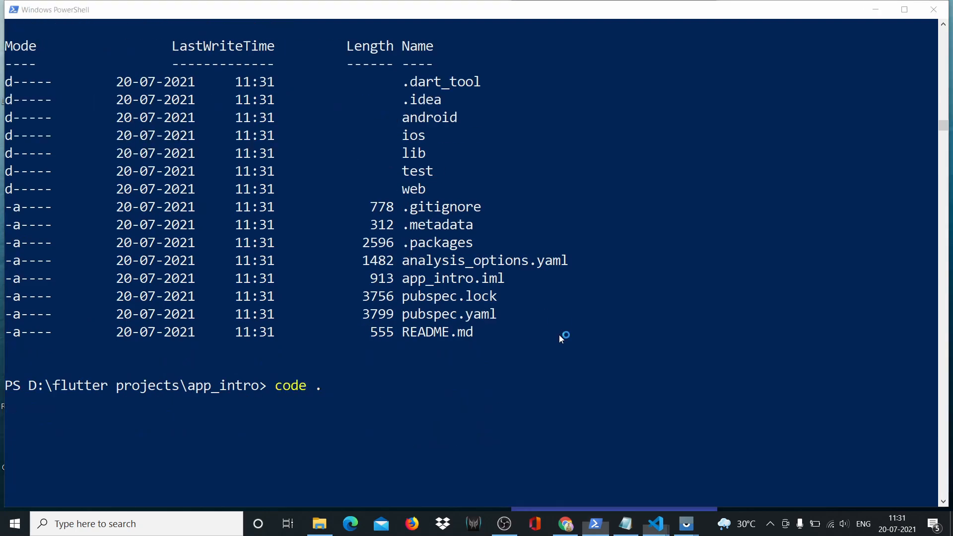
{"action": "key", "text": "Enter"}
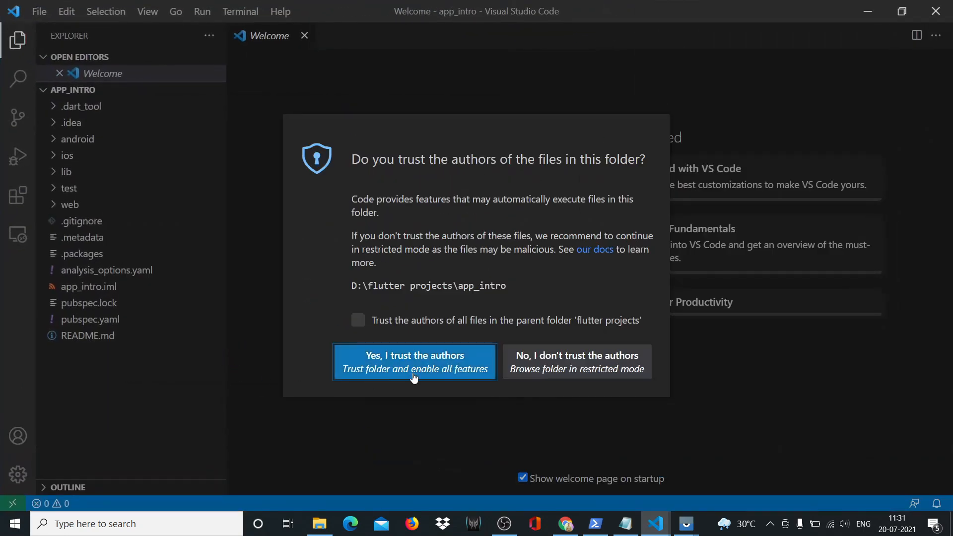
Trust the workspace and add a helpers folder under lib
{"action": "left_click", "coordinate": [414, 361]}
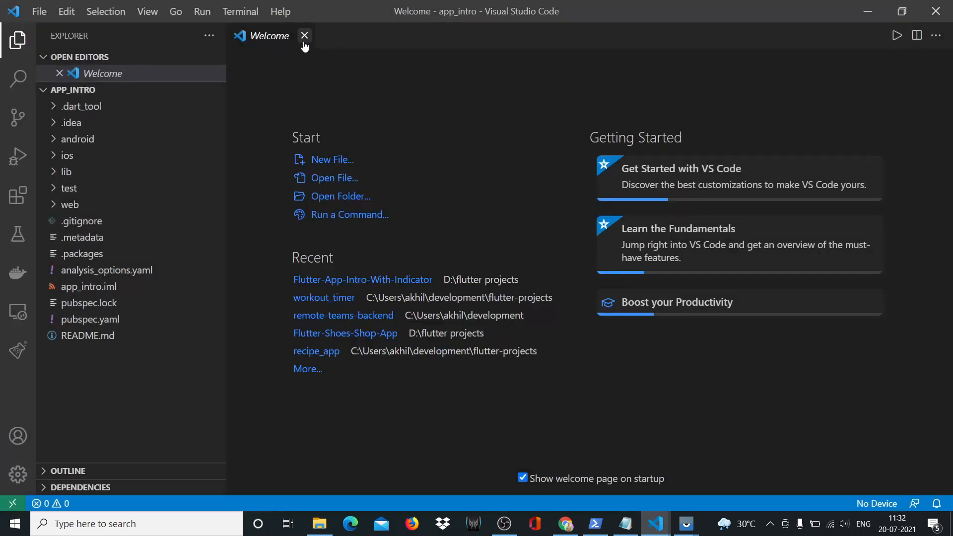
{"action": "left_click", "coordinate": [304, 36]}
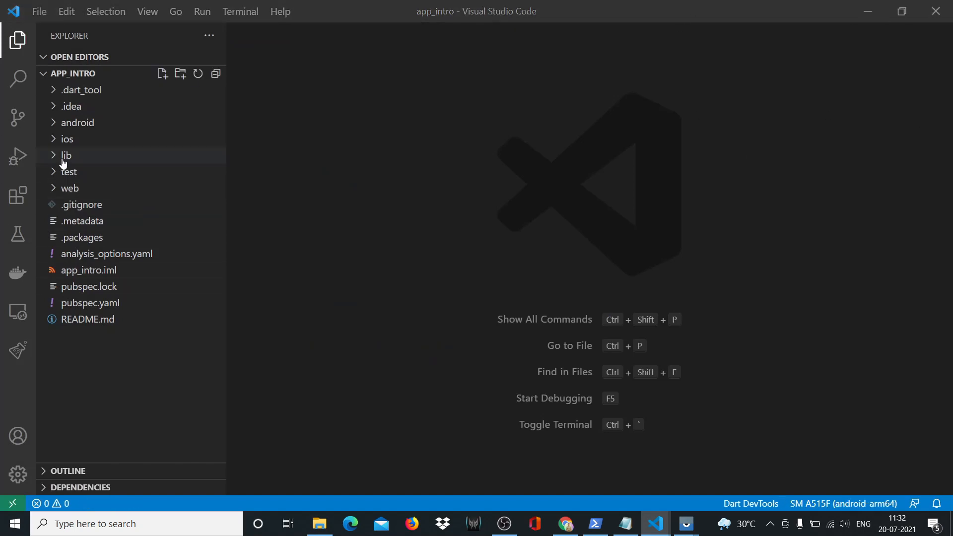
{"action": "left_click", "coordinate": [65, 155]}
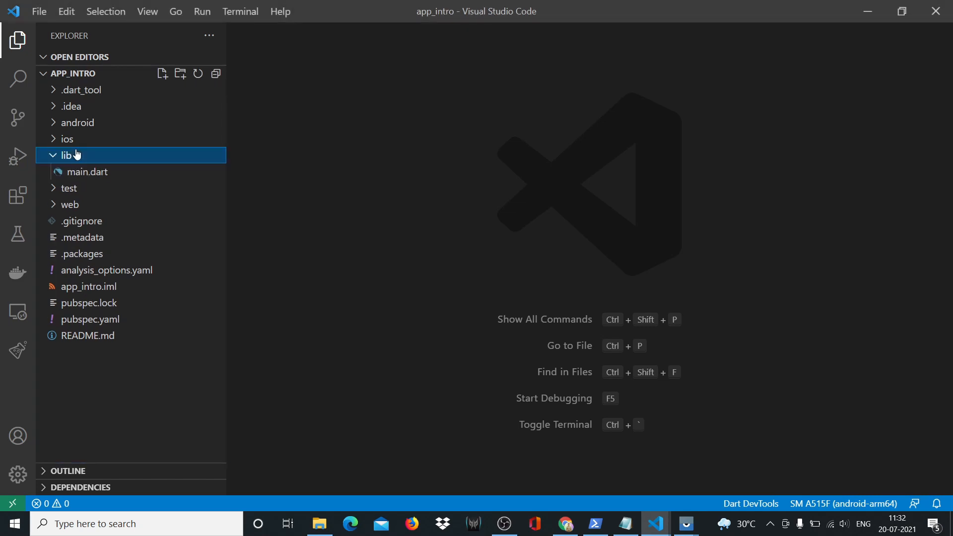
{"action": "right_click", "coordinate": [65, 155]}
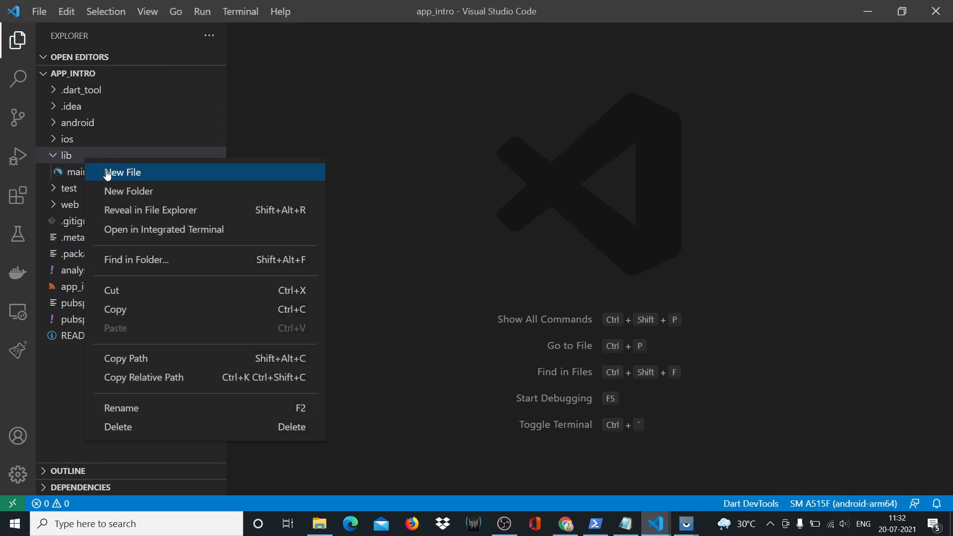
{"action": "left_click", "coordinate": [129, 192]}
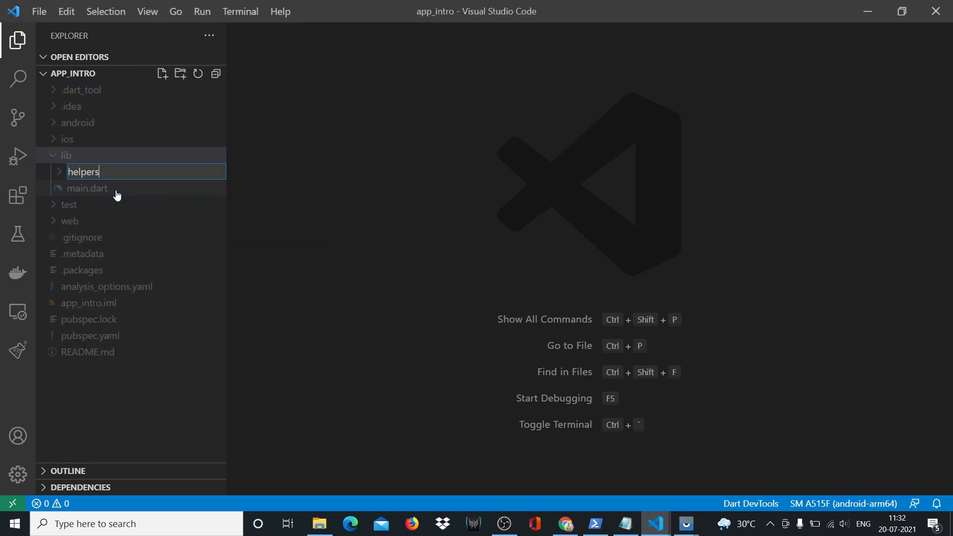
{"action": "key", "text": "Enter"}
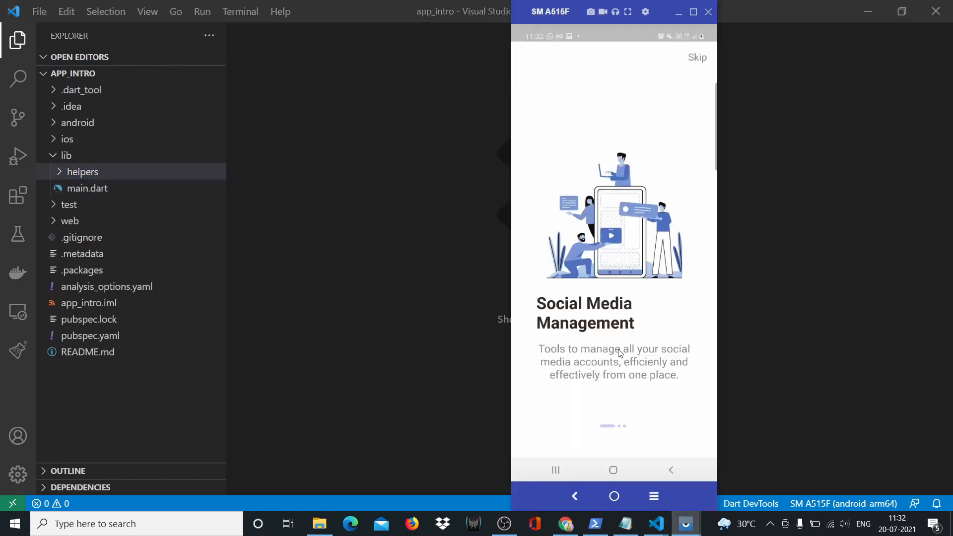
{"action": "mouse_move", "coordinate": [614, 324]}
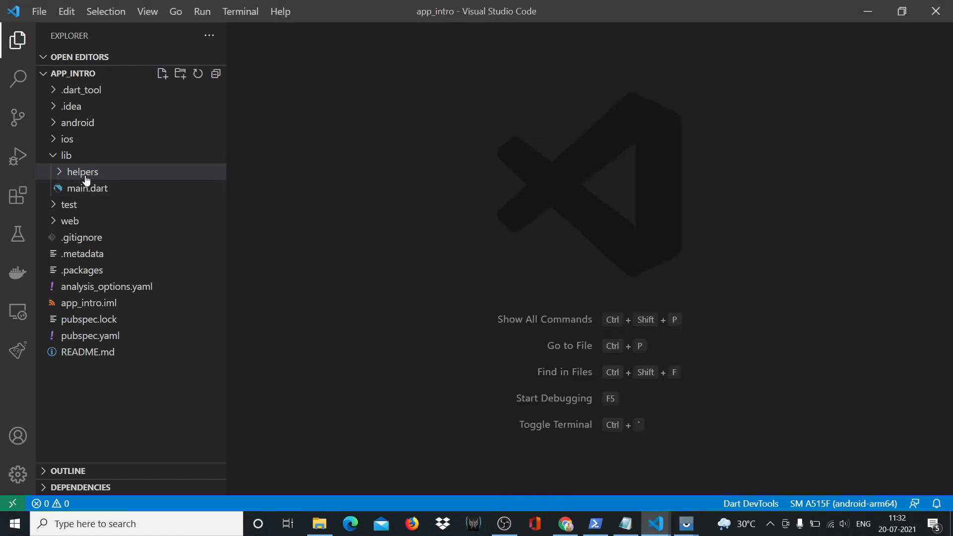
Create Strings.dart and ColorsSys.dart files inside helpers
{"action": "right_click", "coordinate": [82, 170]}
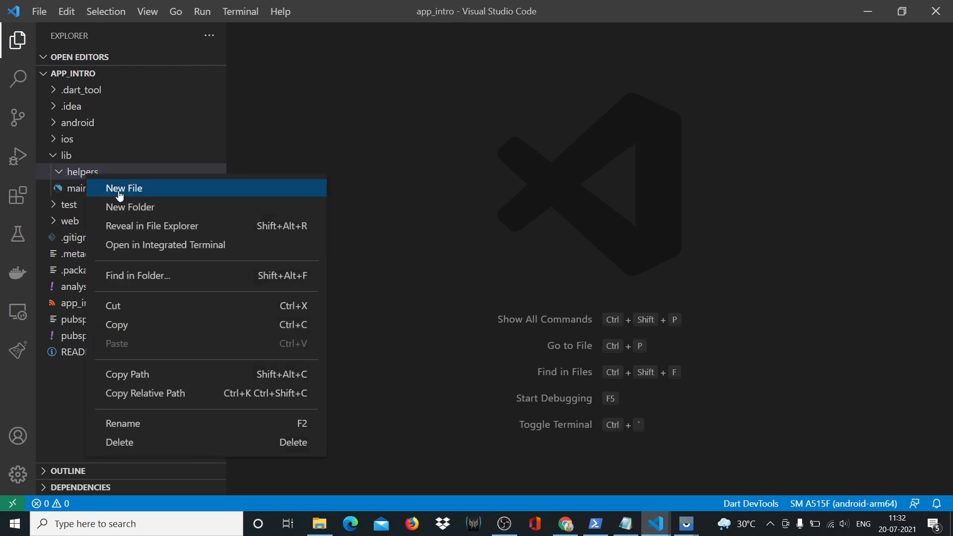
{"action": "left_click", "coordinate": [123, 189]}
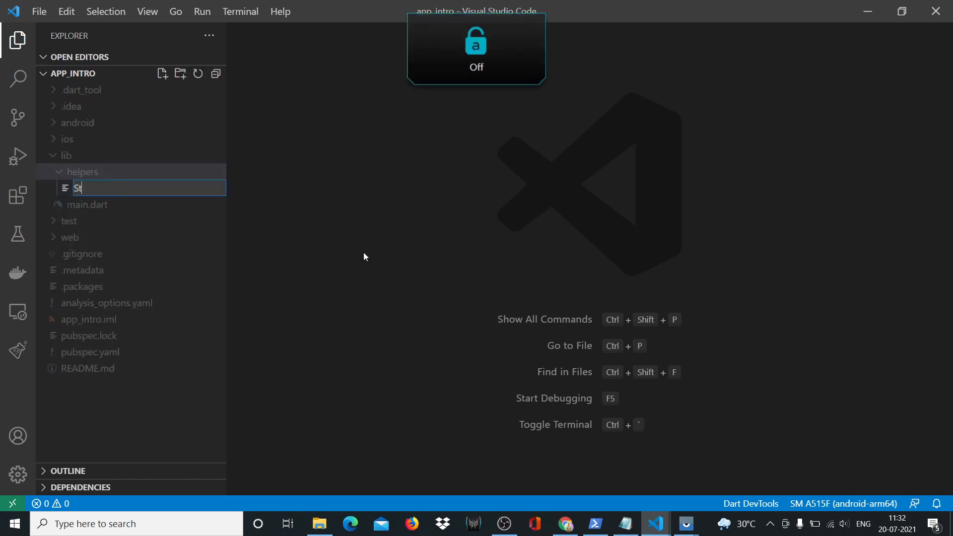
{"action": "type", "text": "trings.dart"}
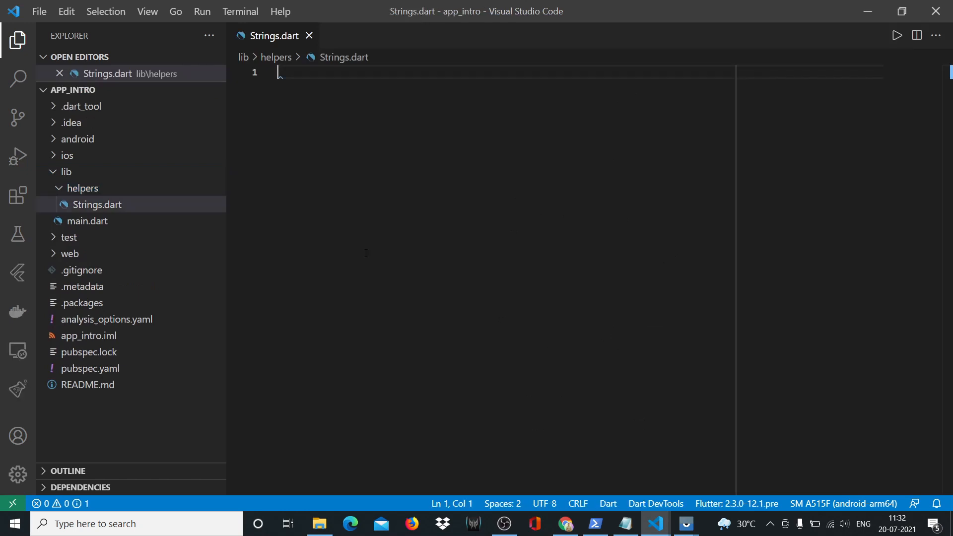
{"action": "mouse_move", "coordinate": [88, 203]}
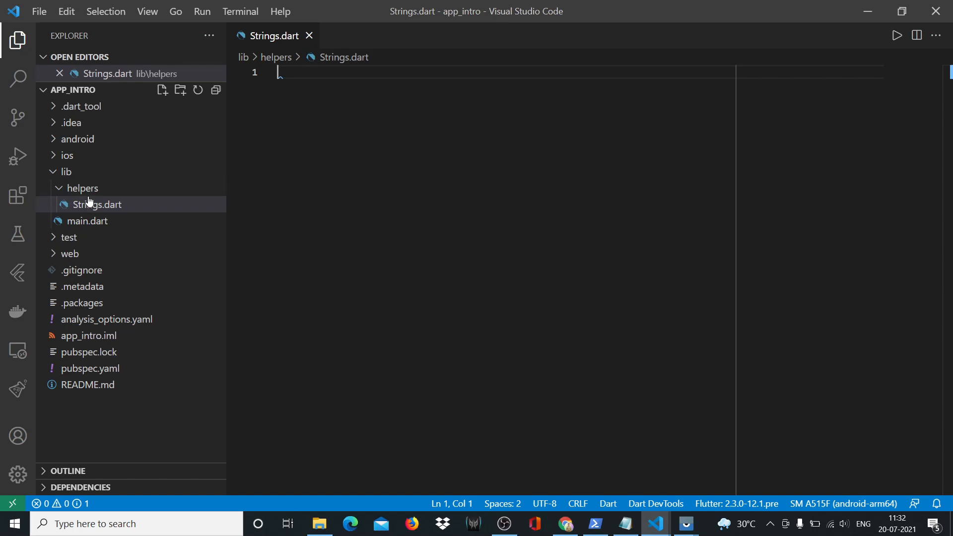
{"action": "mouse_move", "coordinate": [97, 206]}
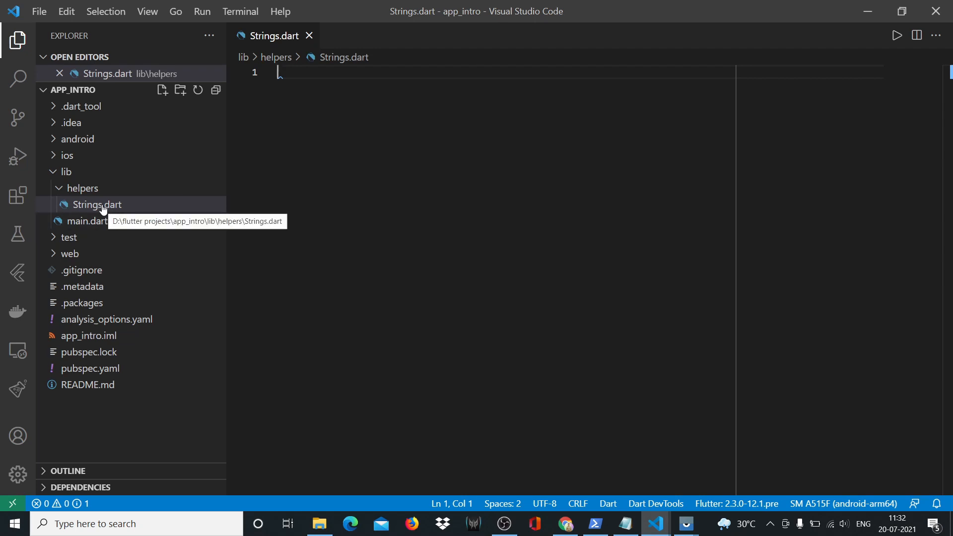
{"action": "left_click", "coordinate": [162, 90]}
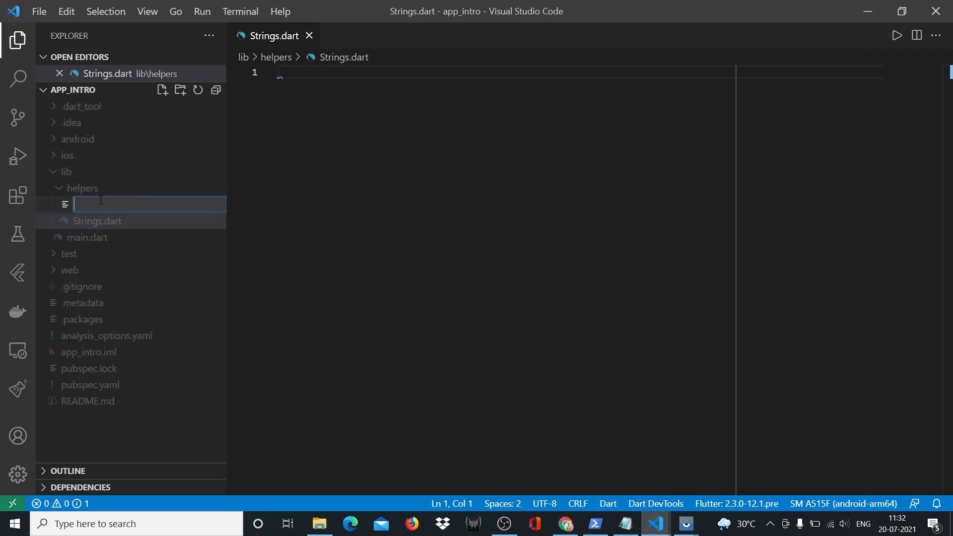
{"action": "type", "text": "Color"}
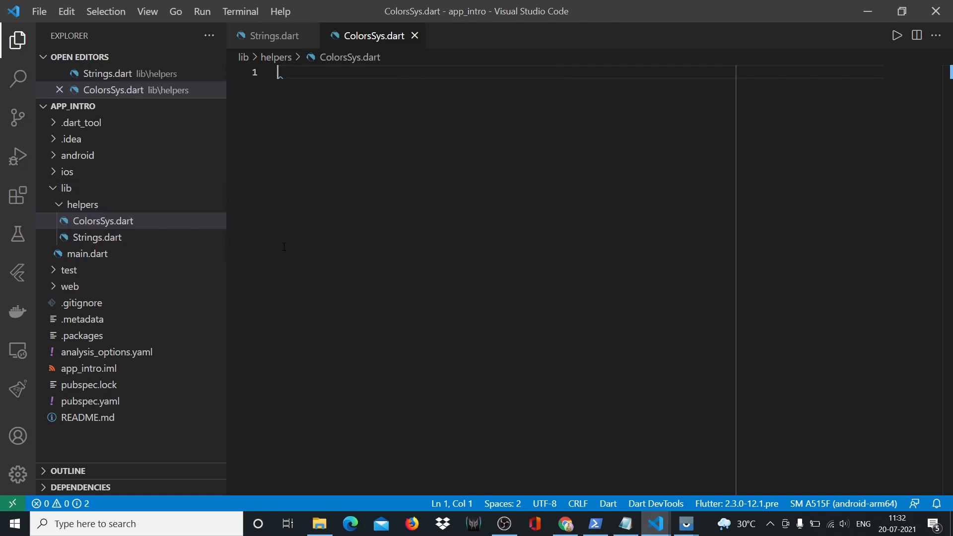
{"action": "mouse_move", "coordinate": [77, 237]}
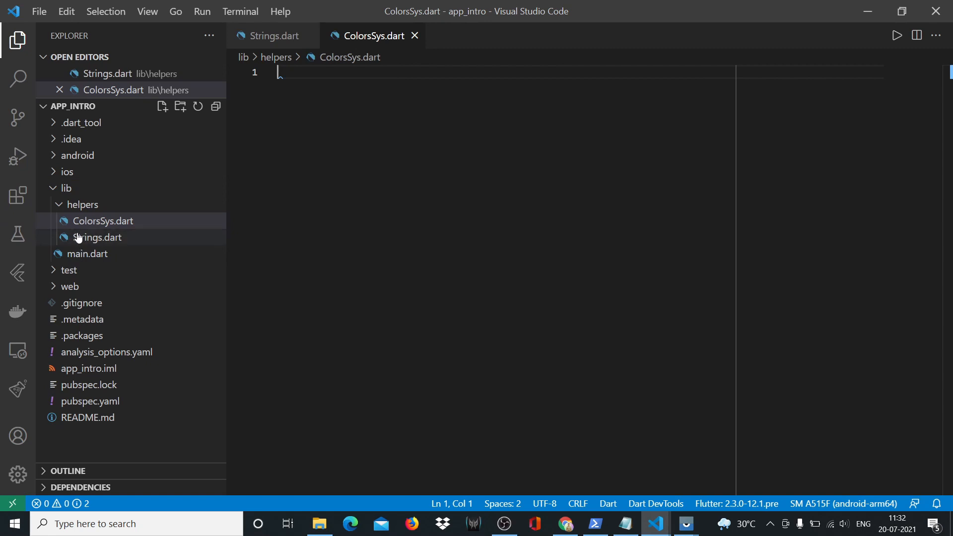
Clear main.dart and import ColorsSys.dart and Strings.dart from package:app_intro/helpers
{"action": "left_click", "coordinate": [86, 254]}
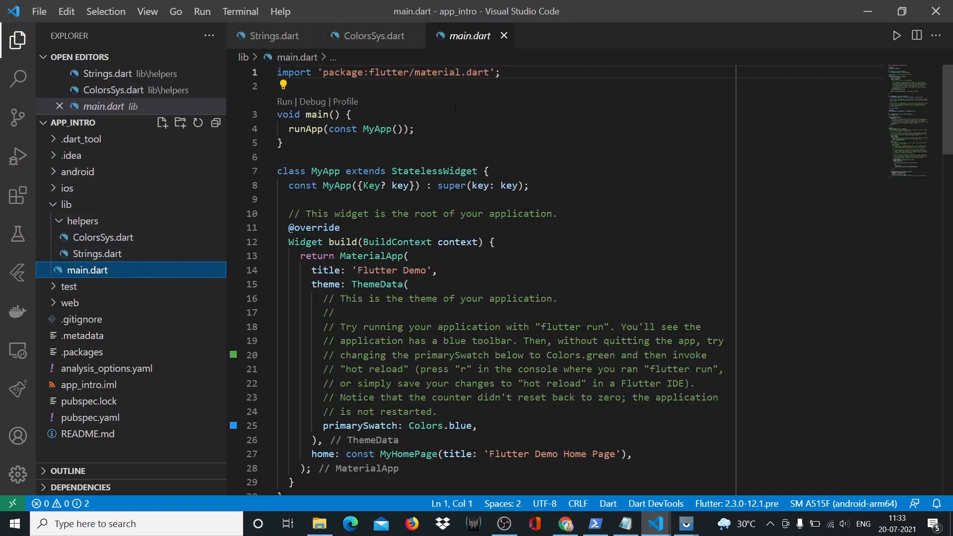
{"action": "left_click", "coordinate": [407, 284]}
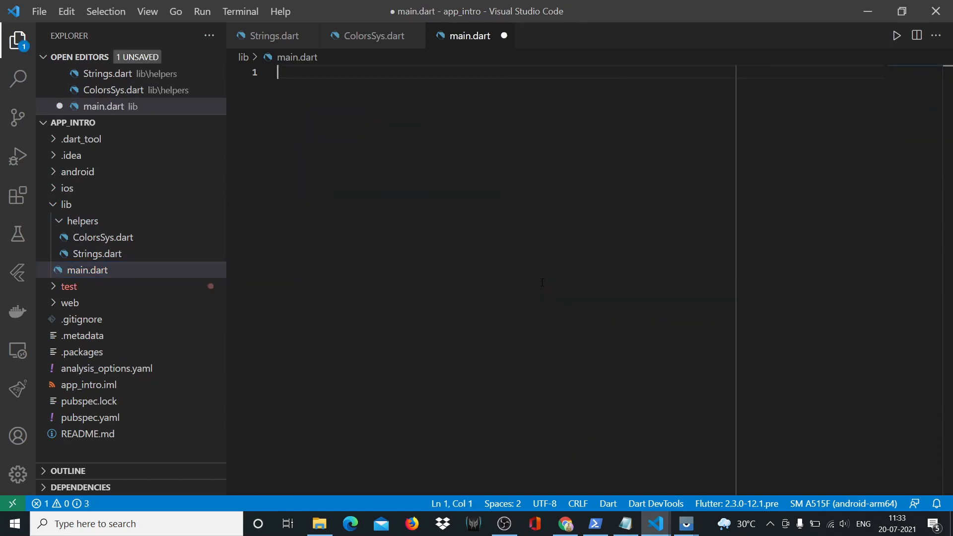
{"action": "type", "text": "import"}
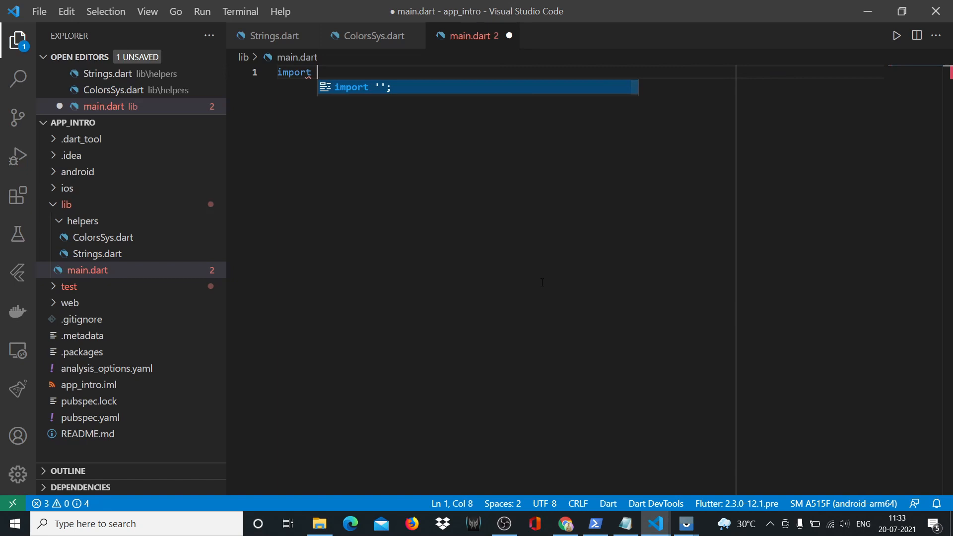
{"action": "type", "text": "'"}
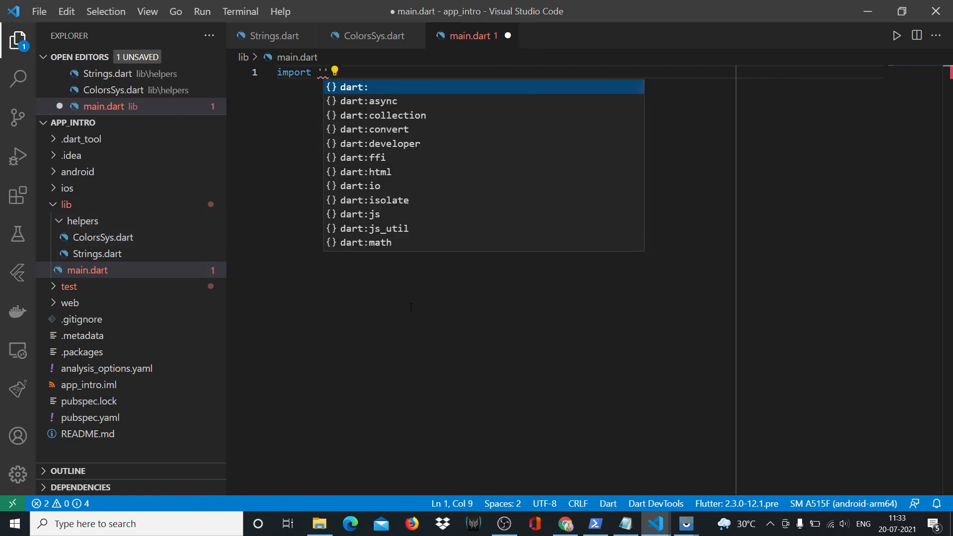
{"action": "type", "text": "'package:app_intro/helpers/ColorsSys.dart"}
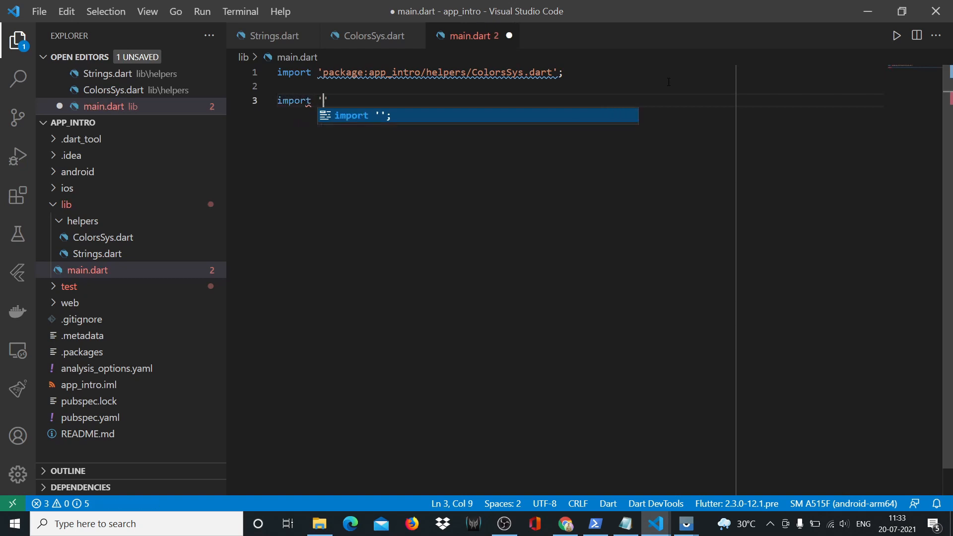
{"action": "type", "text": "package:"}
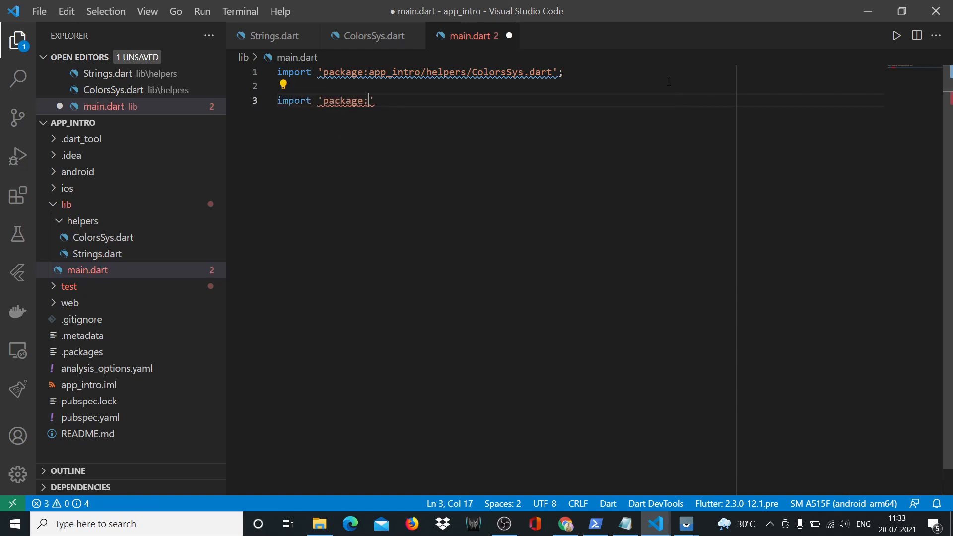
{"action": "type", "text": "app_"}
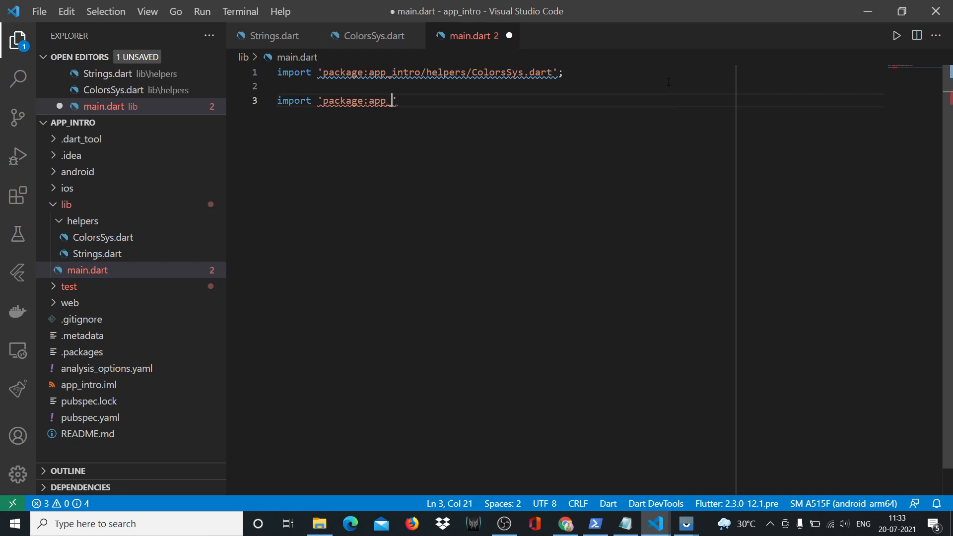
{"action": "type", "text": "_intro/"}
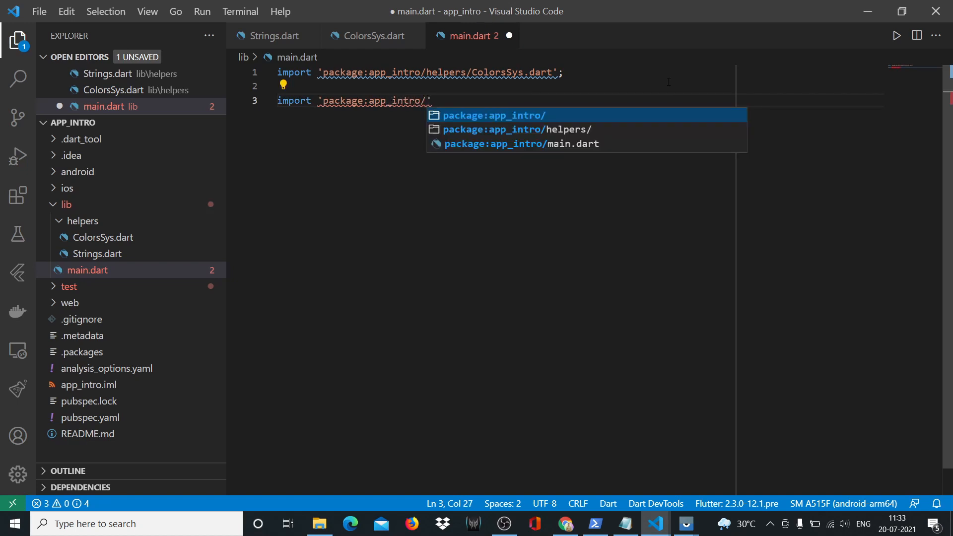
{"action": "type", "text": "helpers/Strings.dart"}
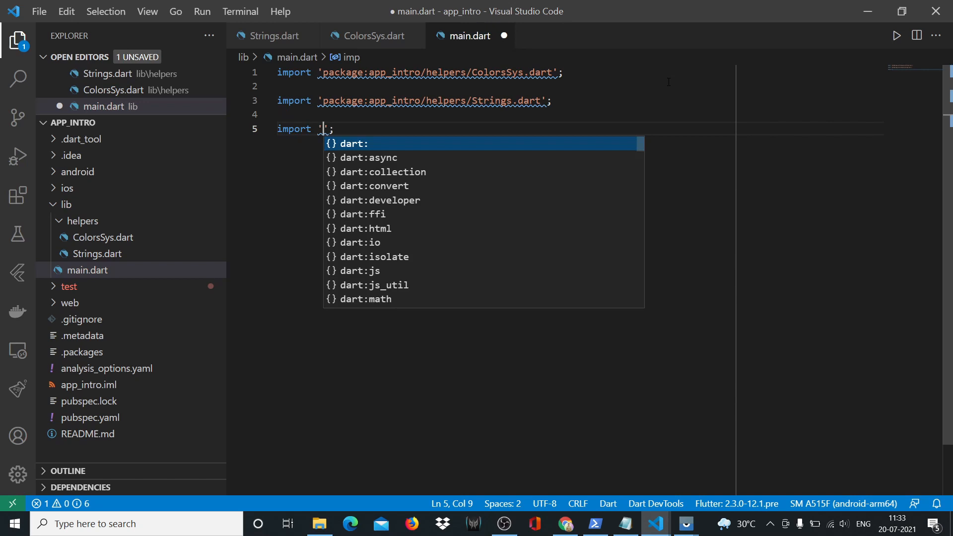
Import package:flutter/material.dart and package:flutter/widgets.dart
{"action": "type", "text": "package"}
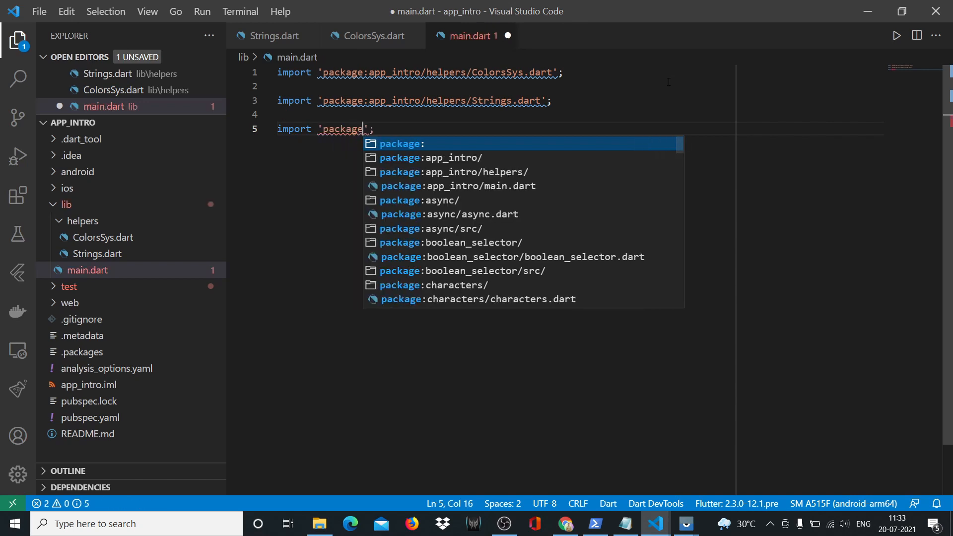
{"action": "type", "text": ":/flutter/"}
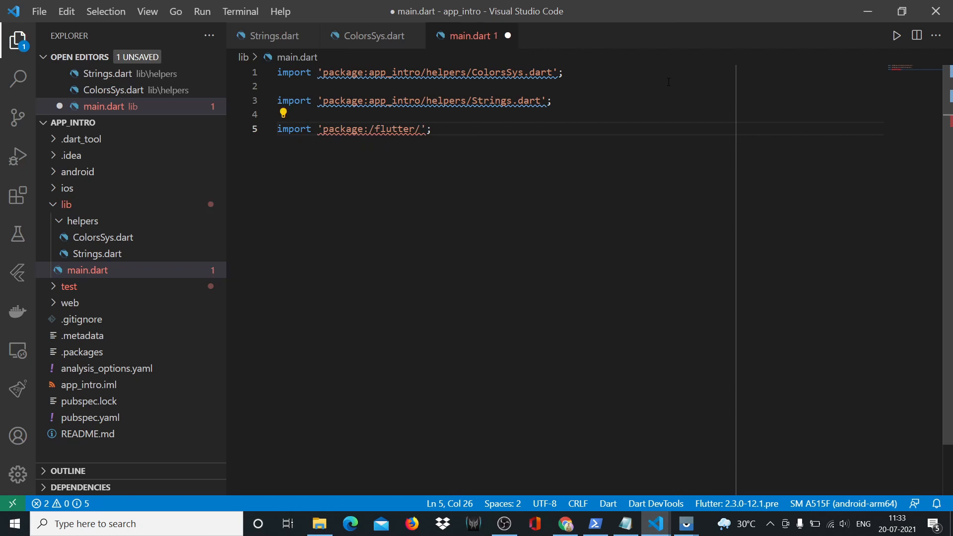
{"action": "type", "text": "material.dart"}
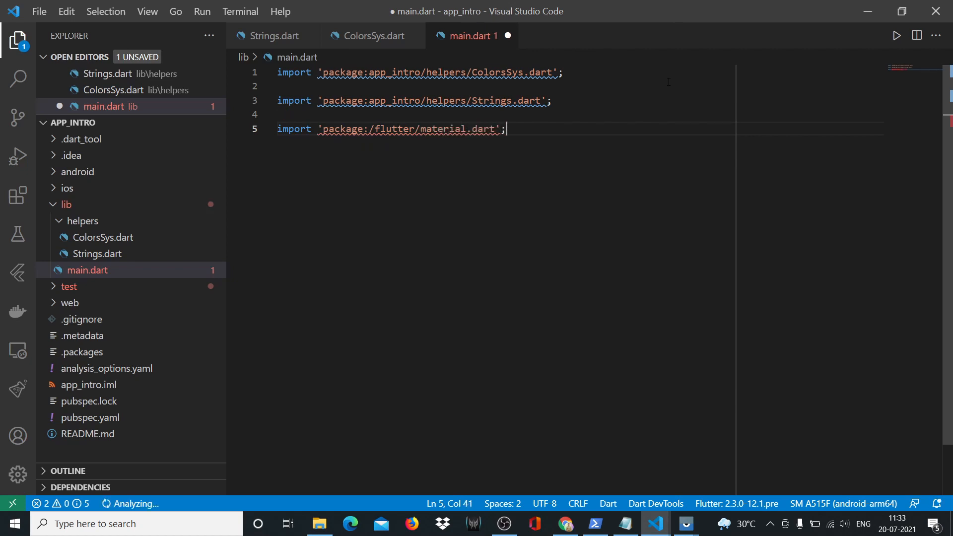
{"action": "key", "text": "Enter"}
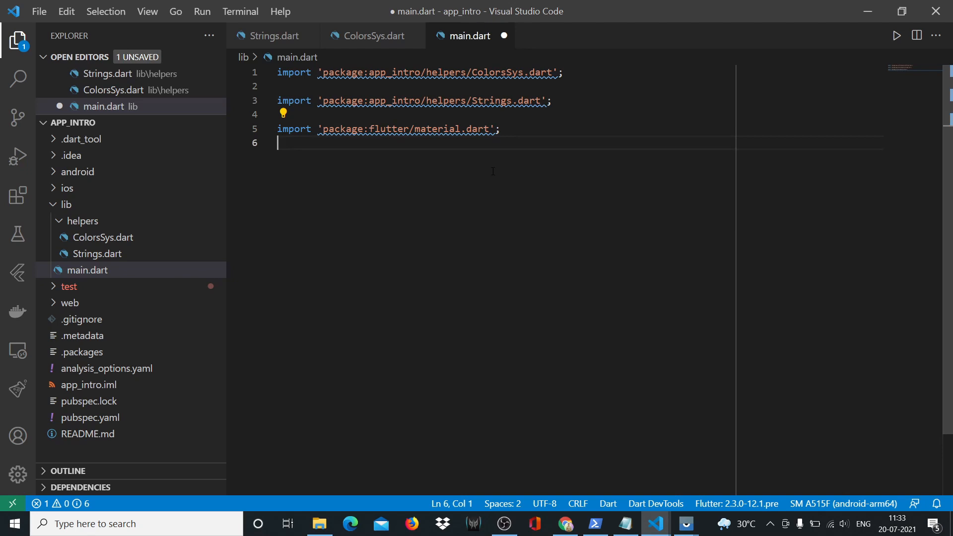
{"action": "type", "text": "import '';"}
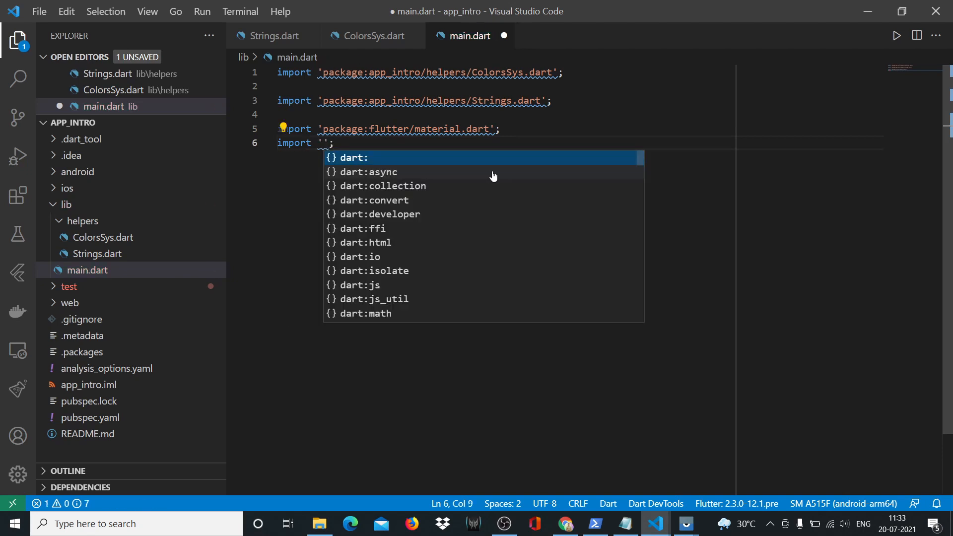
{"action": "type", "text": "package:fl"}
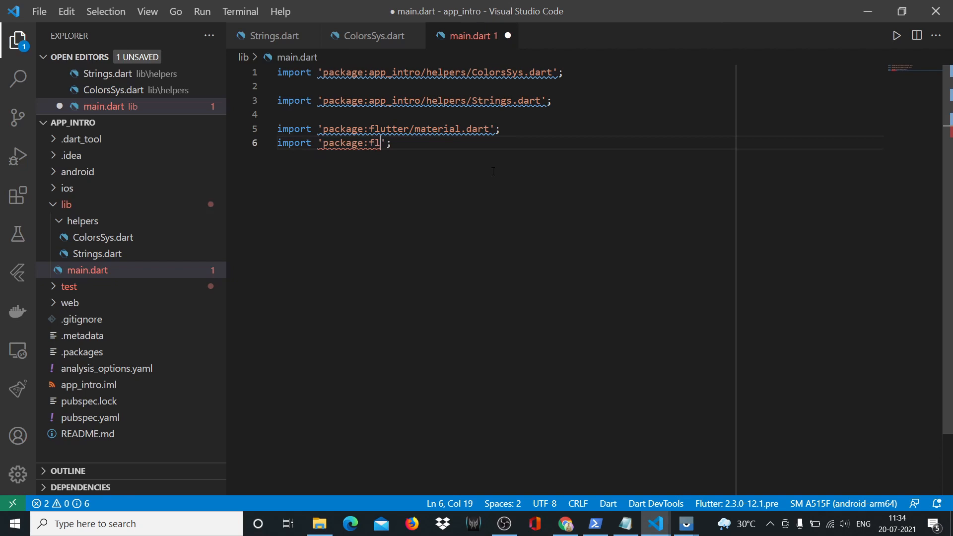
{"action": "type", "text": "utter/"}
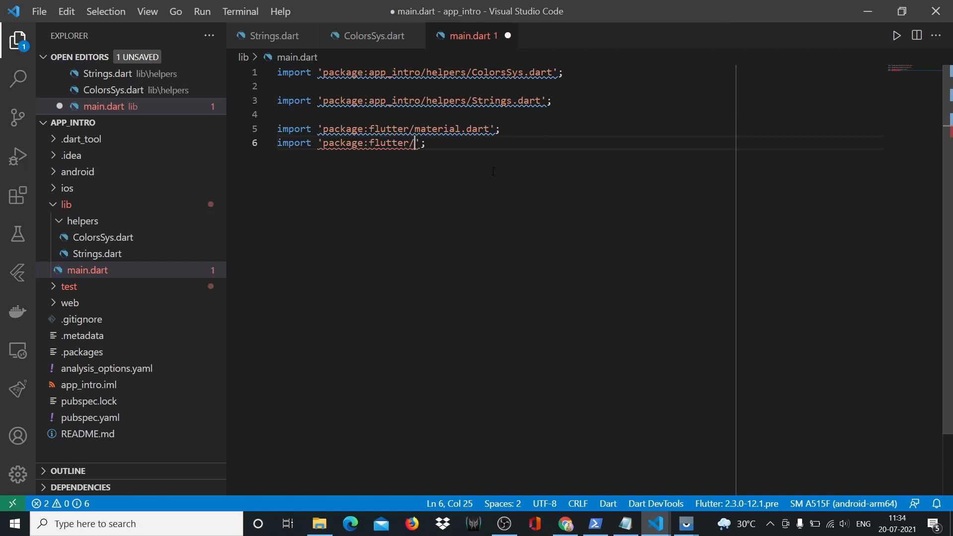
{"action": "type", "text": "widg"}
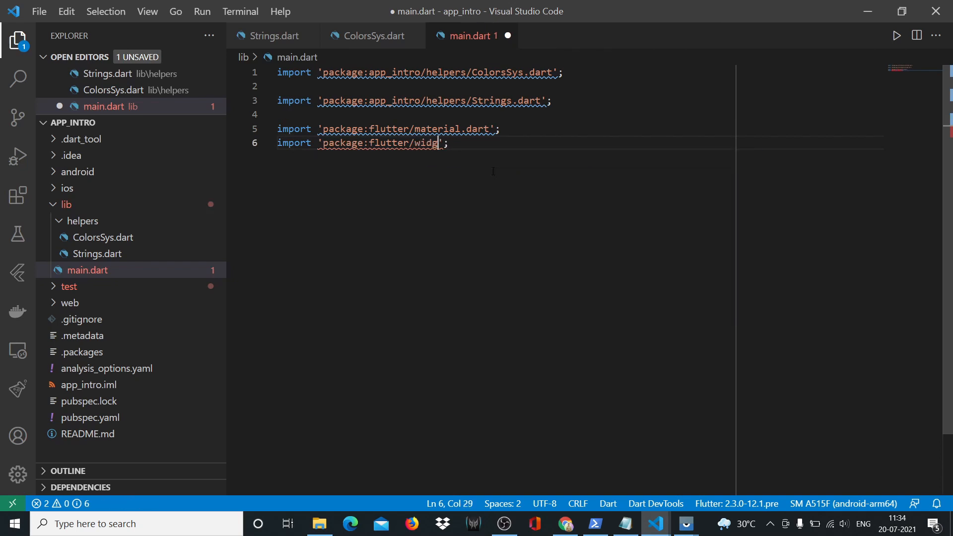
{"action": "type", "text": "ets.dar"}
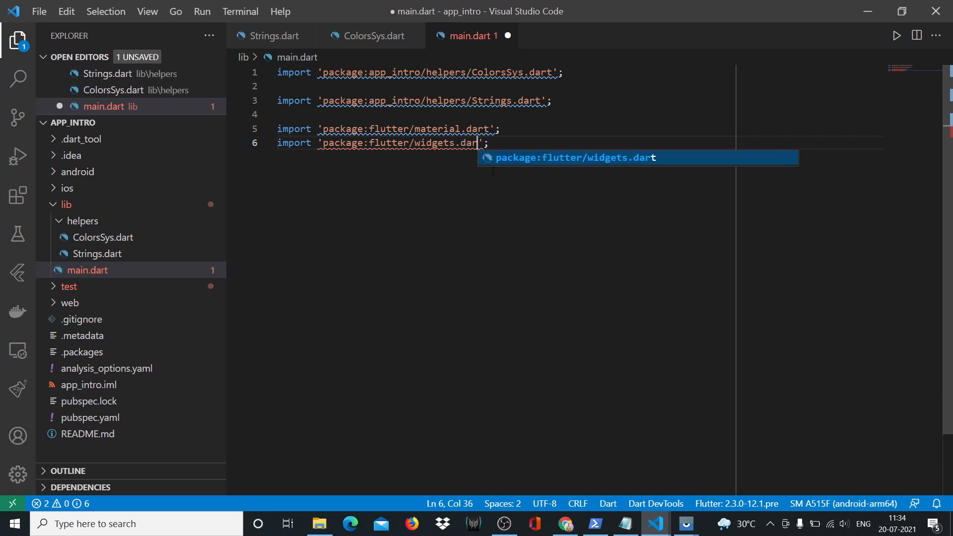
{"action": "key", "text": "Enter"}
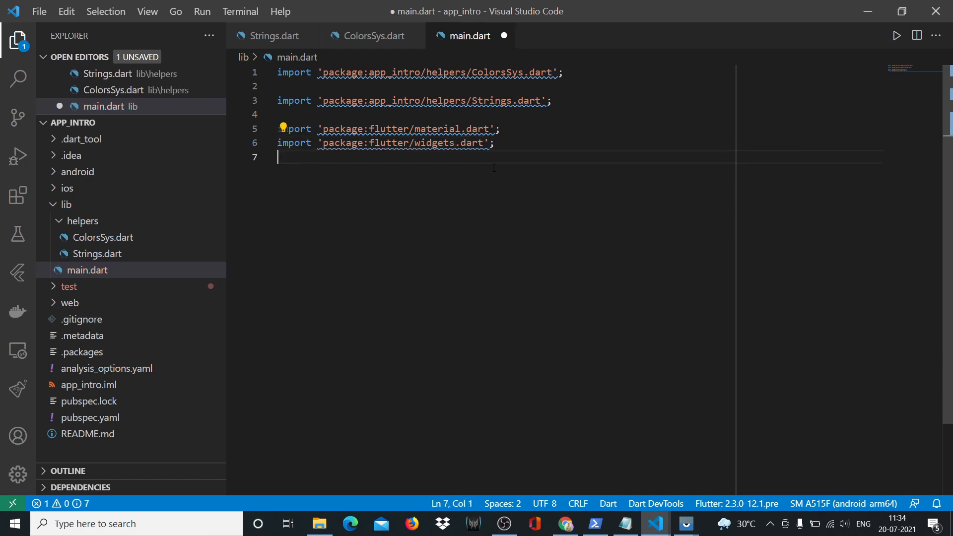
Write main() running a MaterialApp with debugShowCheckedModeBanner false and home HomePage()
{"action": "type", "text": "void"}
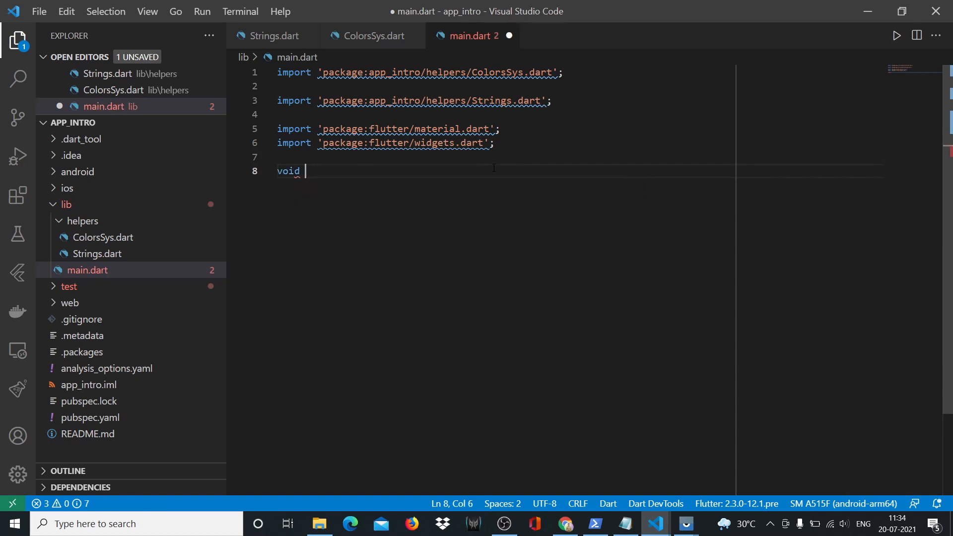
{"action": "type", "text": "main(){"}
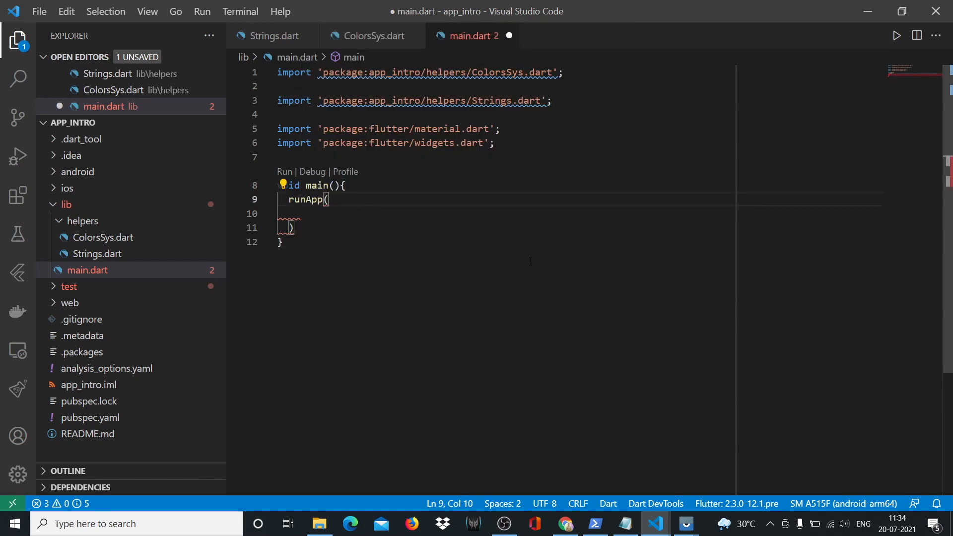
{"action": "type", "text": "MaterialApp("}
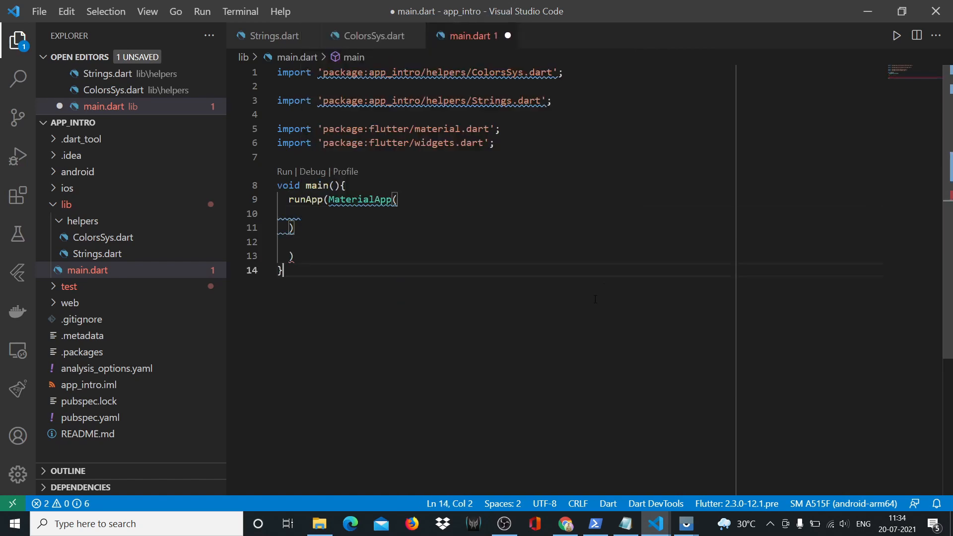
{"action": "type", "text": "d"}
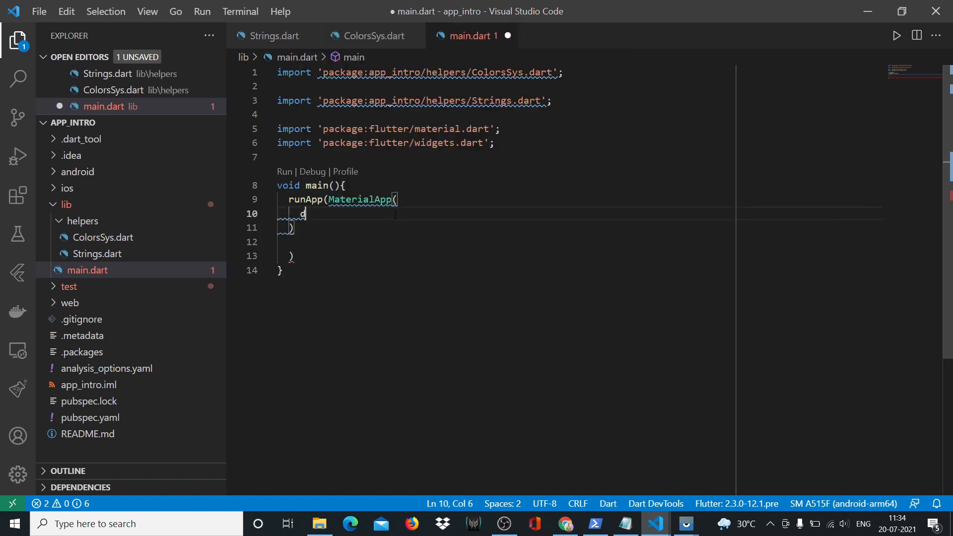
{"action": "type", "text": "debugShowCheckedModeBanner: ,"}
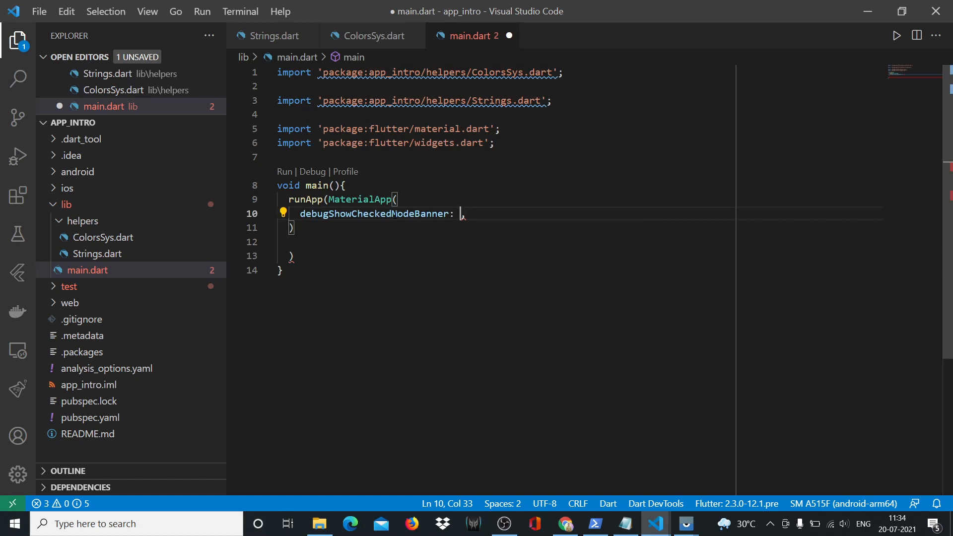
{"action": "type", "text": "fal;"}
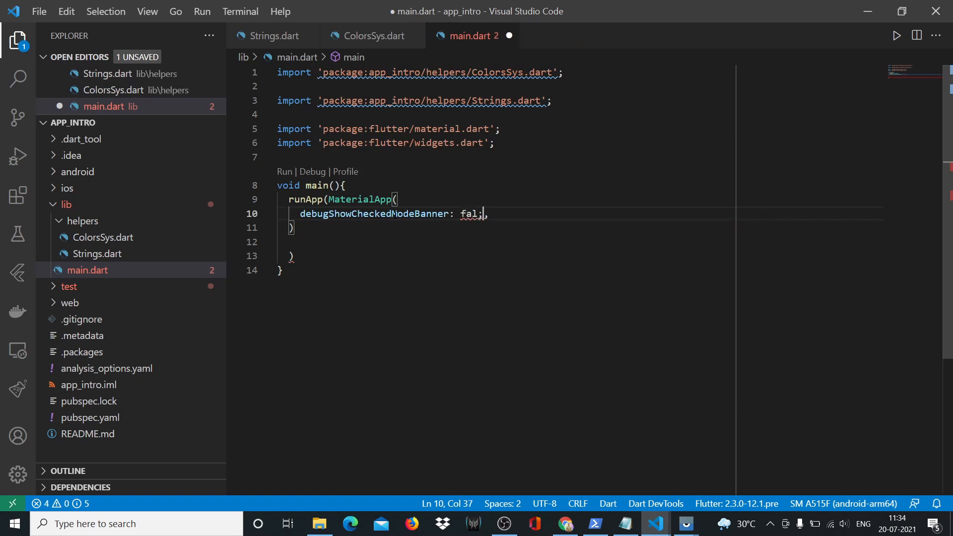
{"action": "type", "text": "se"}
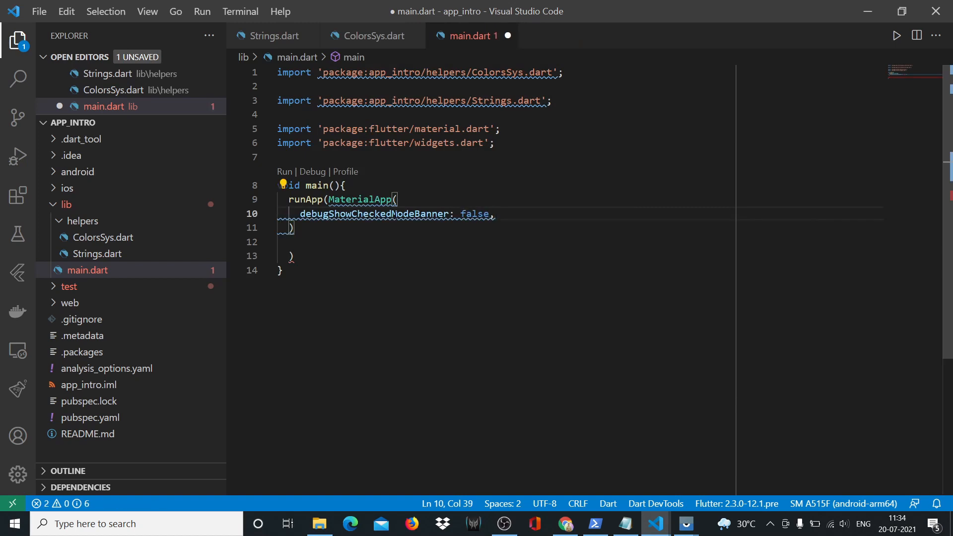
{"action": "type", "text": "home"}
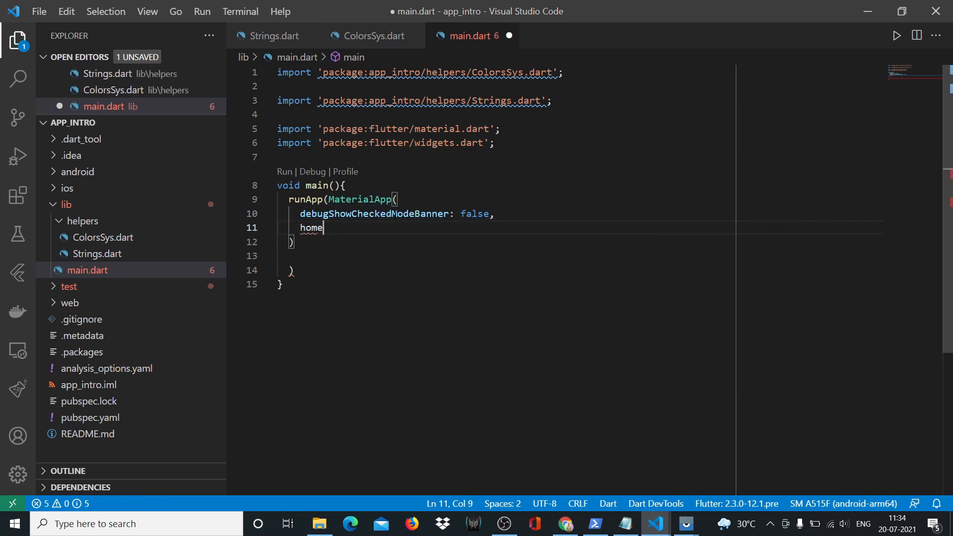
{"action": "type", "text": ":HomePag"}
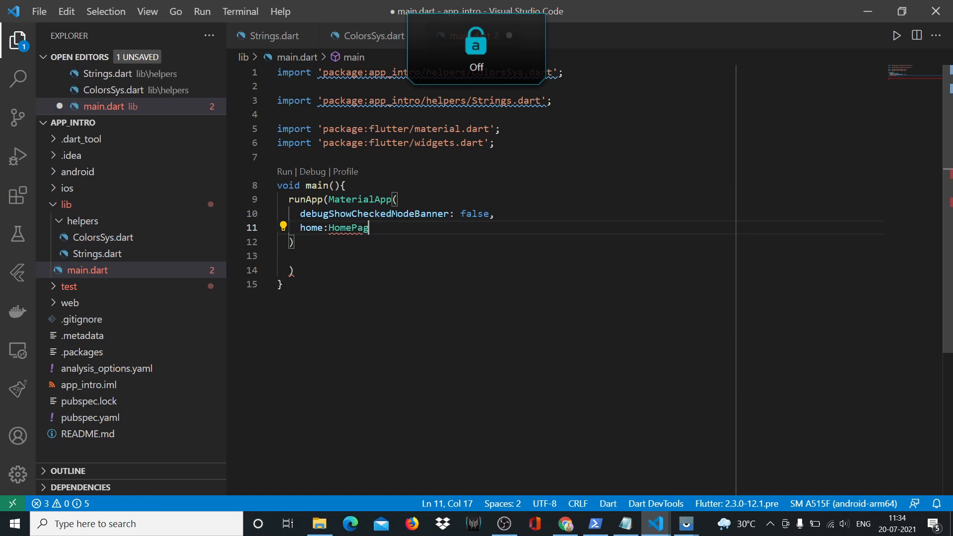
{"action": "type", "text": "e(),"}
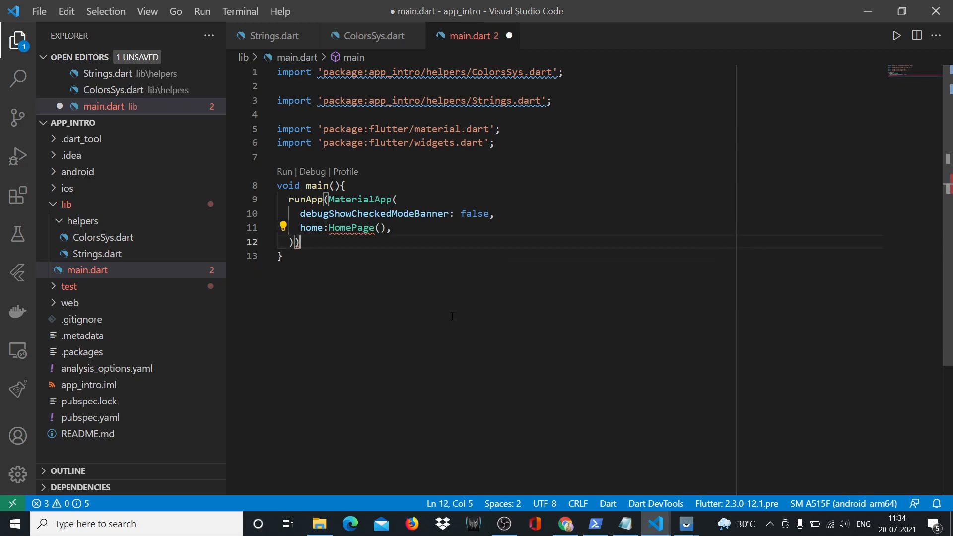
{"action": "mouse_move", "coordinate": [299, 241]}
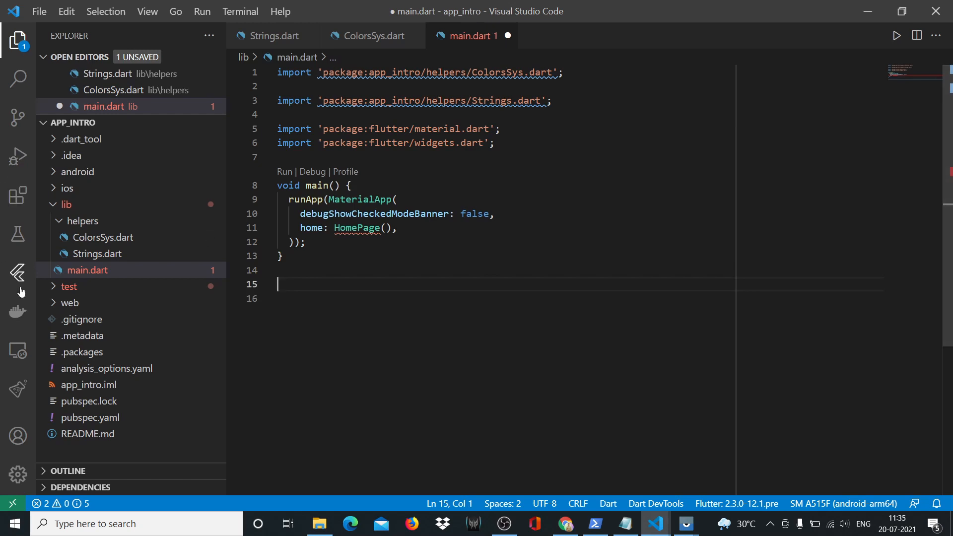
{"action": "mouse_move", "coordinate": [333, 264]}
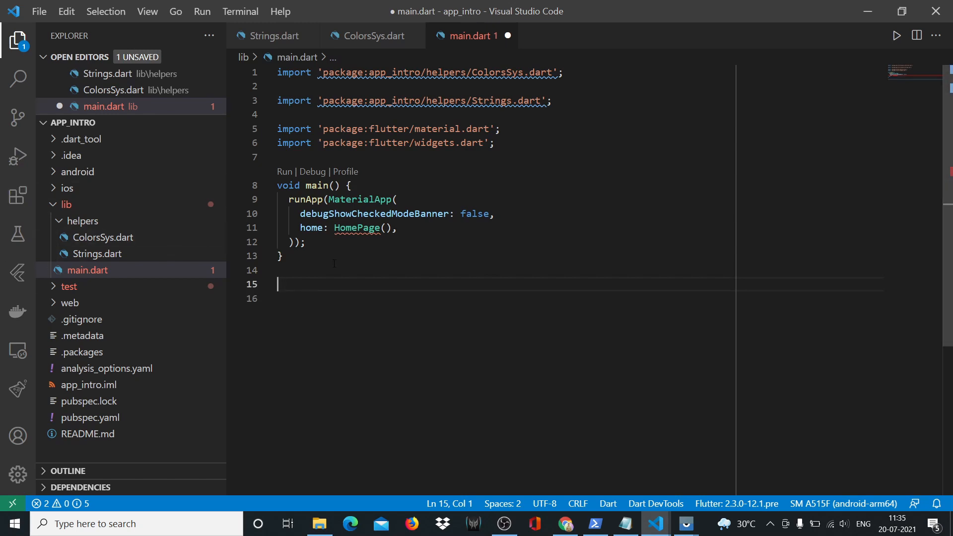
Insert a HomePage StatefulWidget from the statefulW snippet and remove its constructor line
{"action": "type", "text": "st"}
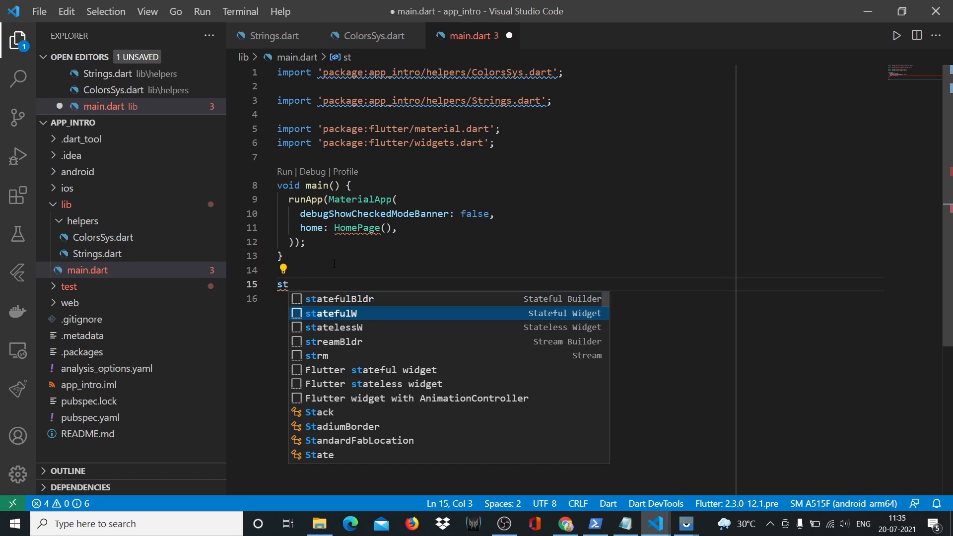
{"action": "left_click", "coordinate": [331, 313]}
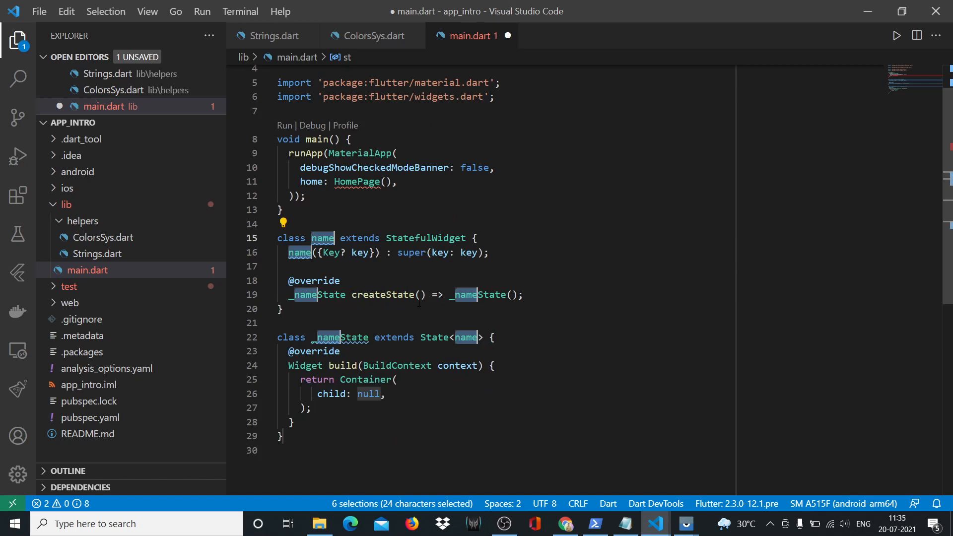
{"action": "type", "text": "HomePag"}
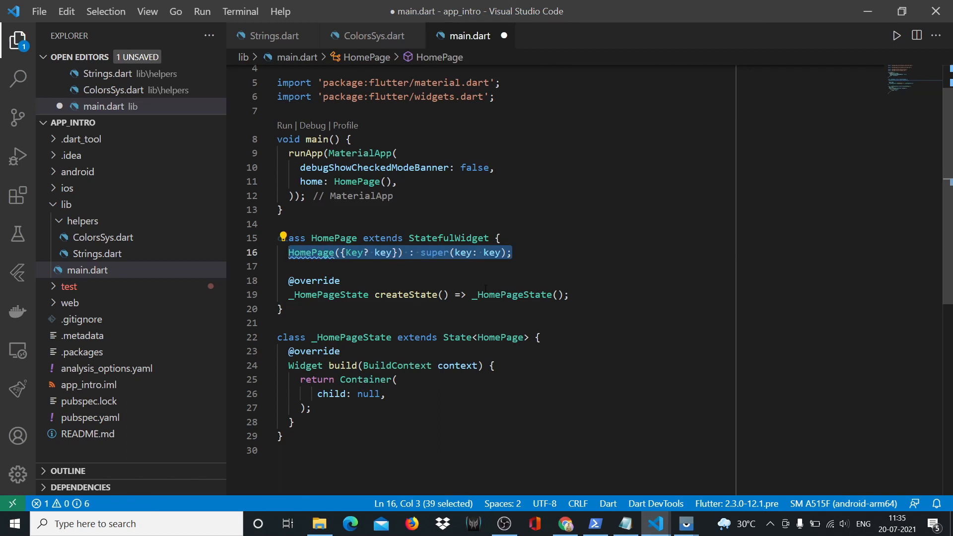
{"action": "key", "text": "Delete"}
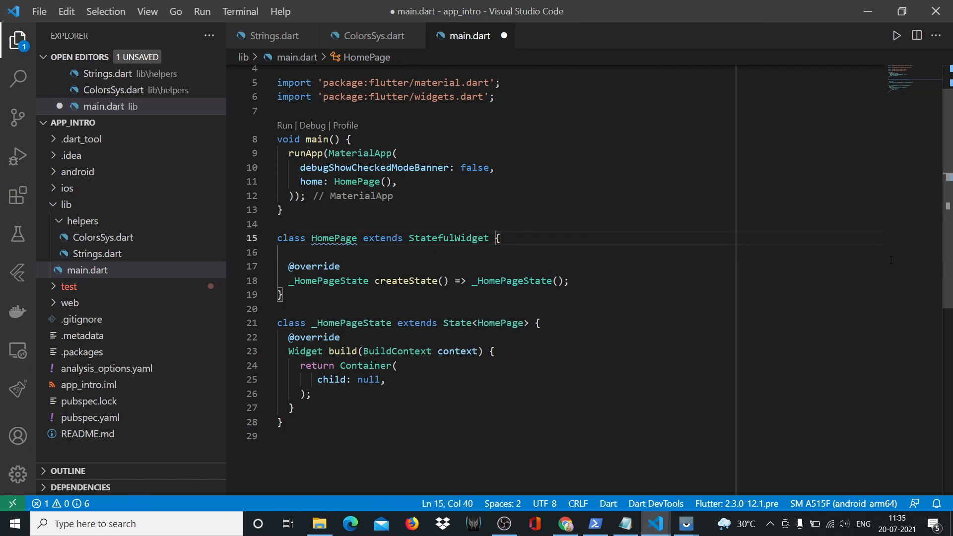
{"action": "left_click", "coordinate": [500, 324]}
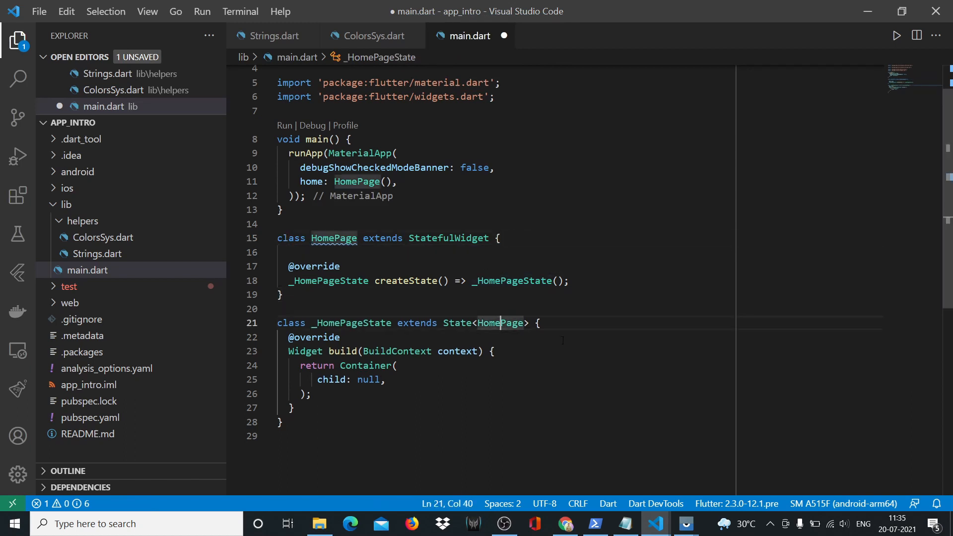
{"action": "mouse_move", "coordinate": [583, 334]}
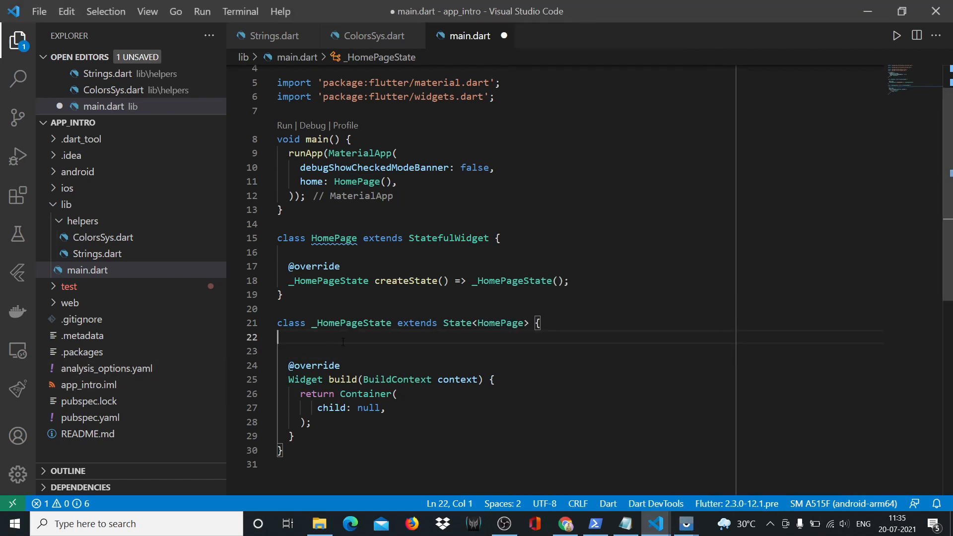
Declare PageController _pageController and int currentIndex = 0 in _HomePageState
{"action": "type", "text": "Page"}
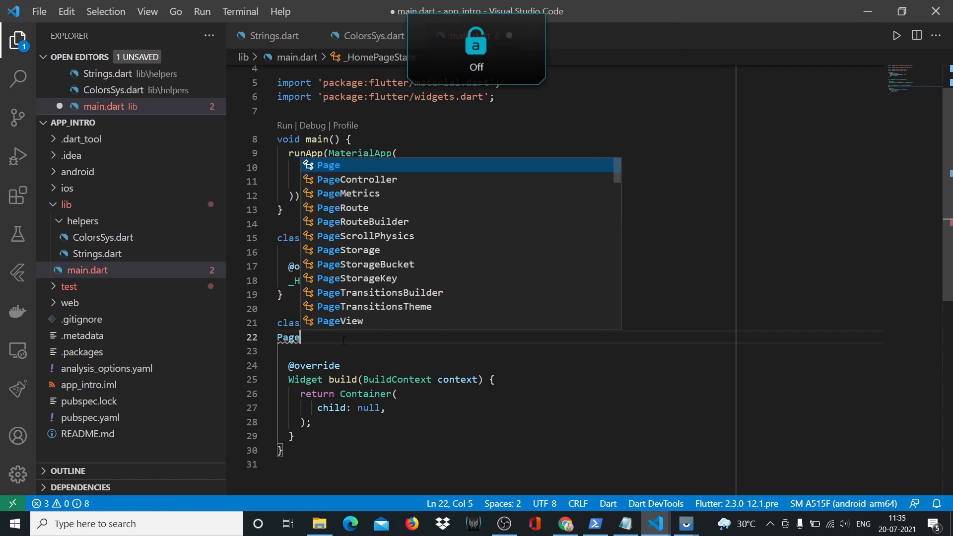
{"action": "left_click", "coordinate": [357, 180]}
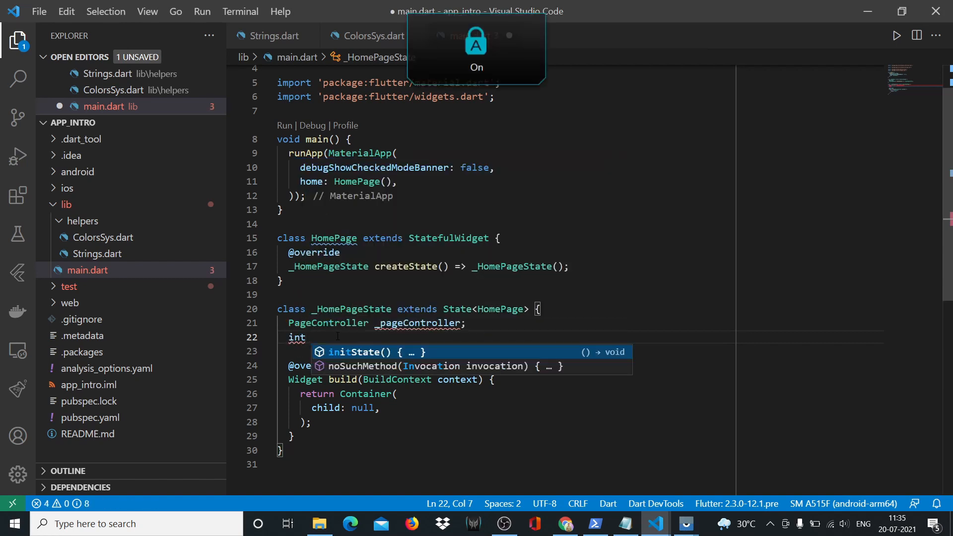
{"action": "type", "text": "C"}
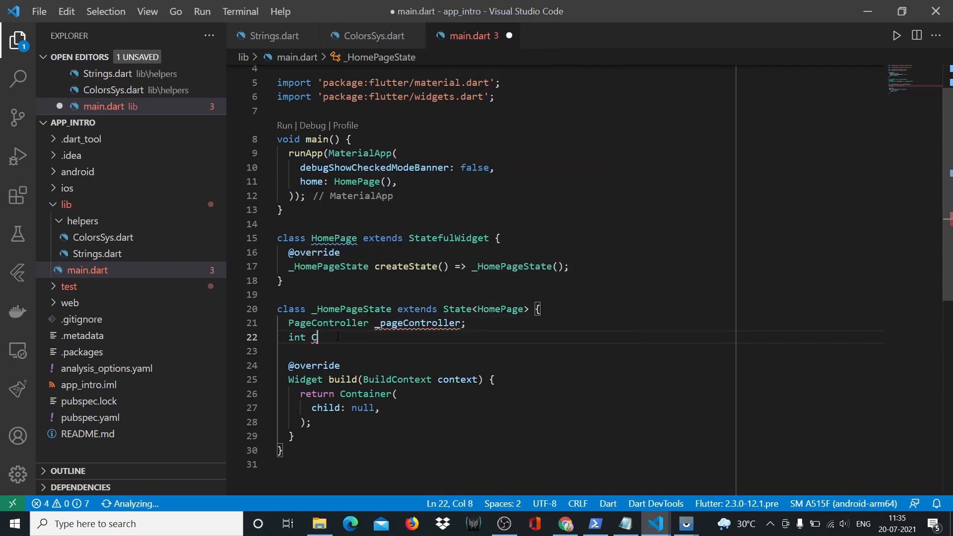
{"action": "type", "text": "urrentIndex = 0;"}
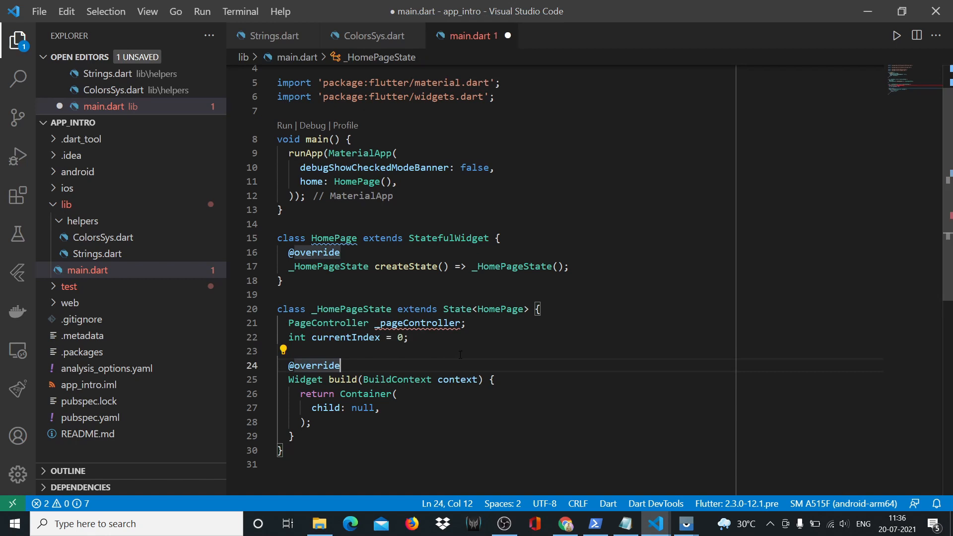
{"action": "scroll", "scroll_direction": "down", "scroll_amount": 3}
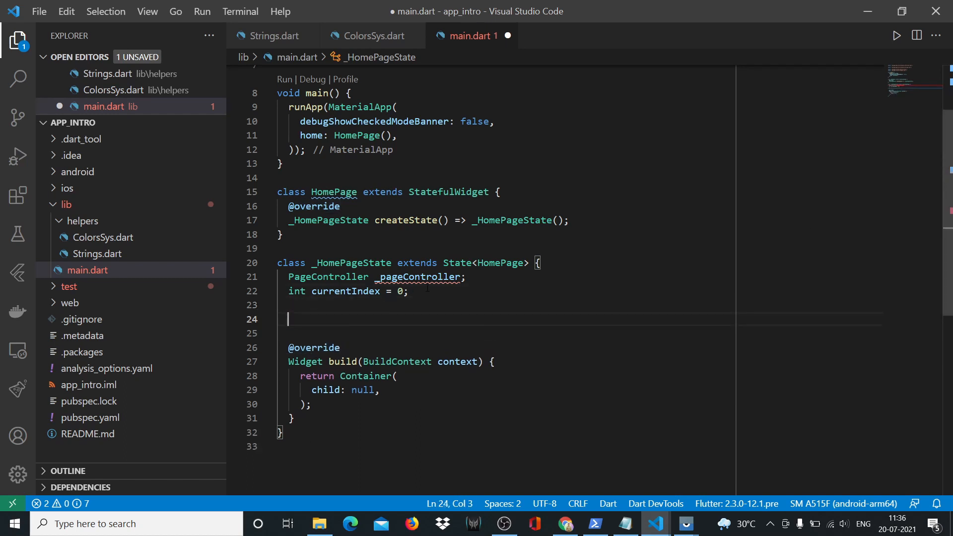
Add an initState override creating the PageController with initialPage 0 and calling super.initState()
{"action": "type", "text": "@over"}
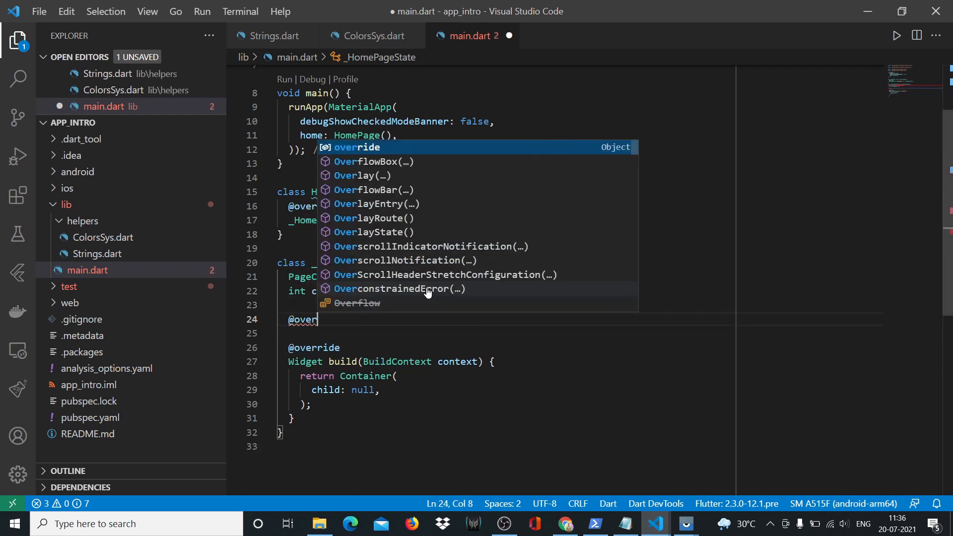
{"action": "key", "text": "Enter"}
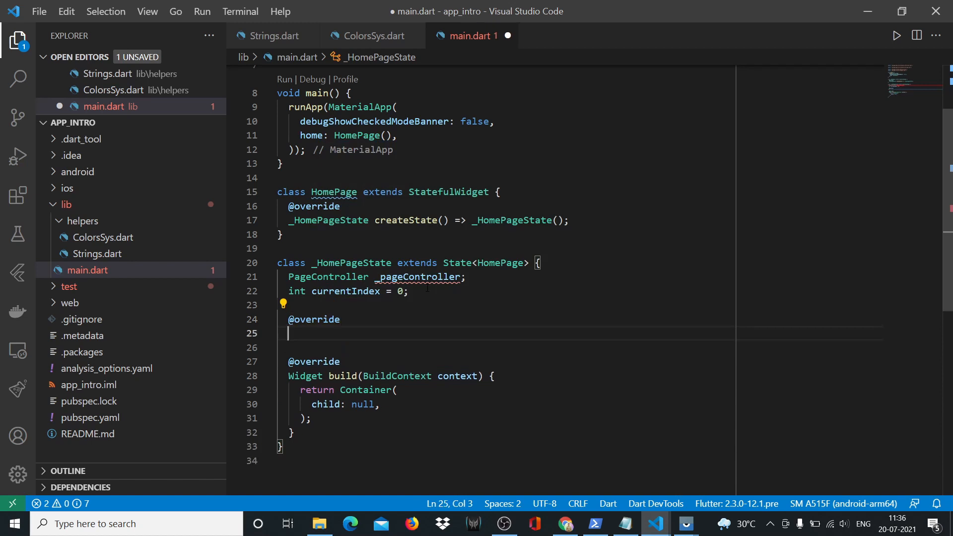
{"action": "type", "text": "void"}
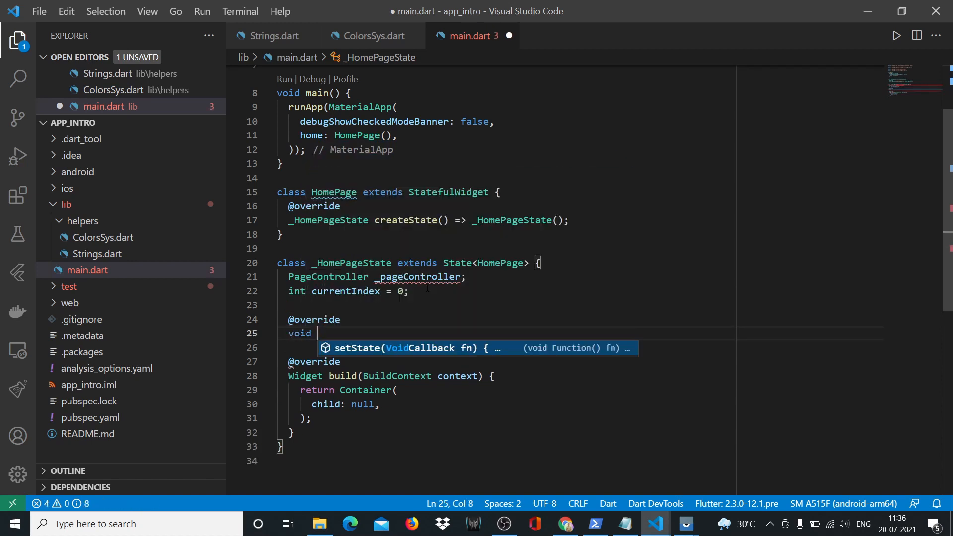
{"action": "type", "text": "initSt"}
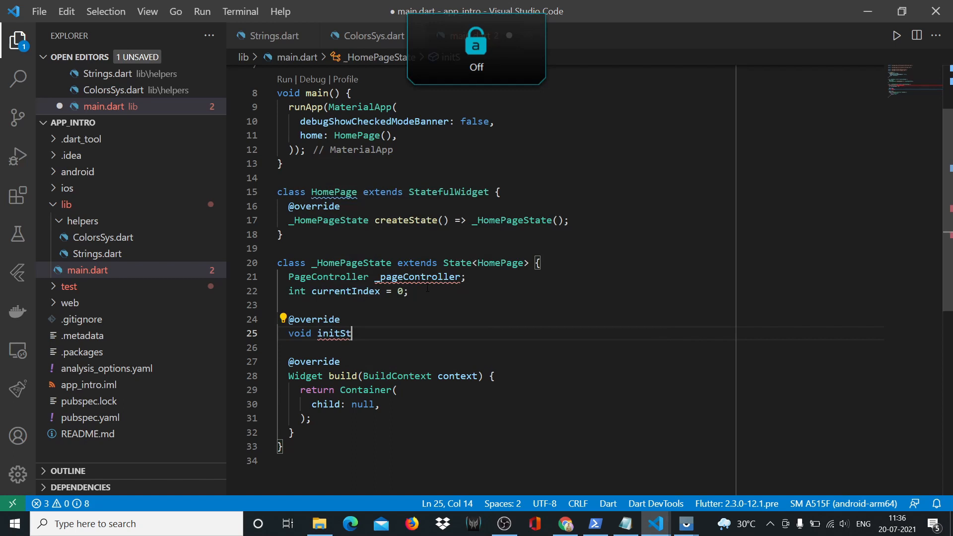
{"action": "type", "text": "ate(){}"}
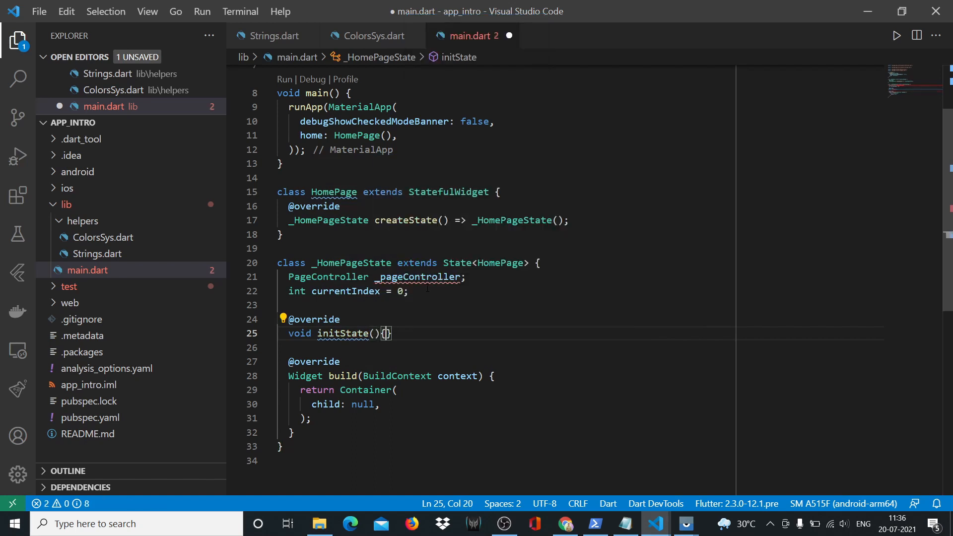
{"action": "type", "text": "page"}
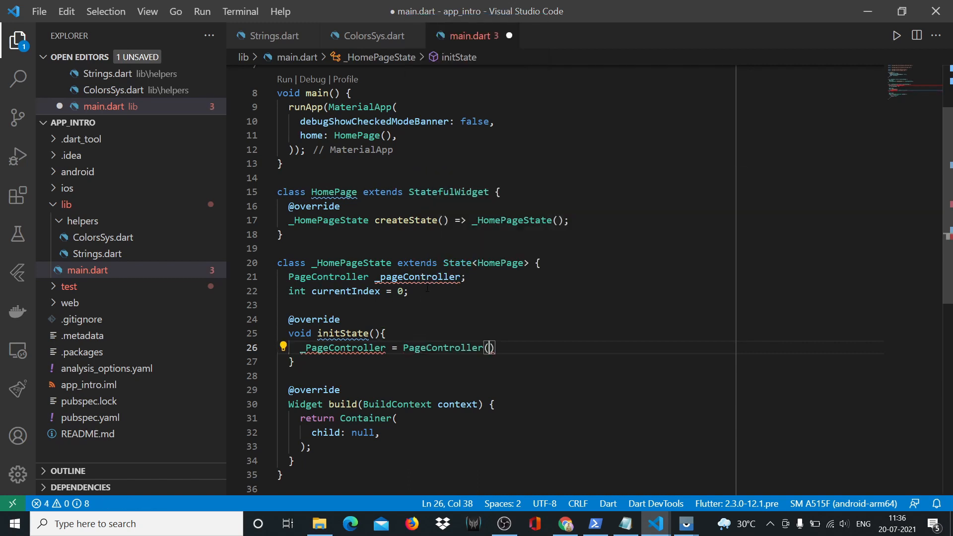
{"action": "type", "text": "initialPage: 0"}
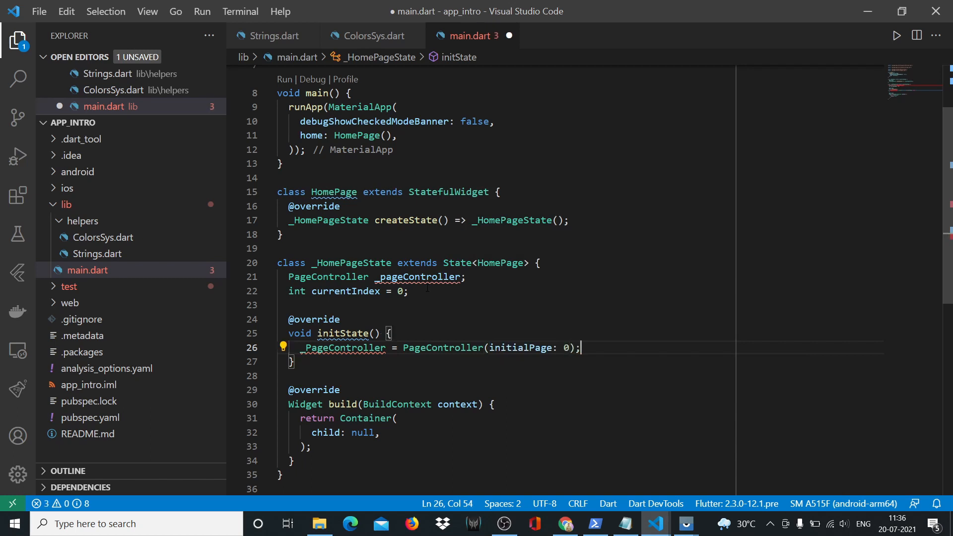
{"action": "type", "text": "super.I"}
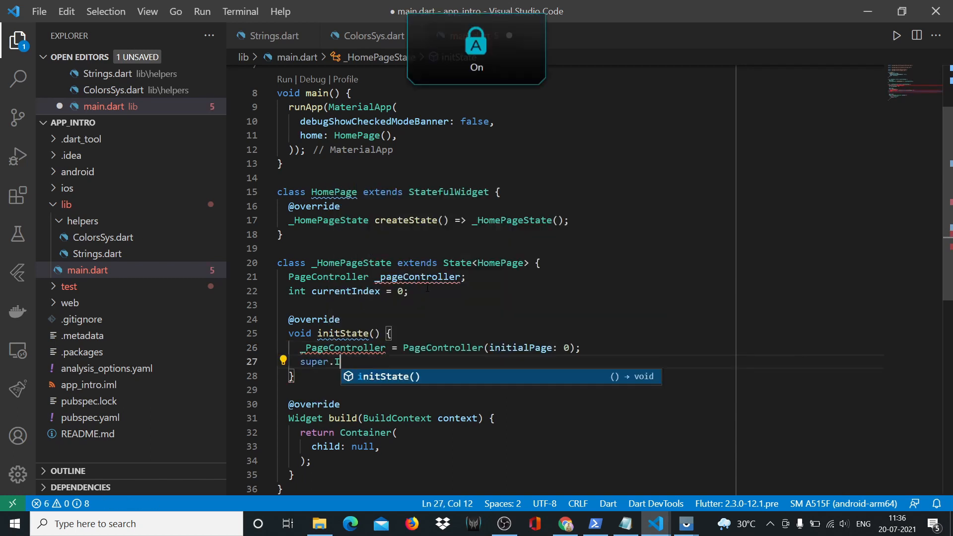
{"action": "type", "text": "nit"}
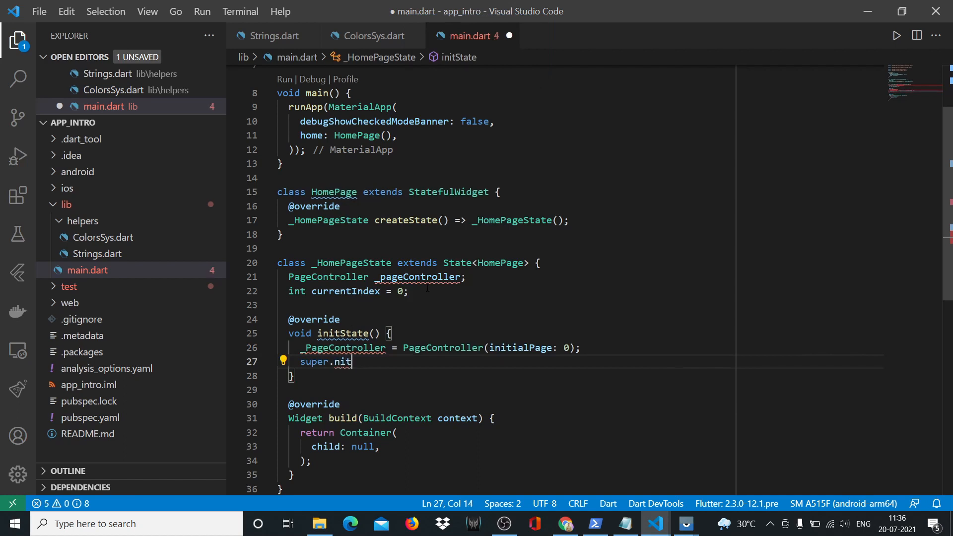
{"action": "type", "text": "initState()"}
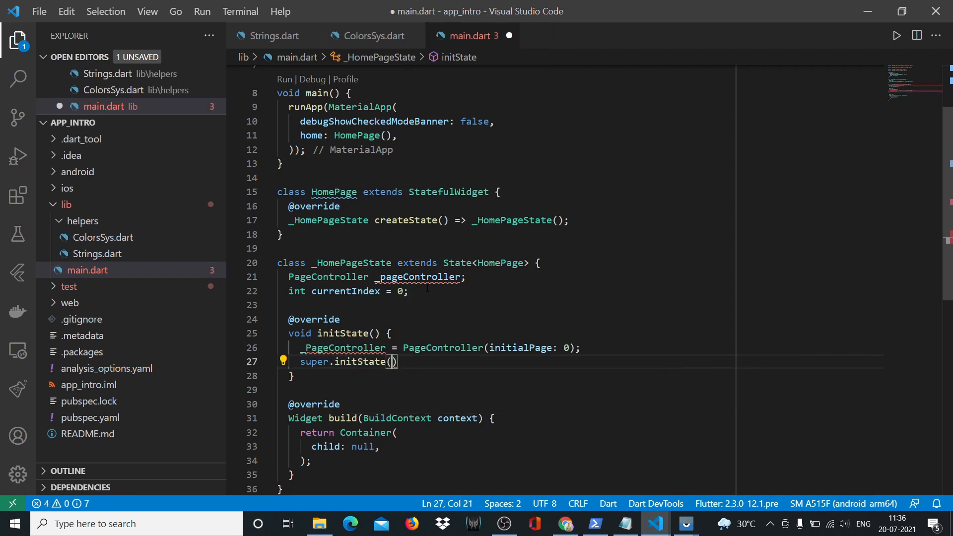
{"action": "type", "text": ";"}
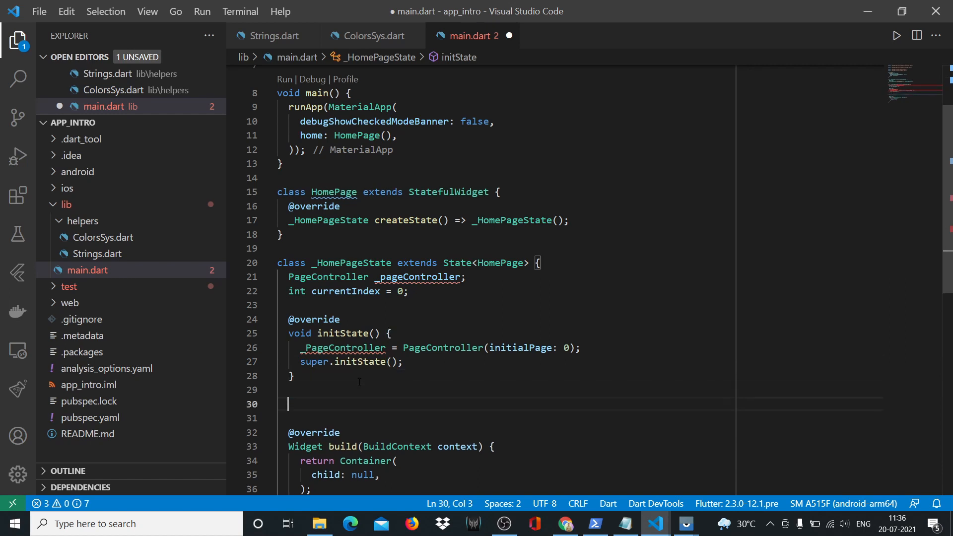
Add a dispose override calling _pageController.dispose() and super.dispose()
{"action": "type", "text": "@"}
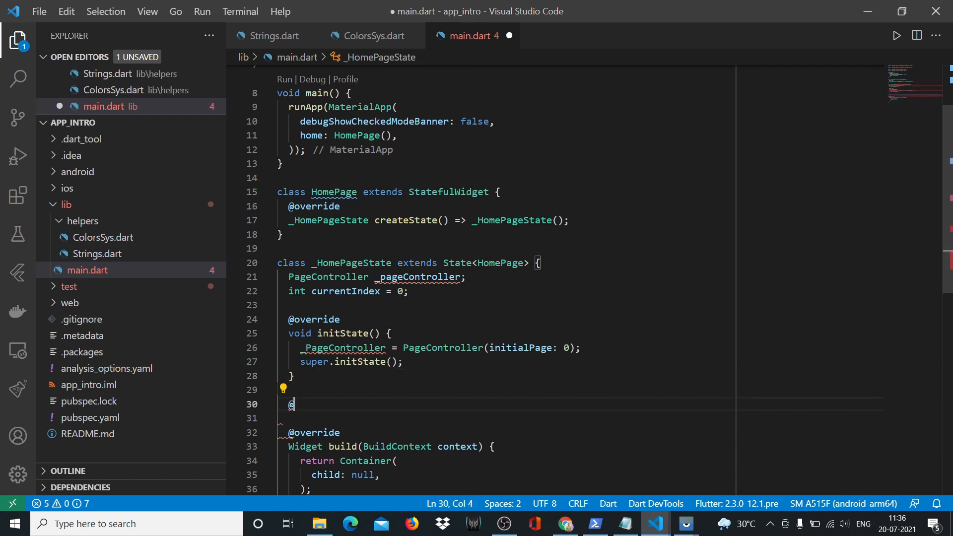
{"action": "mouse_move", "coordinate": [342, 347]}
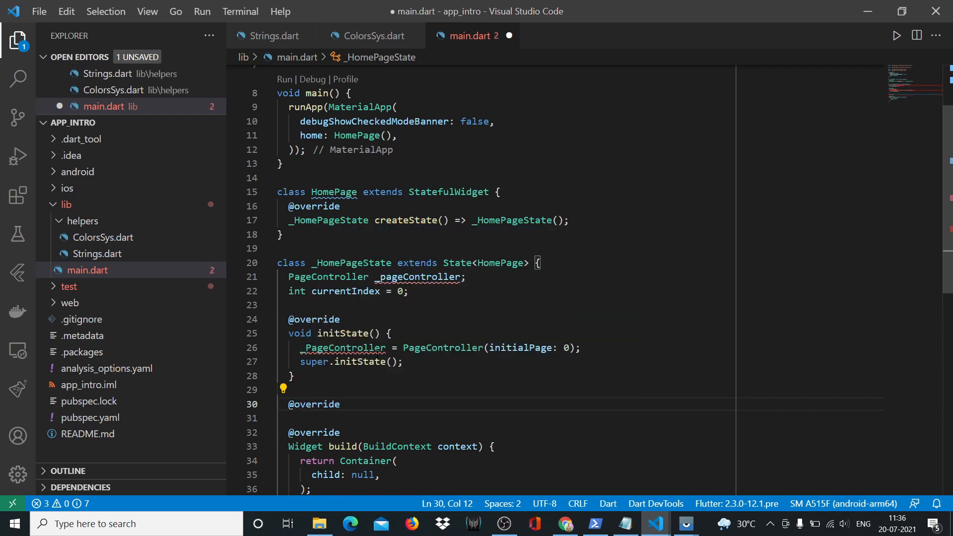
{"action": "type", "text": "void"}
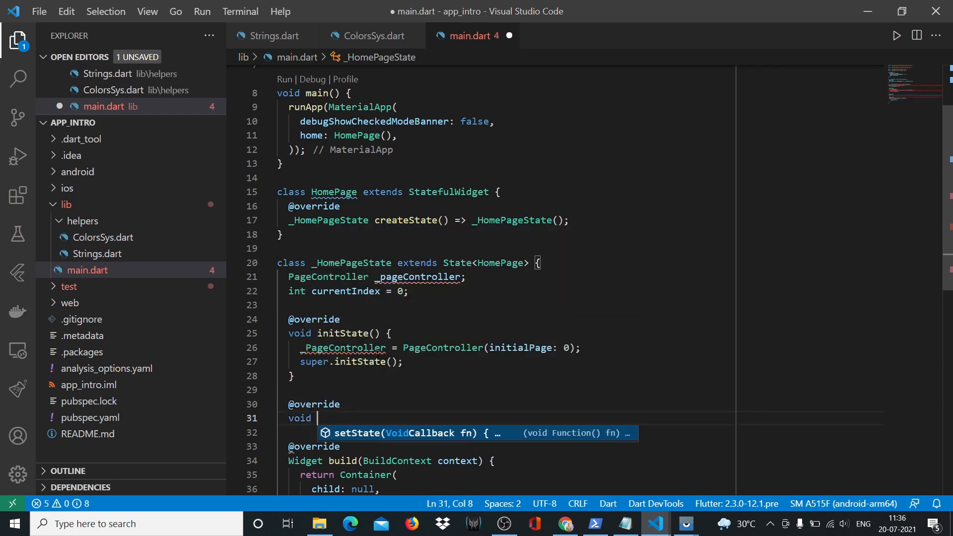
{"action": "type", "text": "dispose()"}
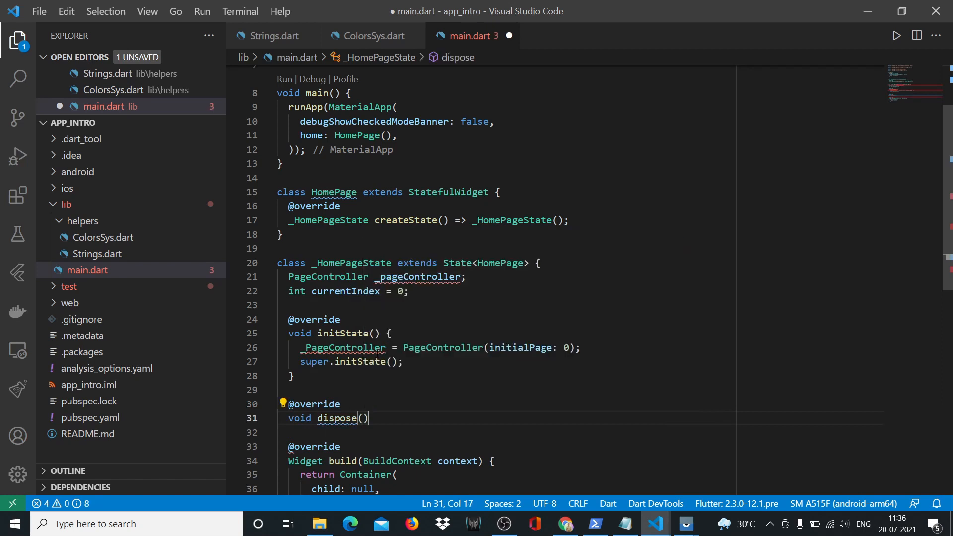
{"action": "type", "text": "{"}
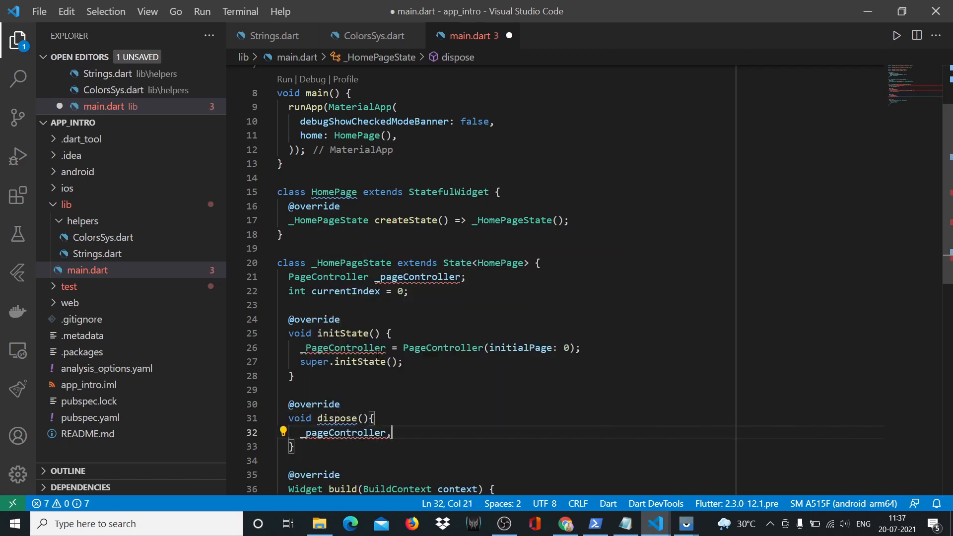
{"action": "type", "text": "dispose()"}
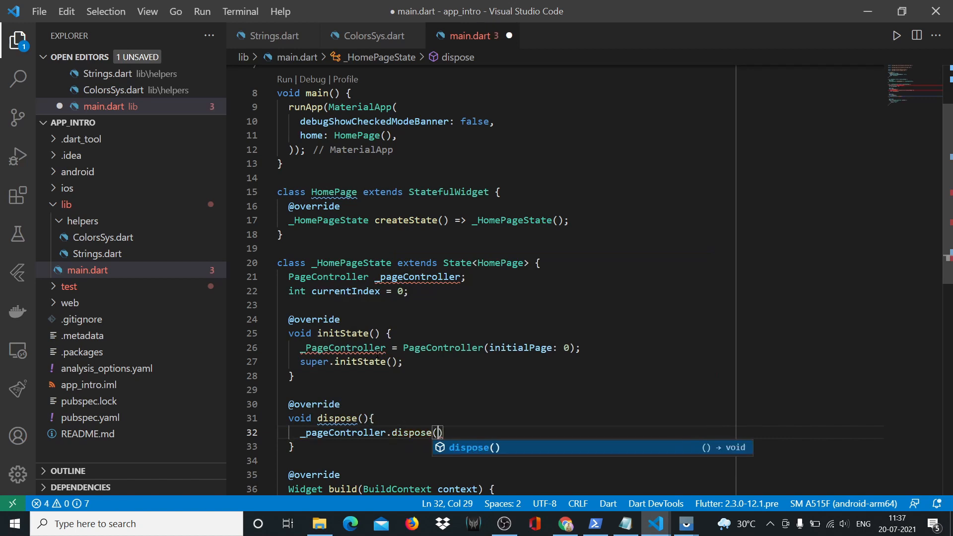
{"action": "key", "text": "Enter"}
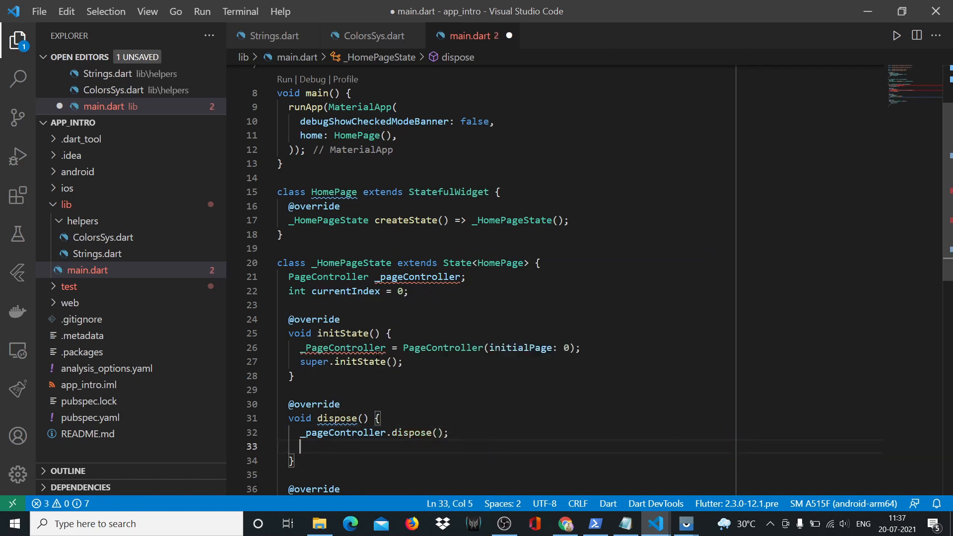
{"action": "type", "text": "super.dispose("}
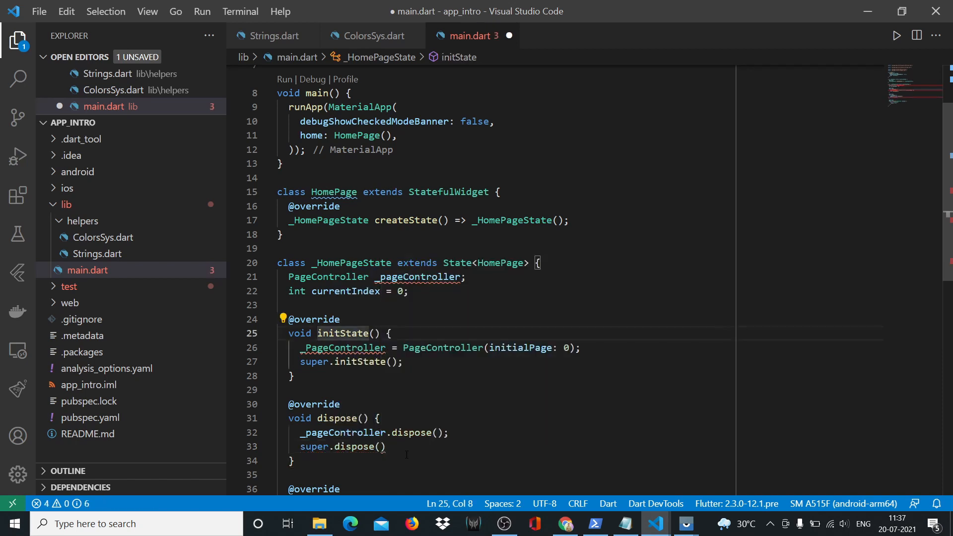
{"action": "type", "text": ";"}
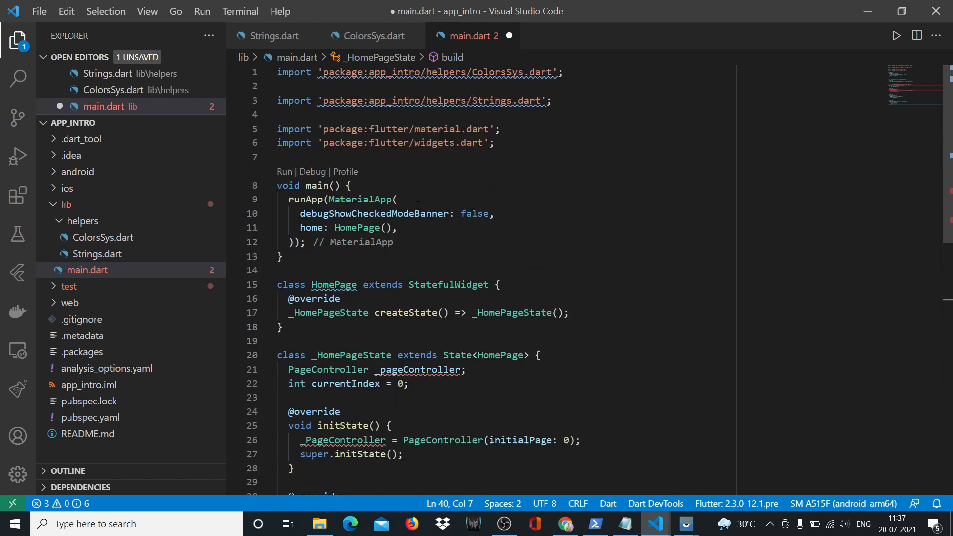
Replace the build method's Container with a Scaffold
{"action": "scroll", "scroll_direction": "down", "scroll_amount": 3}
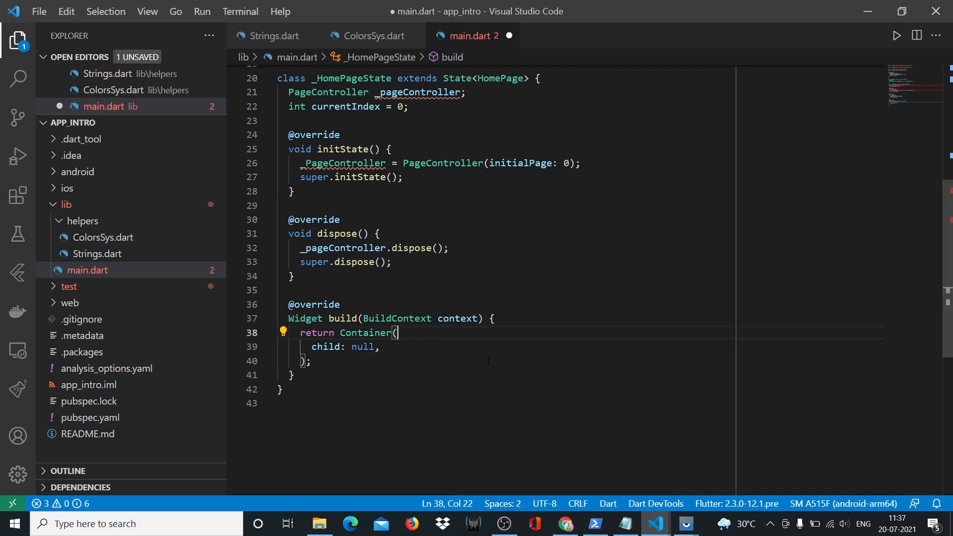
{"action": "key", "text": "Backspace"}
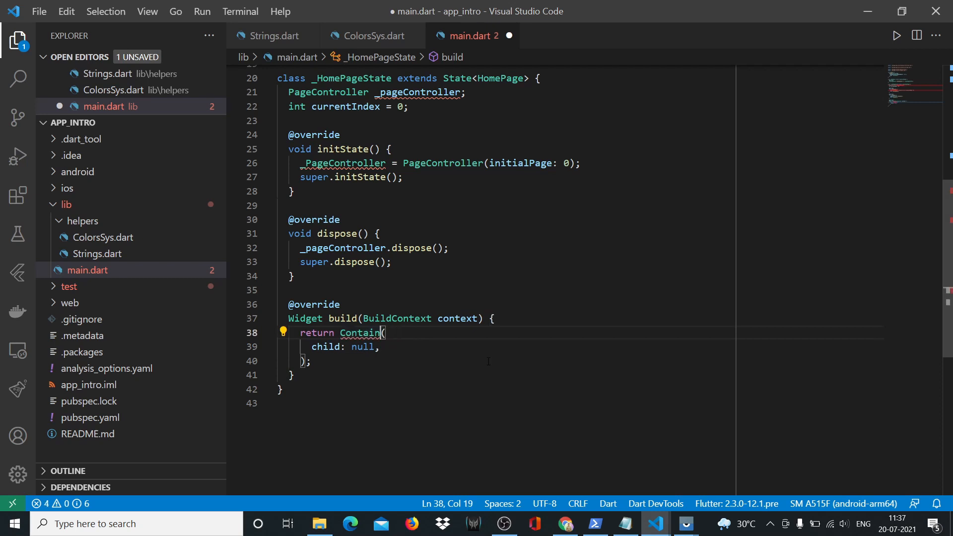
{"action": "type", "text": "Scaffold"}
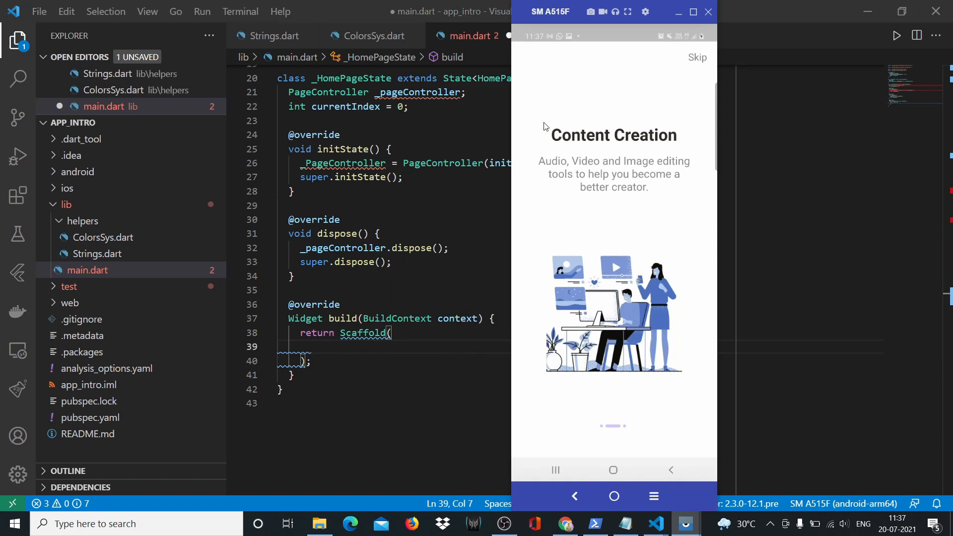
{"action": "mouse_move", "coordinate": [640, 220]}
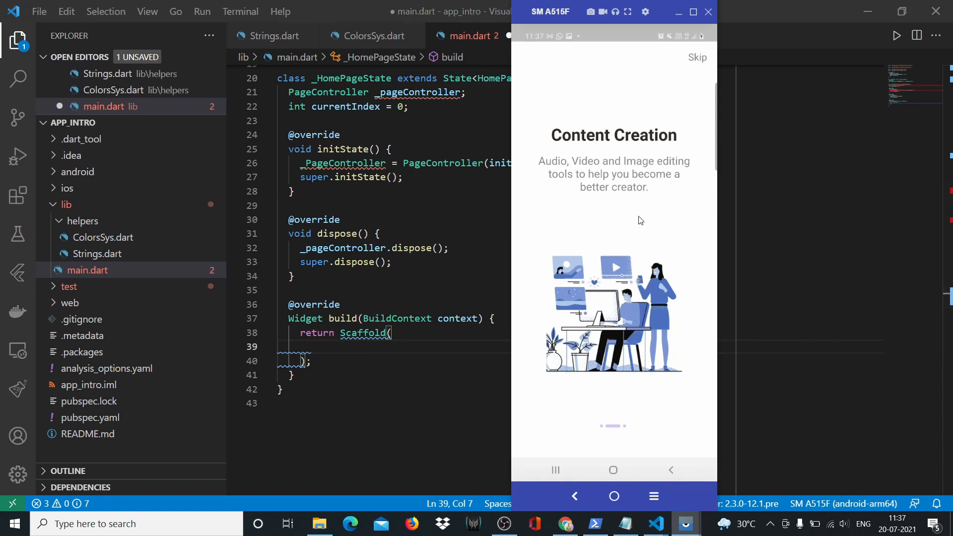
{"action": "mouse_move", "coordinate": [703, 58]}
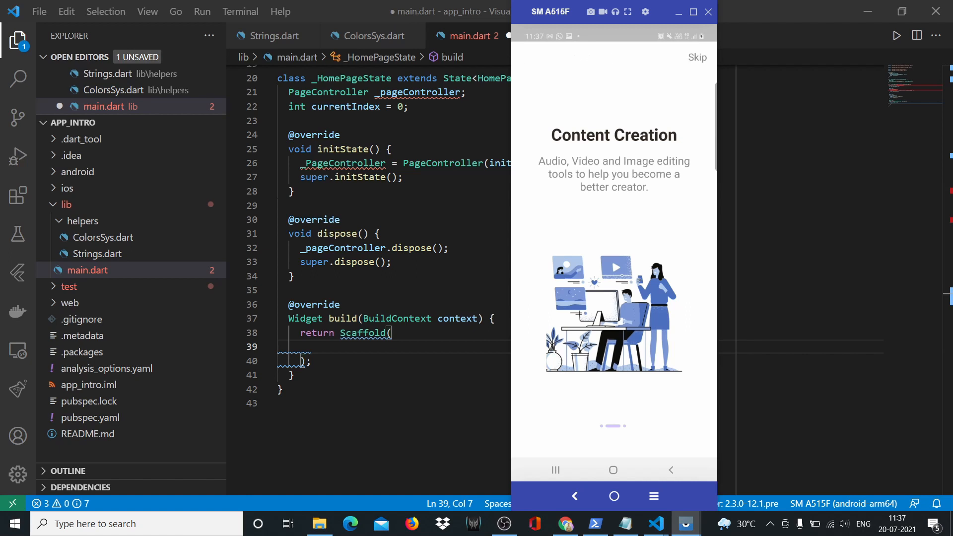
{"action": "mouse_move", "coordinate": [524, 57]}
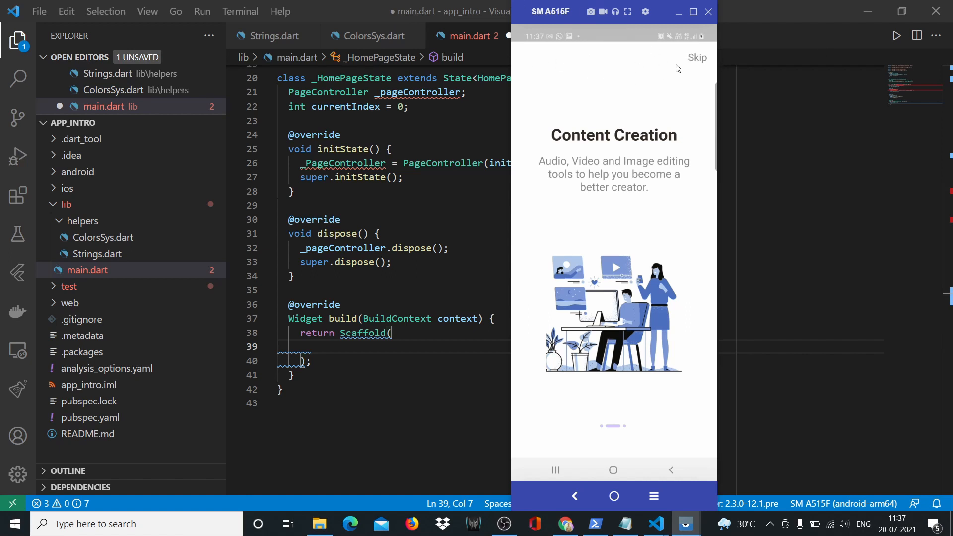
{"action": "mouse_move", "coordinate": [542, 56]}
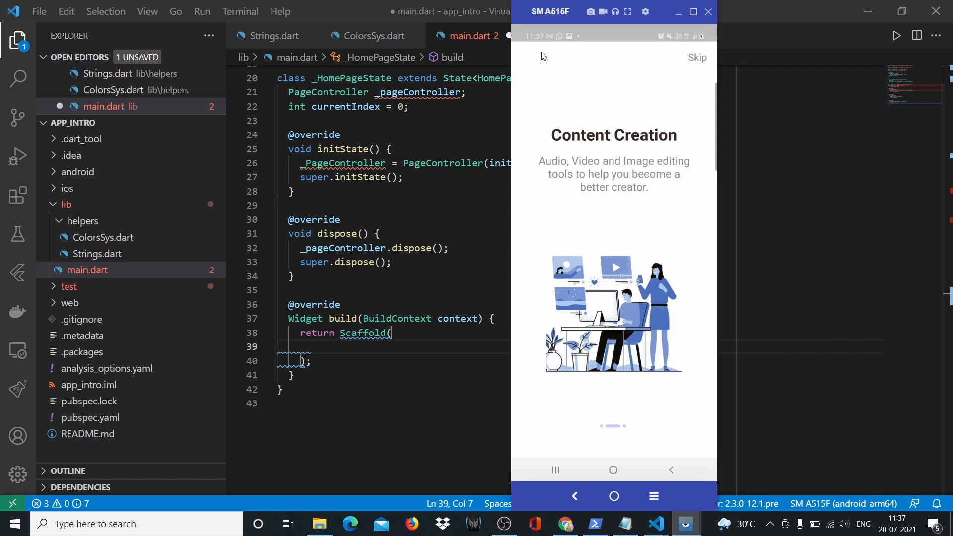
{"action": "mouse_move", "coordinate": [544, 74]}
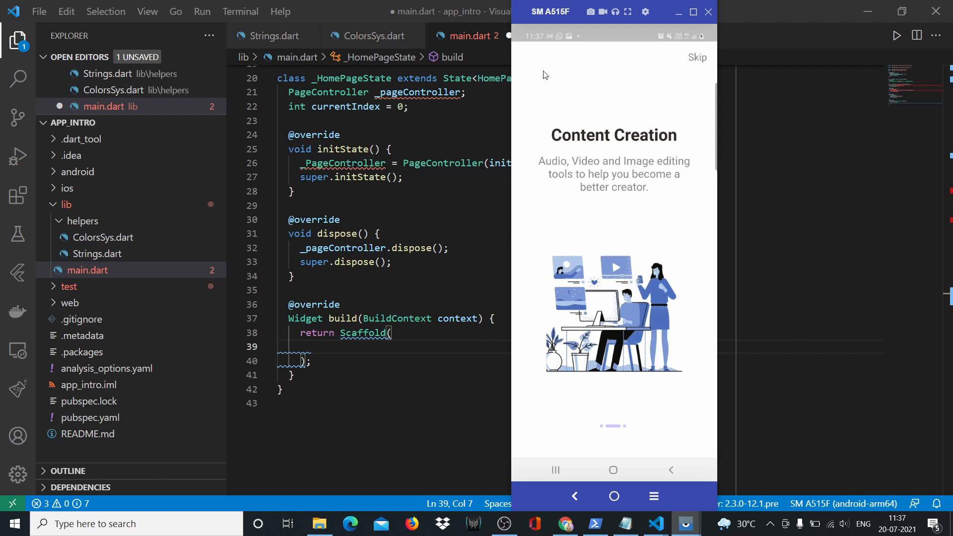
{"action": "mouse_move", "coordinate": [668, 383]}
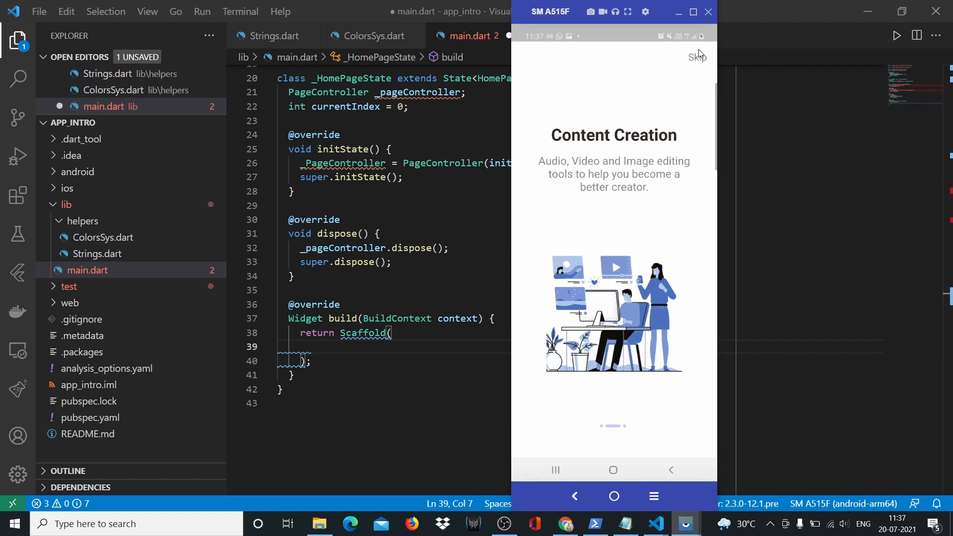
{"action": "mouse_move", "coordinate": [704, 62]}
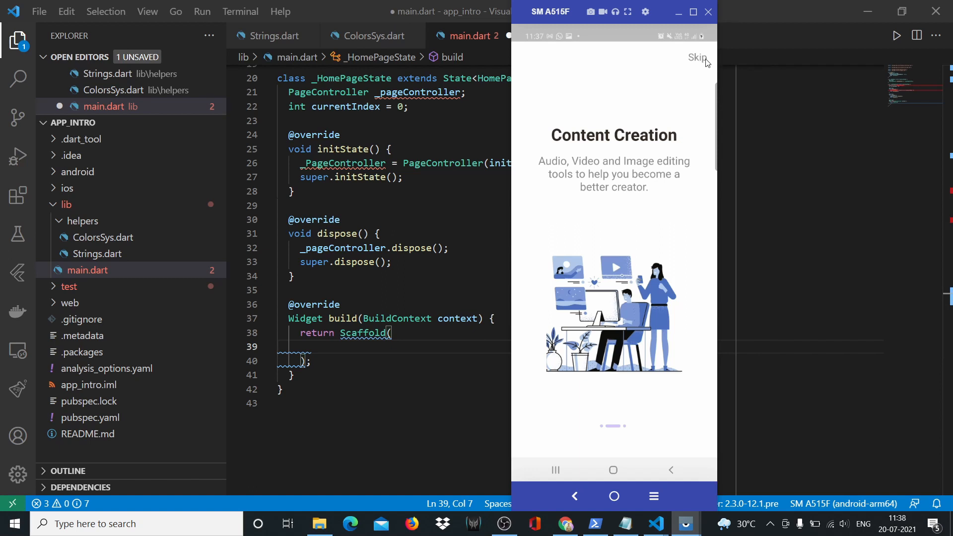
{"action": "mouse_move", "coordinate": [713, 61]}
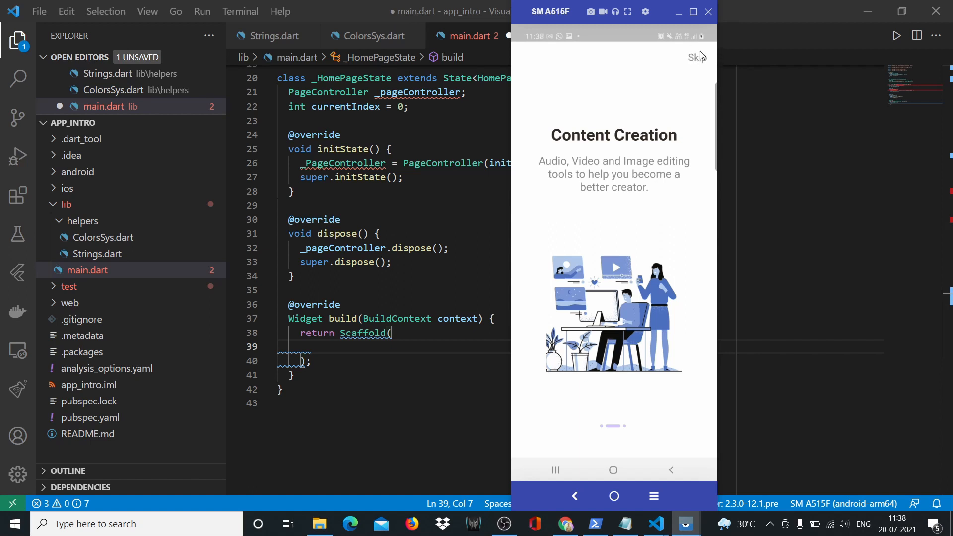
{"action": "mouse_move", "coordinate": [694, 54]}
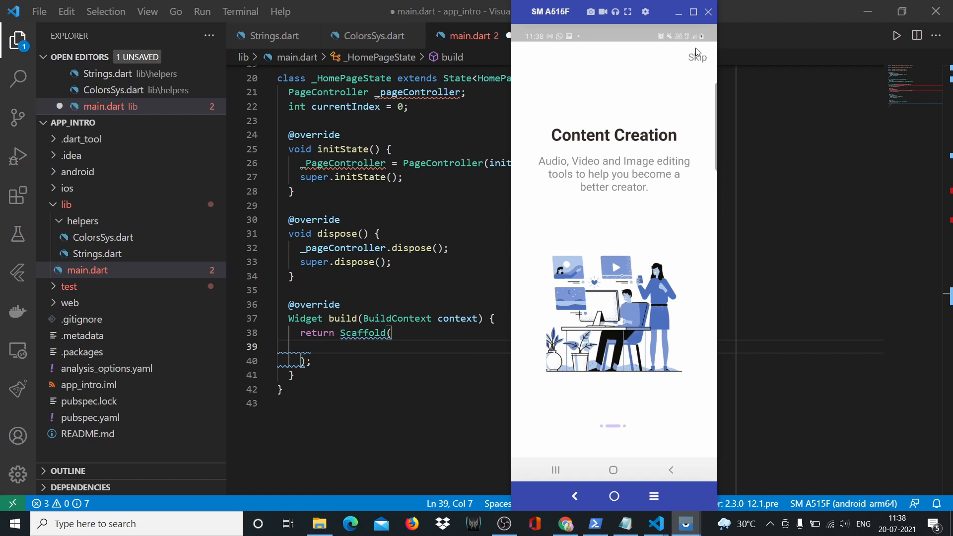
{"action": "mouse_move", "coordinate": [704, 62]}
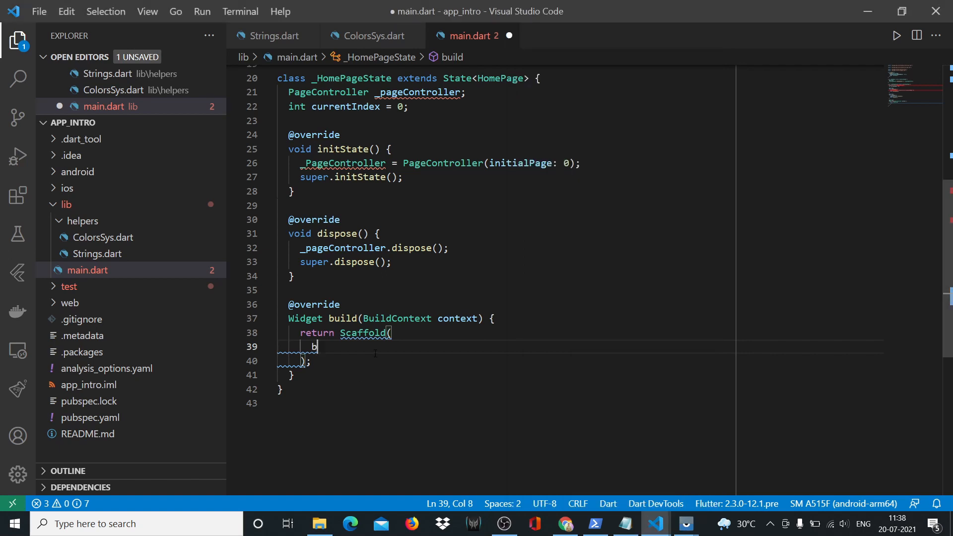
Give the Scaffold backgroundColor: Colors.white and start an AppBar with elevation: 0
{"action": "type", "text": "ackgroundColor: ,"}
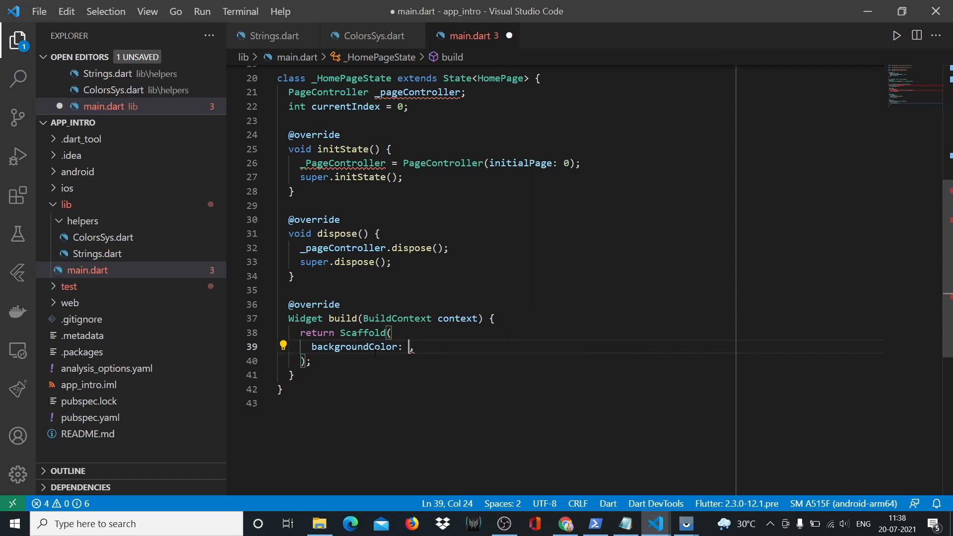
{"action": "type", "text": "Colors.white"}
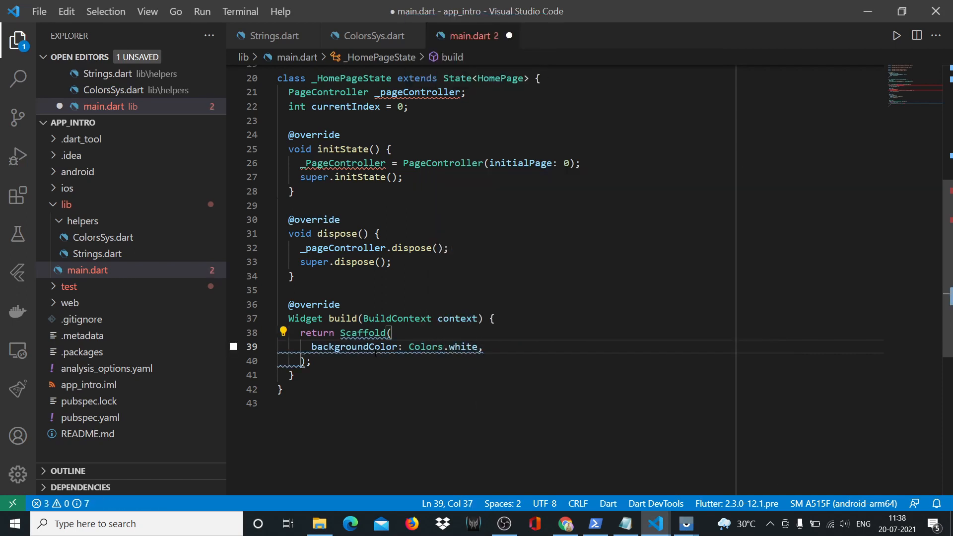
{"action": "type", "text": "appBart"}
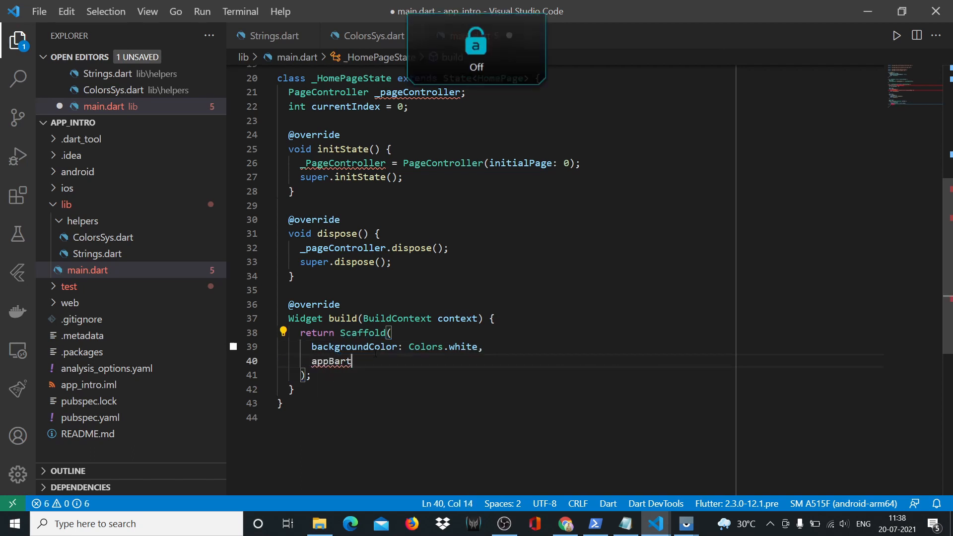
{"action": "type", "text": ": A"}
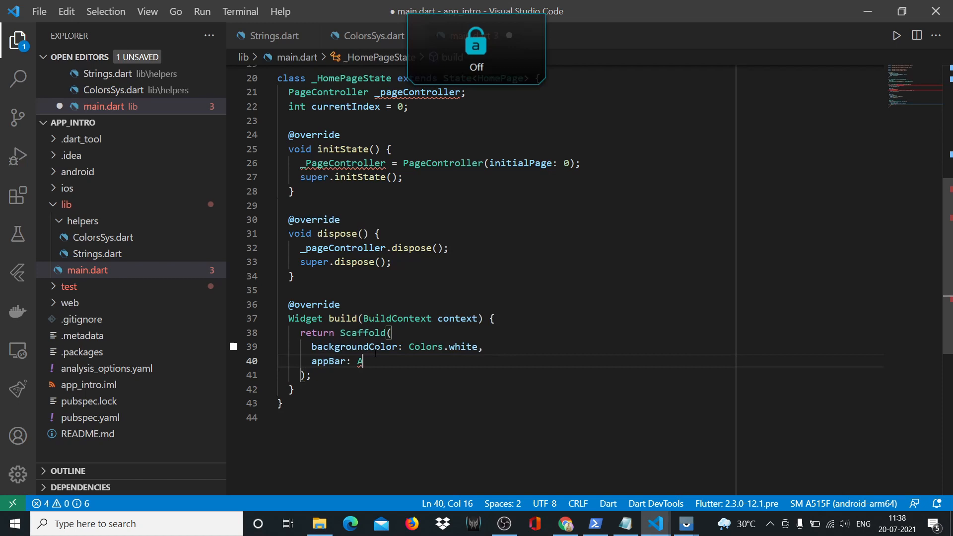
{"action": "type", "text": "ppBar()"}
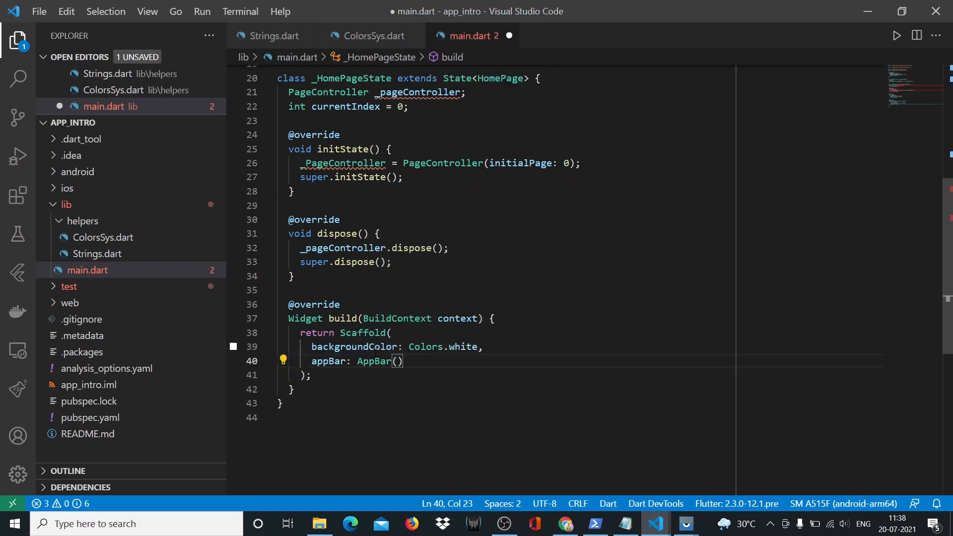
{"action": "type", "text": "elevation:0,"}
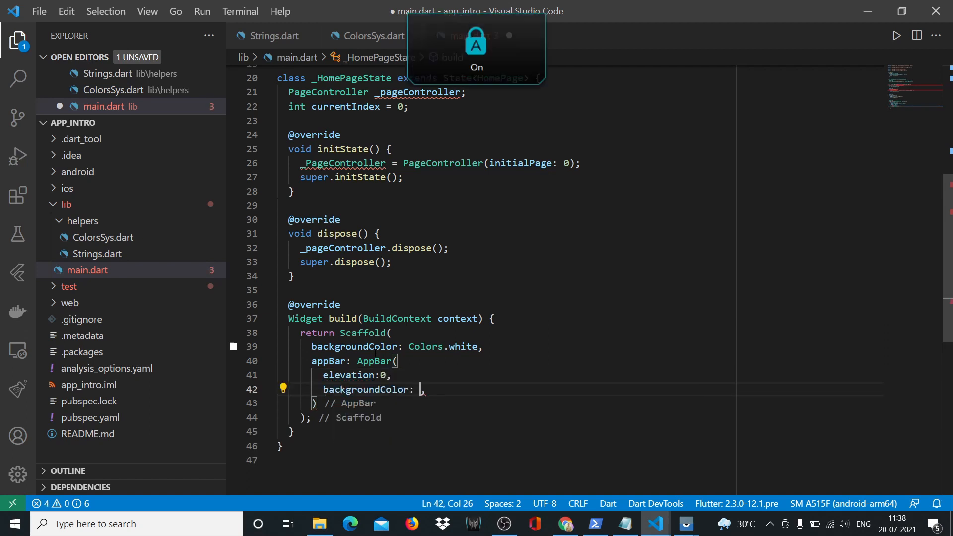
Set the AppBar backgroundColor to Colors.white and add actions: <Widget>[] holding a Padding
{"action": "type", "text": "Colors"}
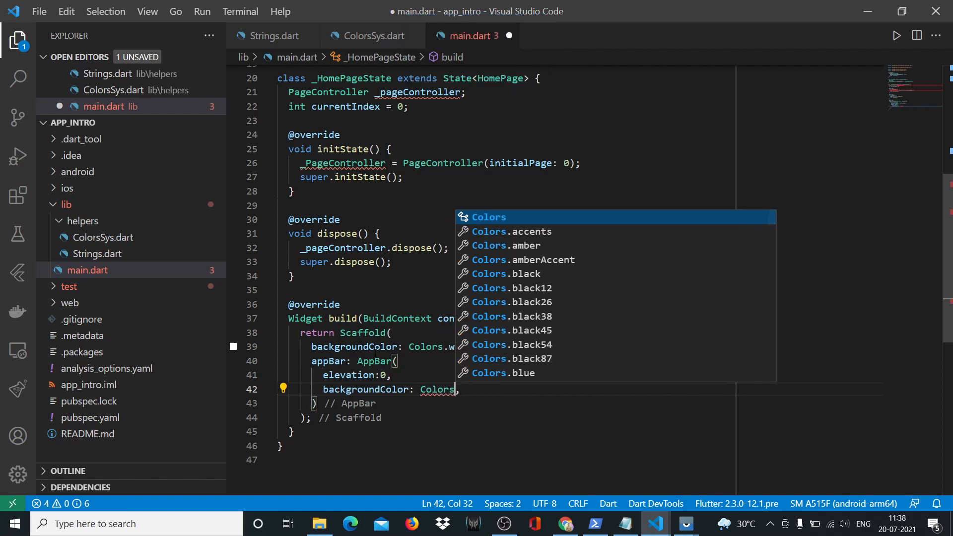
{"action": "type", "text": ".white"}
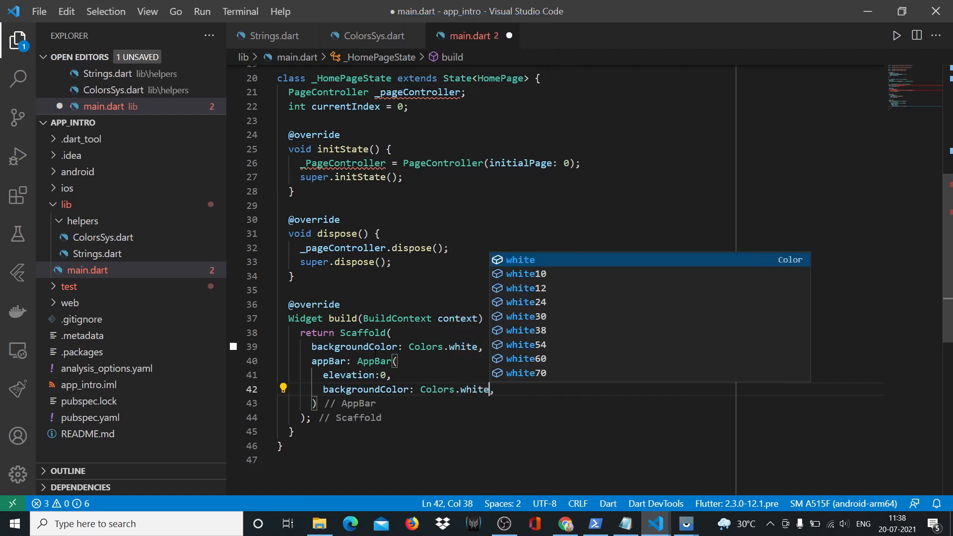
{"action": "type", "text": "actions:<>"}
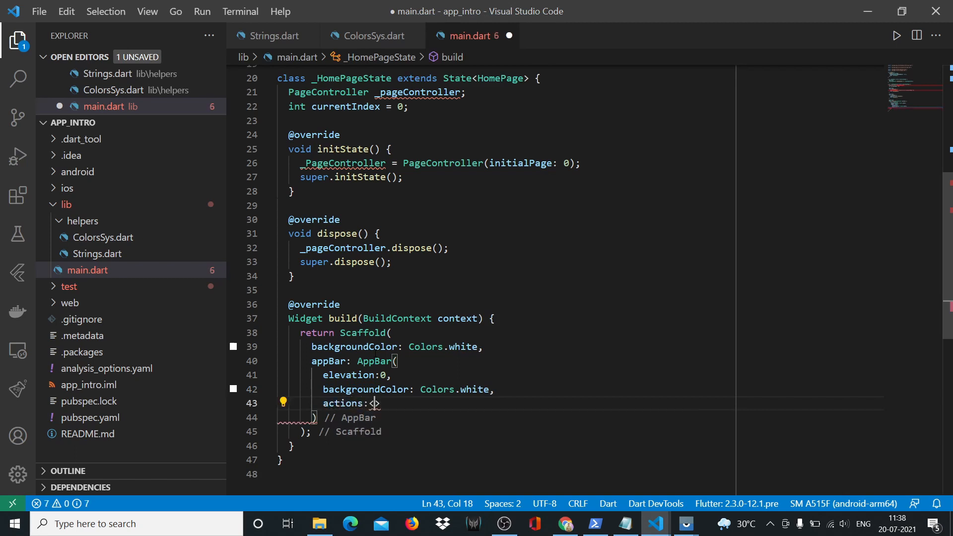
{"action": "type", "text": "Widget>["}
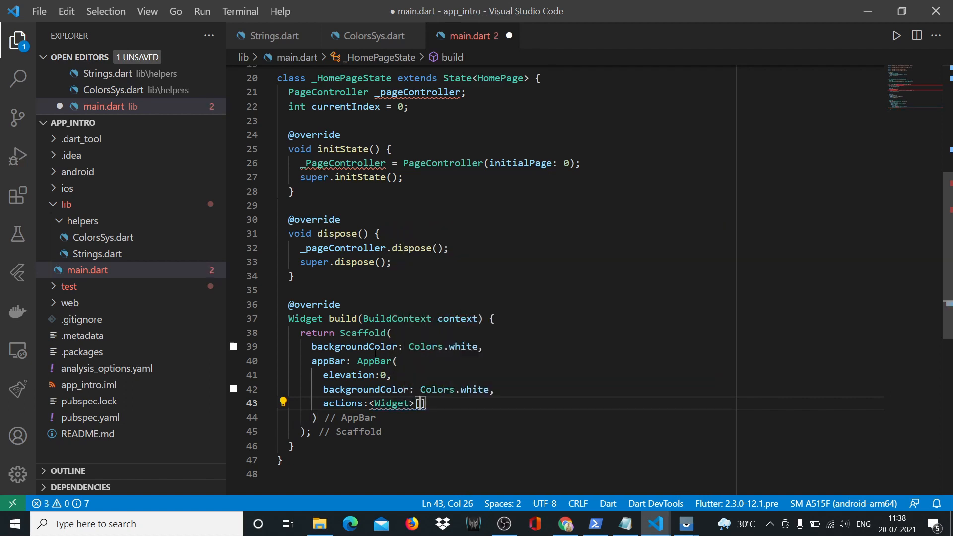
{"action": "key", "text": "Enter"}
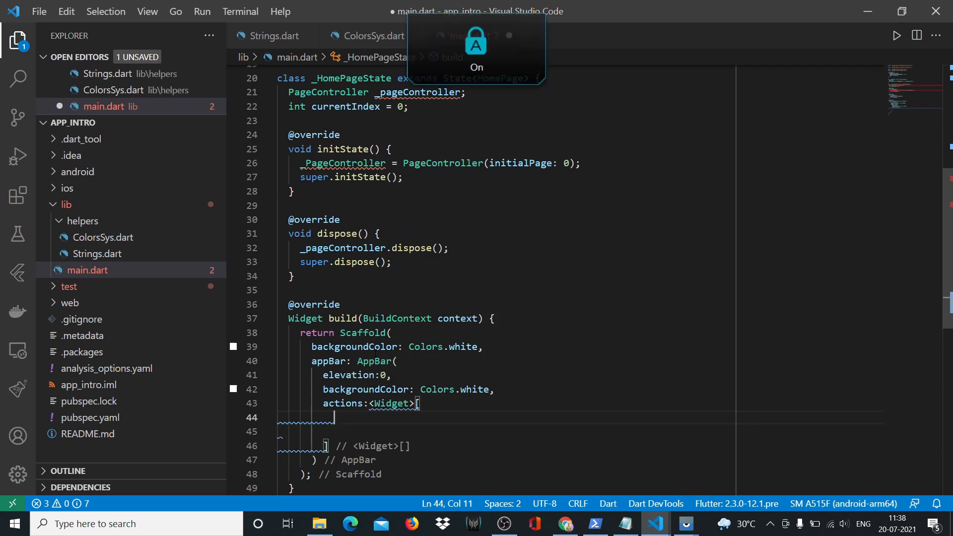
{"action": "type", "text": "Paddging("}
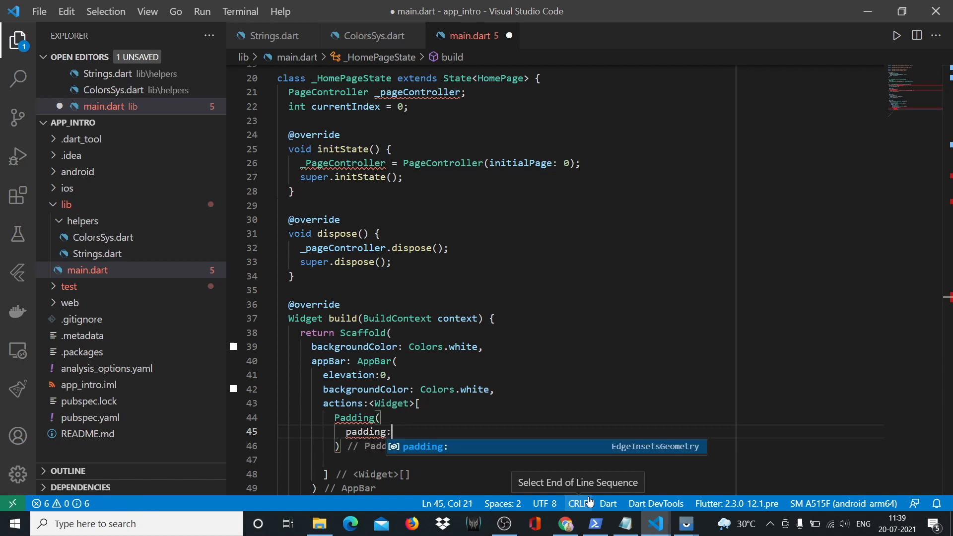
Set the Padding to EdgeInsets.only(right:20, top:20) and begin its child: Text(
{"action": "type", "text": "EdgeInsets"}
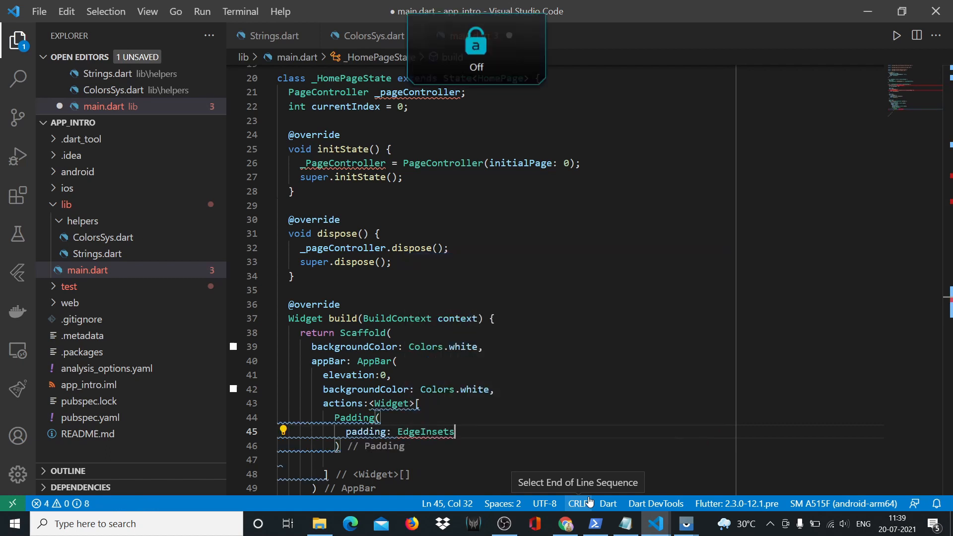
{"action": "type", "text": ".only"}
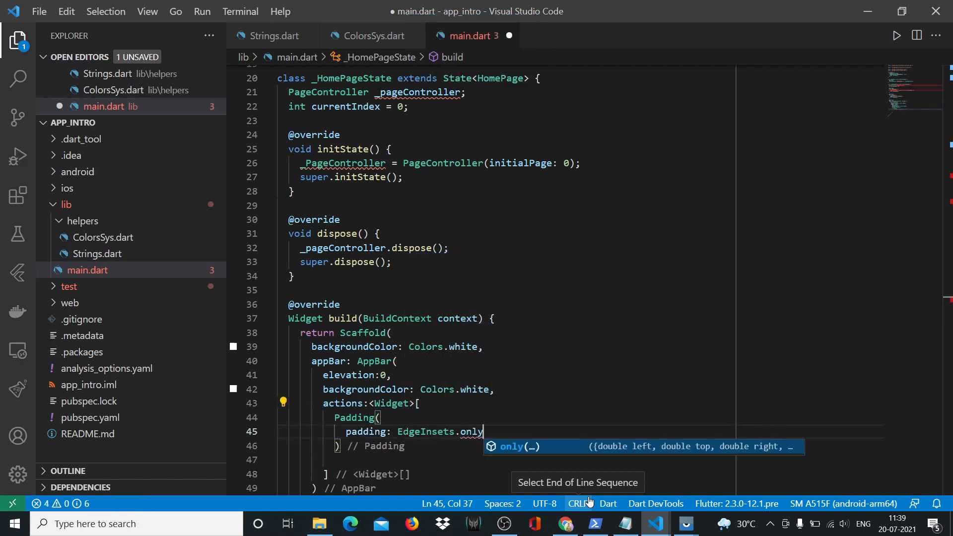
{"action": "type", "text": "()rioght"}
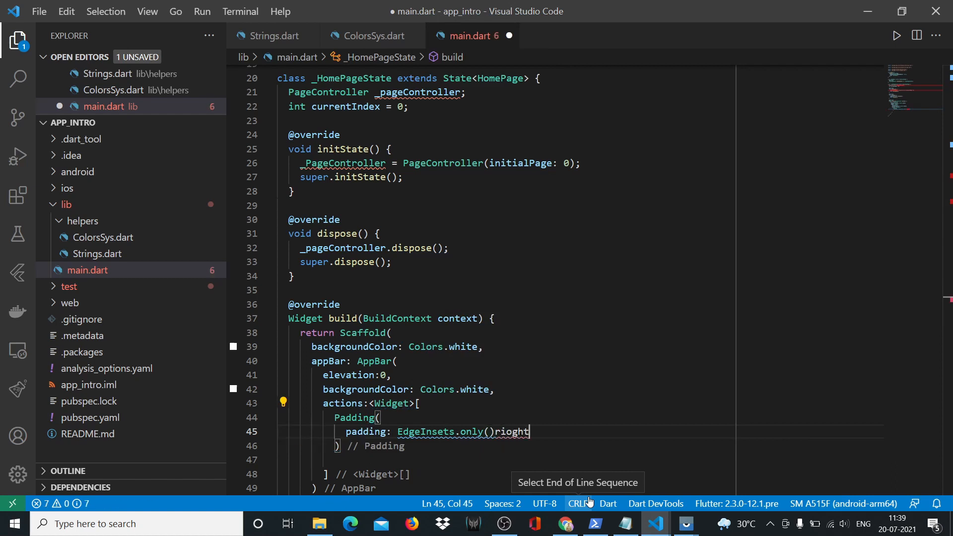
{"action": "key", "text": "Backspace"}
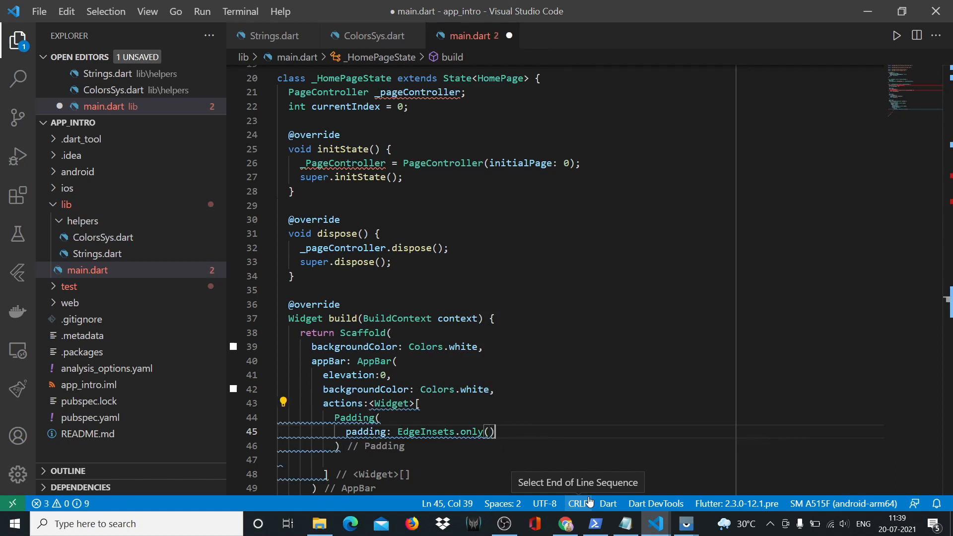
{"action": "type", "text": "right"}
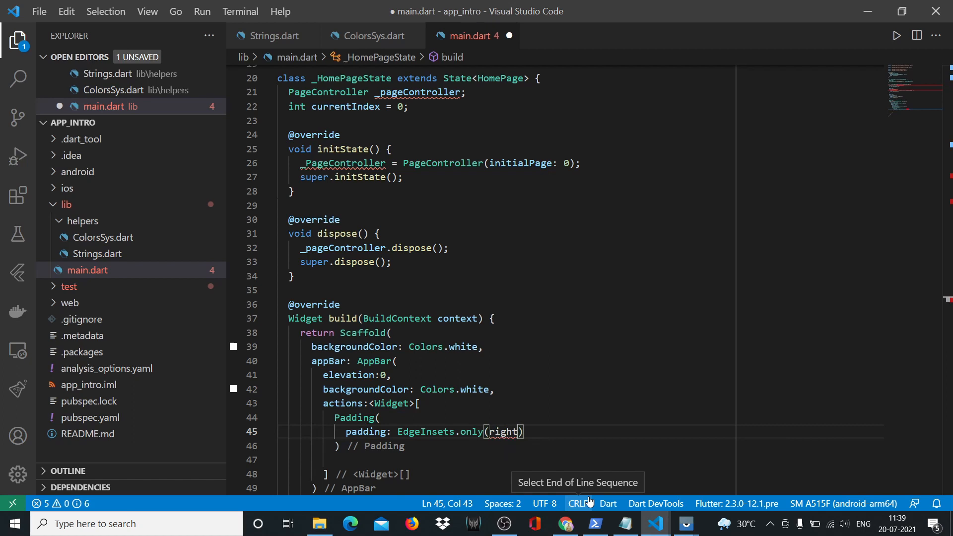
{"action": "type", "text": ":20, top:20"}
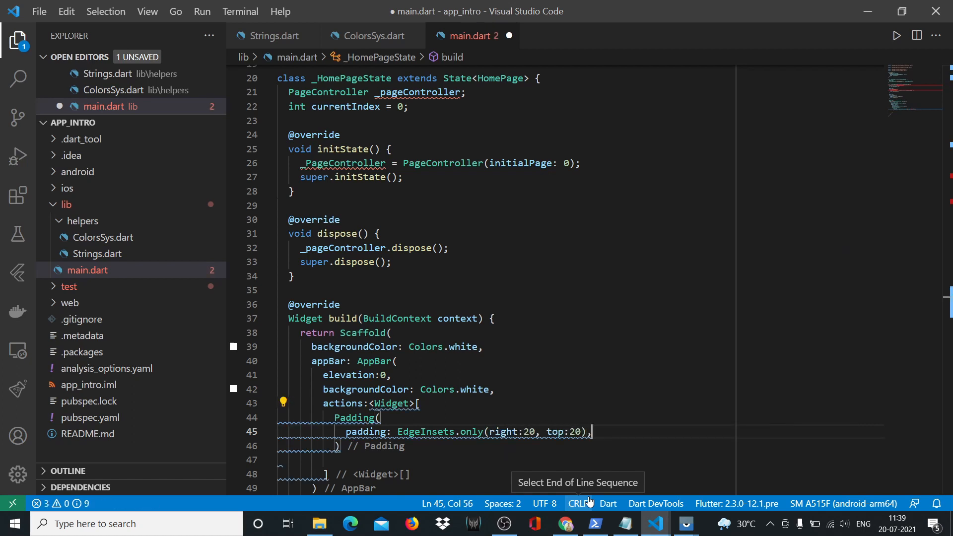
{"action": "type", "text": "child: Text("}
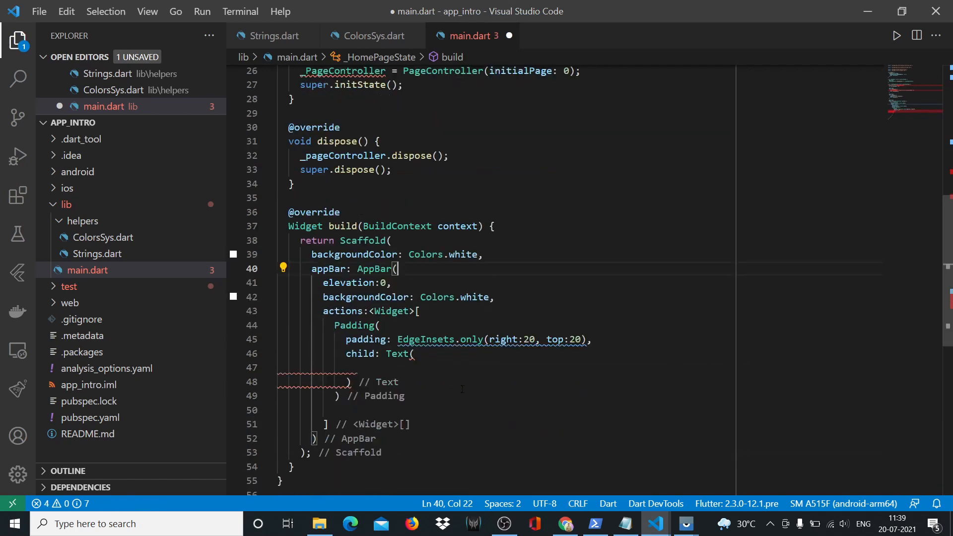
Make the Text read 'Skip' with a TextStyle whose color is ColorSys.gray
{"action": "type", "text": "'Skip',"}
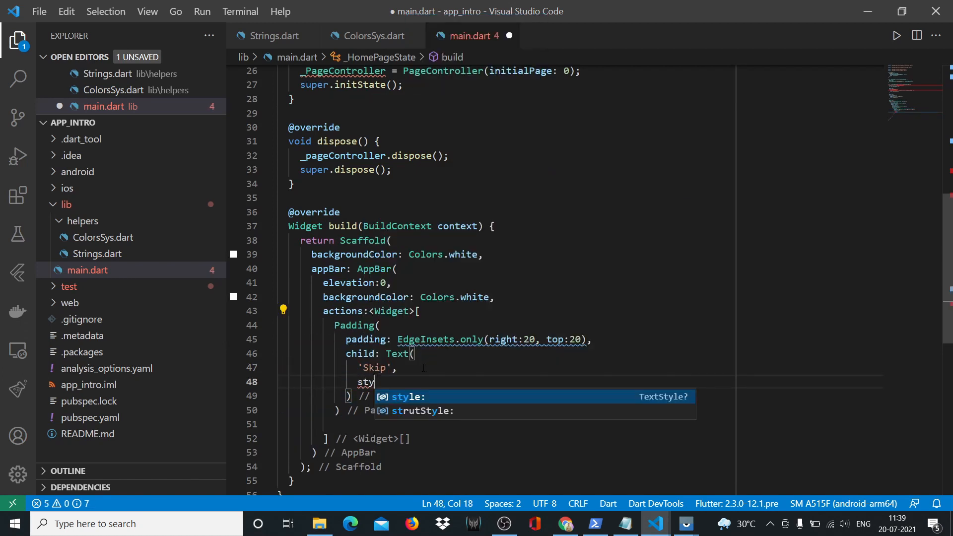
{"action": "type", "text": "le: Text"}
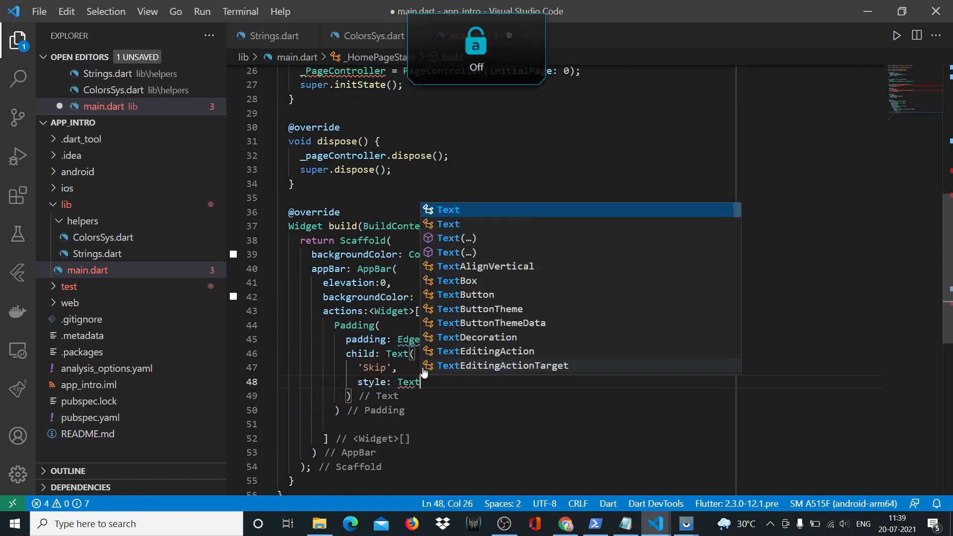
{"action": "type", "text": "Style("}
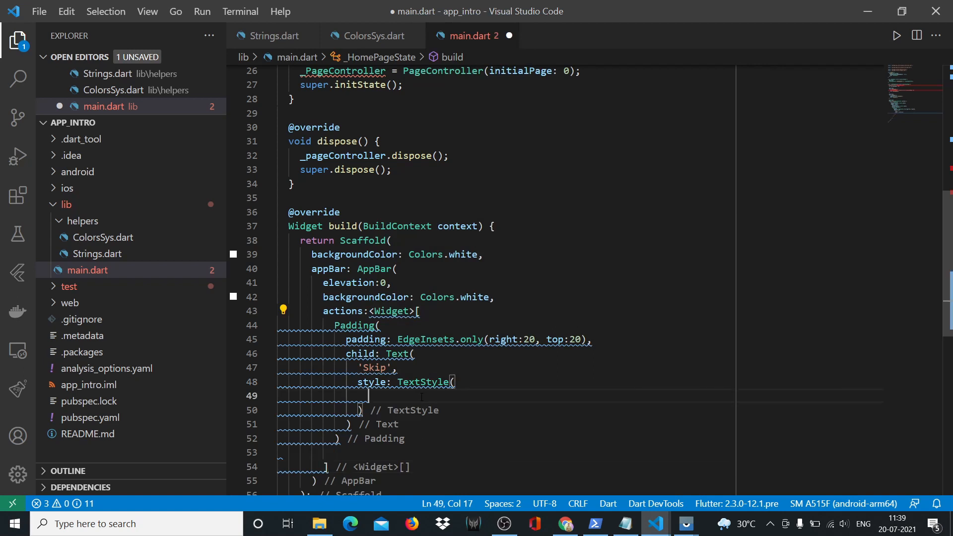
{"action": "type", "text": "color:"}
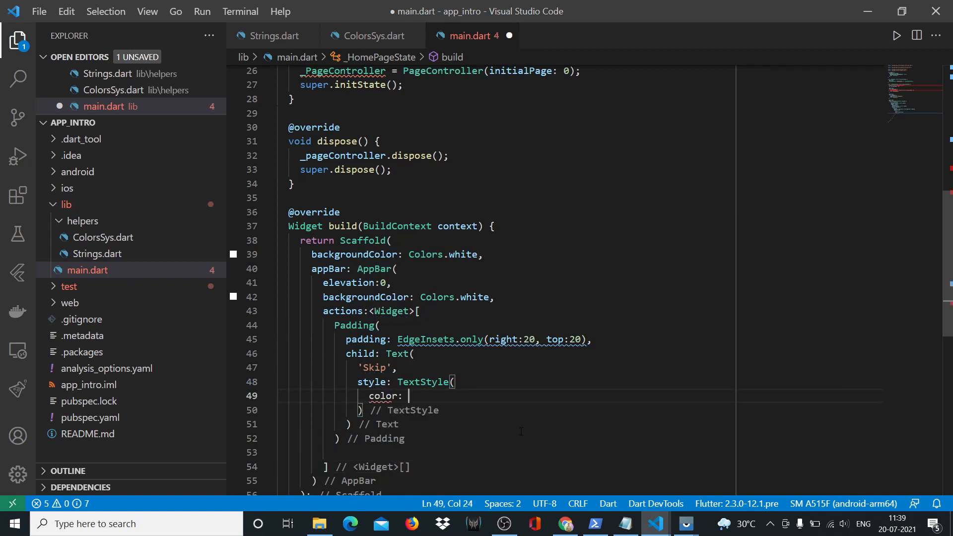
{"action": "type", "text": "C"}
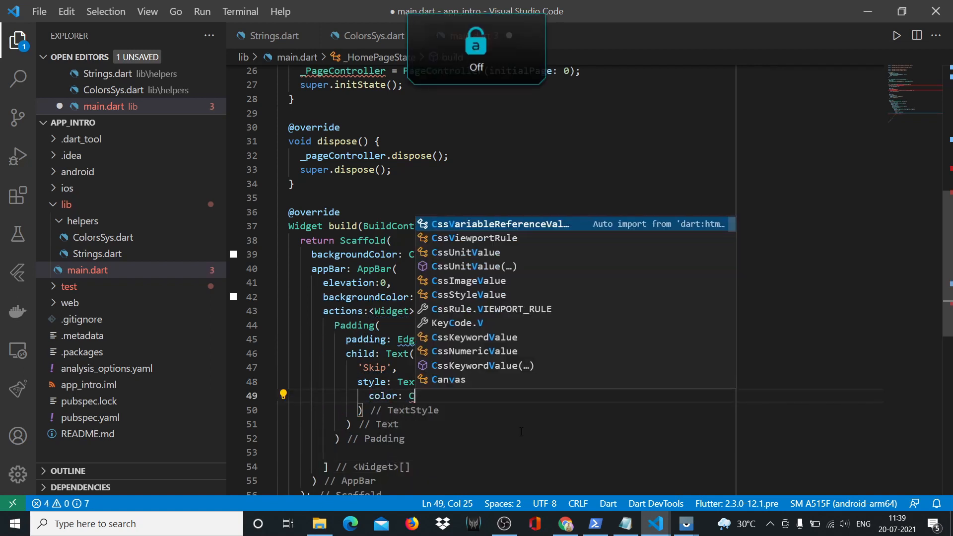
{"action": "type", "text": "oloS"}
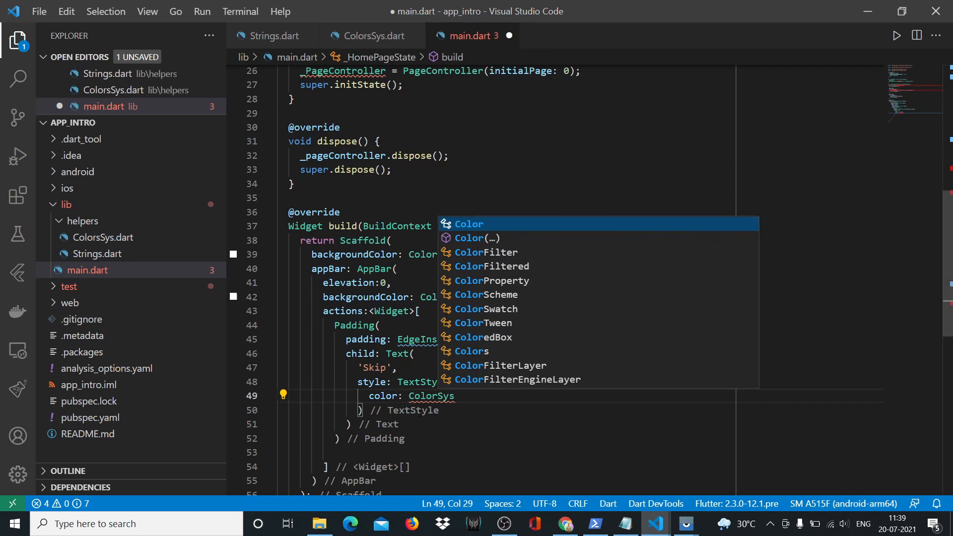
{"action": "type", "text": ".gray,"}
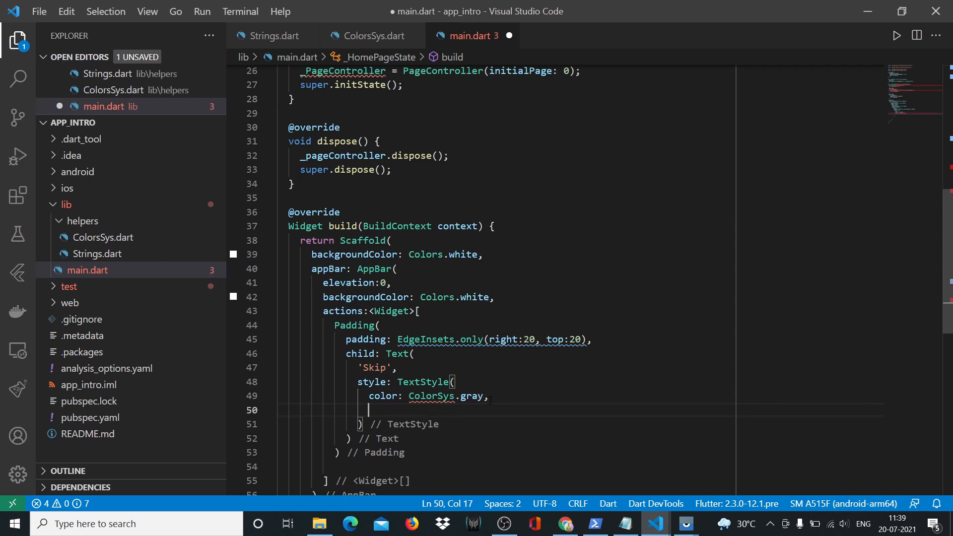
{"action": "mouse_move", "coordinate": [510, 360]}
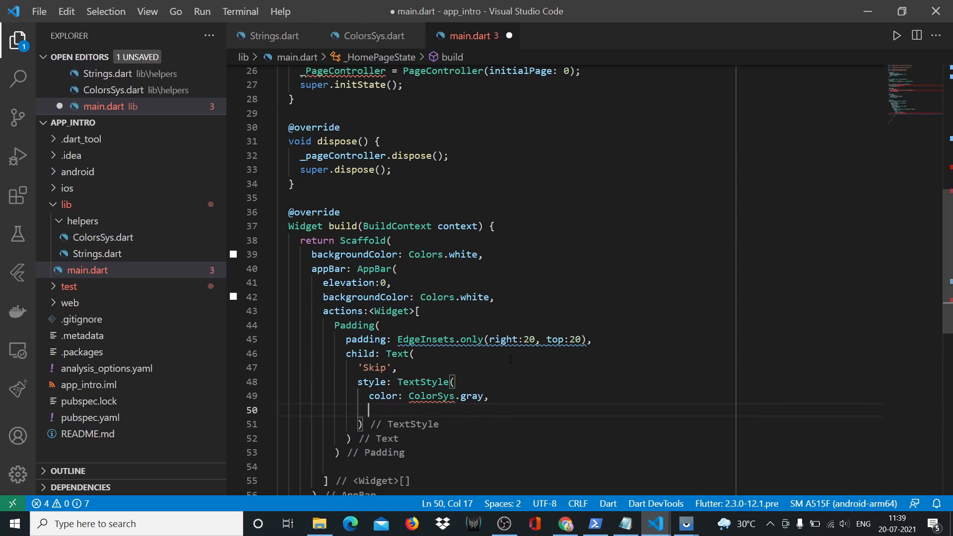
Add fontSize: 18 and a fontWeight from FontWeight to the Skip TextStyle
{"action": "type", "text": "fontSize:"}
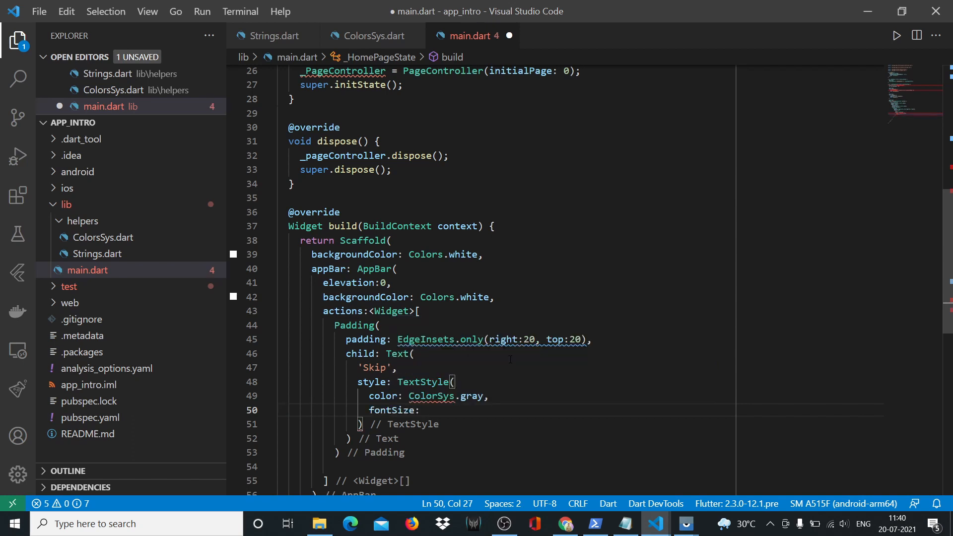
{"action": "type", "text": "fontWeight:"}
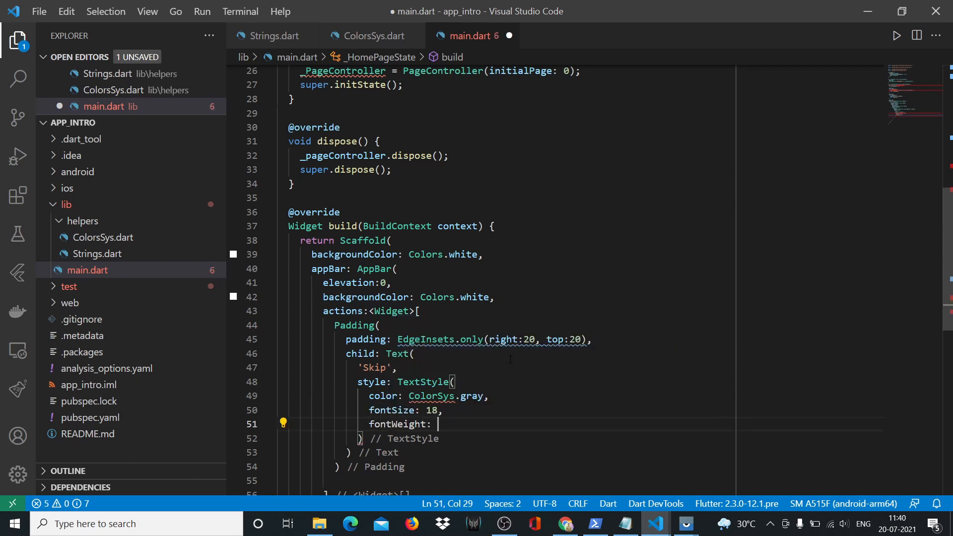
{"action": "type", "text": "Fo"}
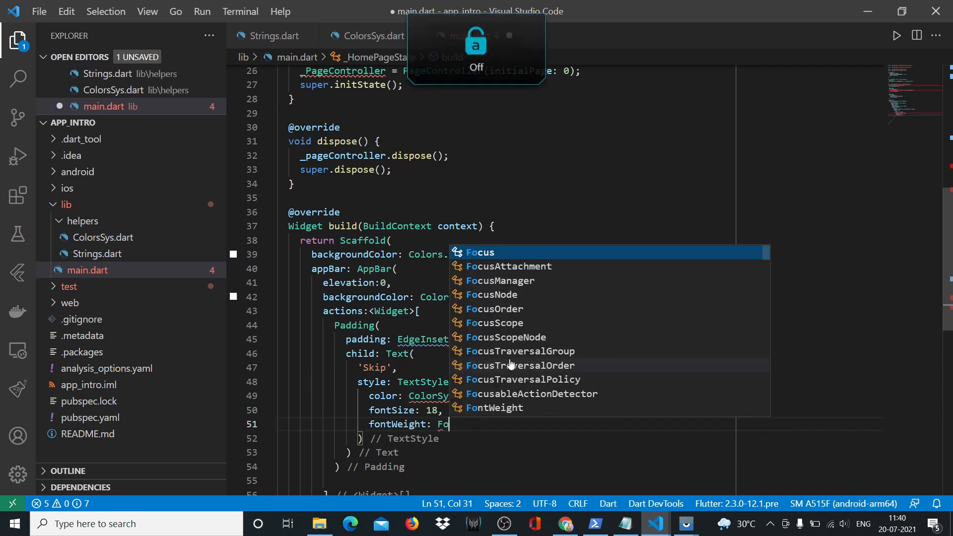
{"action": "type", "text": "FontWeight."}
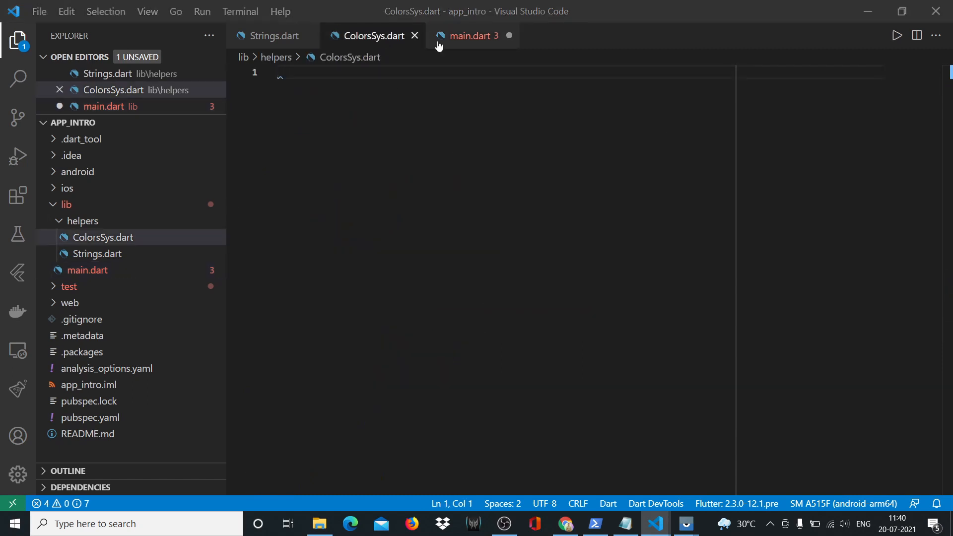
Import 'package:flutter/material.dart' at the top of ColorsSys.dart
{"action": "type", "text": "im"}
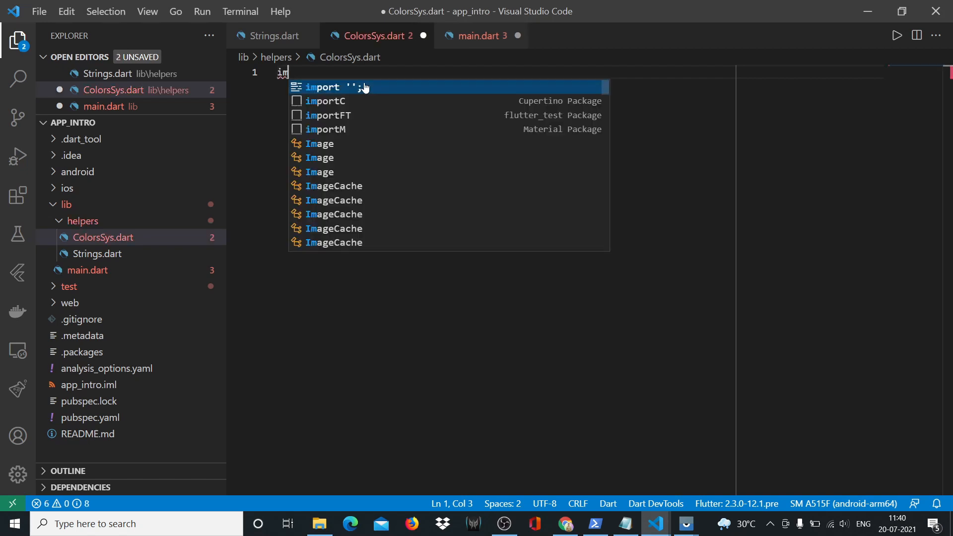
{"action": "type", "text": "port 'pack"}
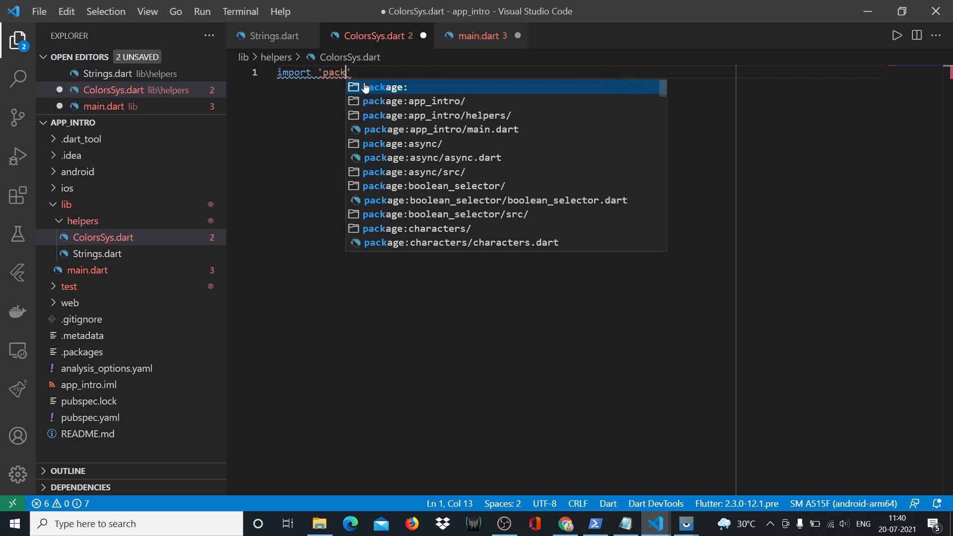
{"action": "type", "text": "flutter'"}
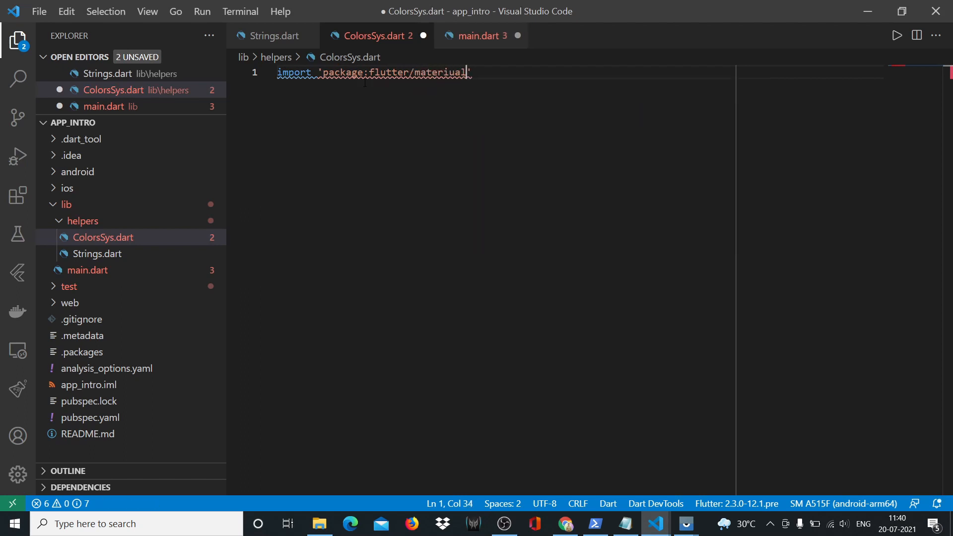
{"action": "type", "text": ".dart"}
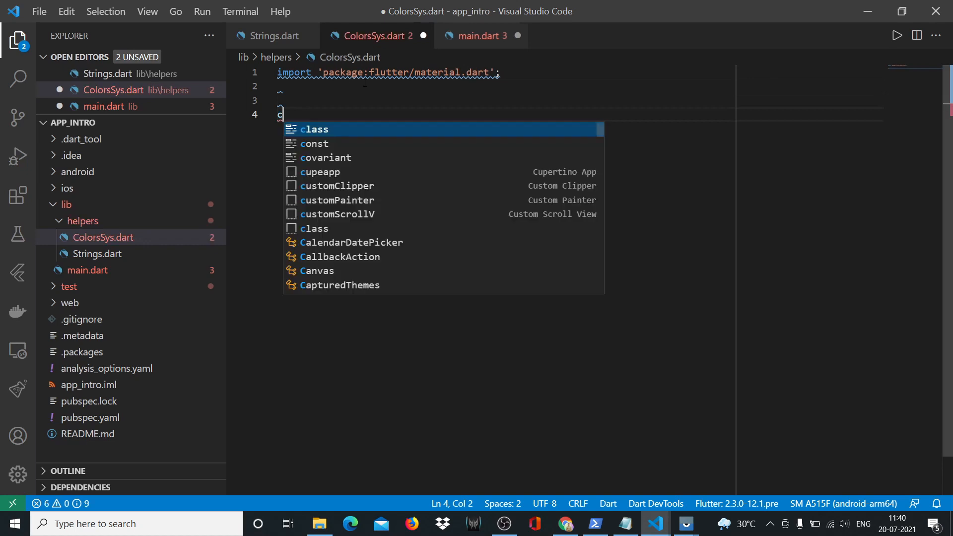
Declare class ColorSys with static Color primary = Color.fromRGBO(...)
{"action": "type", "text": "lass Color"}
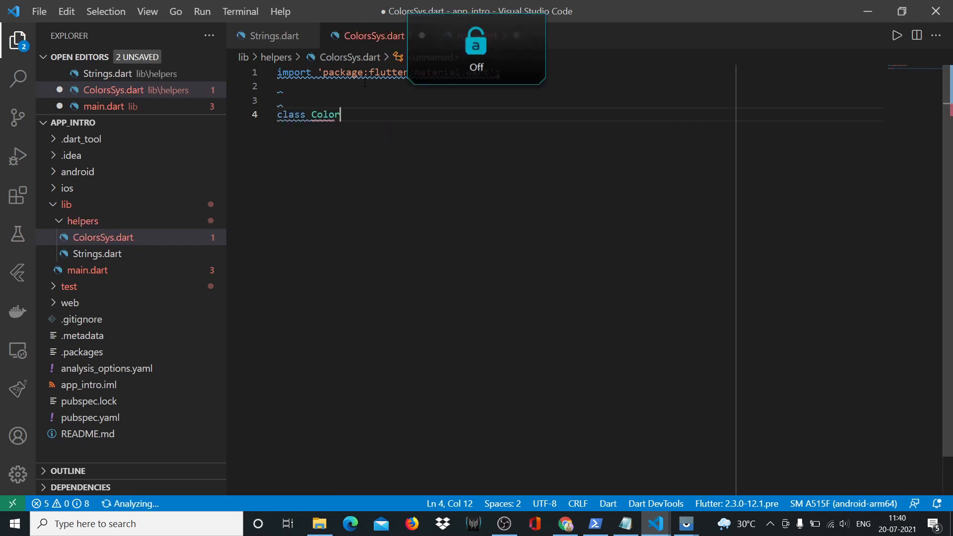
{"action": "type", "text": "Sys{"}
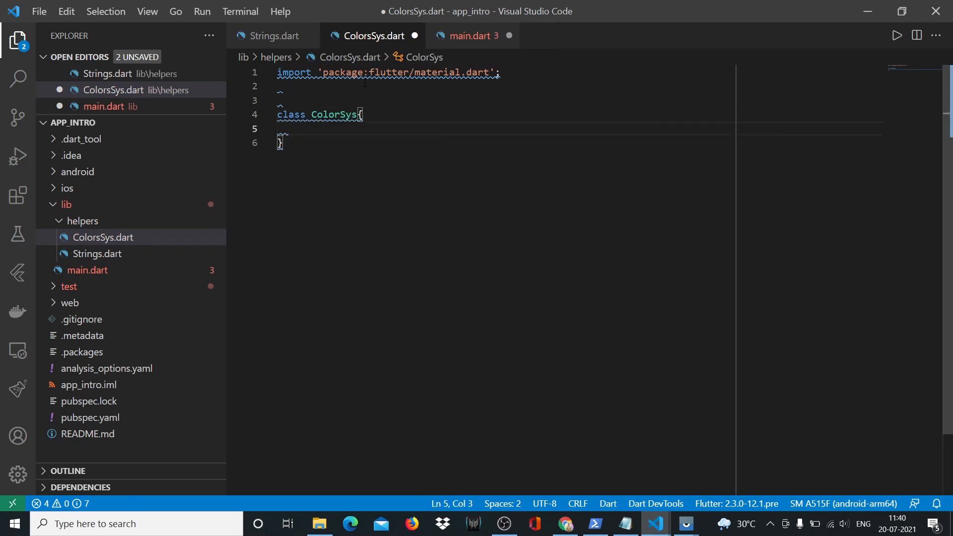
{"action": "type", "text": "static col"}
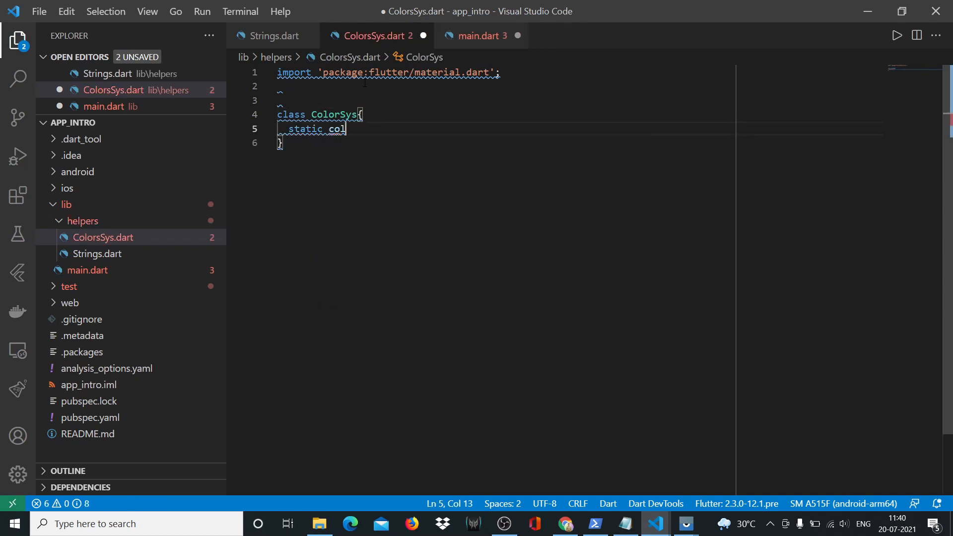
{"action": "type", "text": "or"}
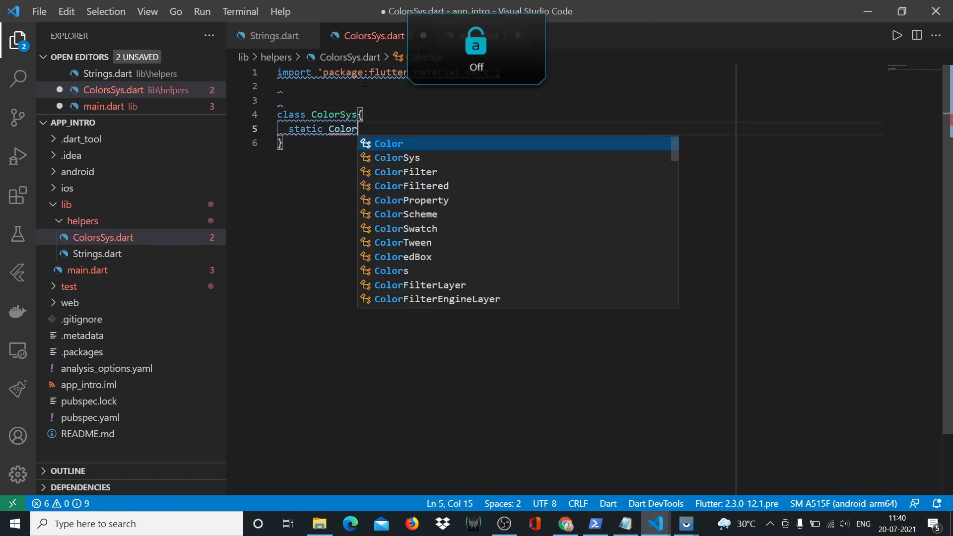
{"action": "type", "text": "primary = Color.from"}
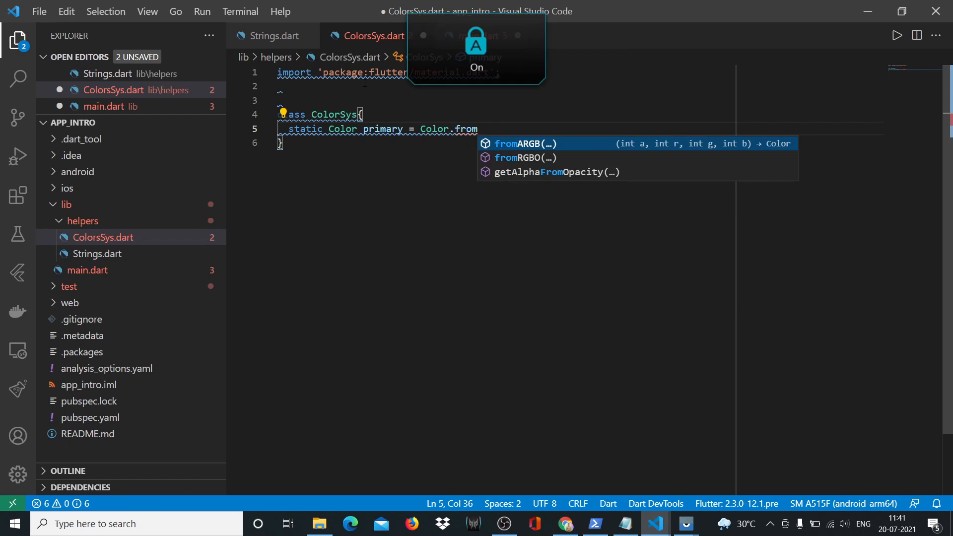
{"action": "left_click", "coordinate": [525, 157]}
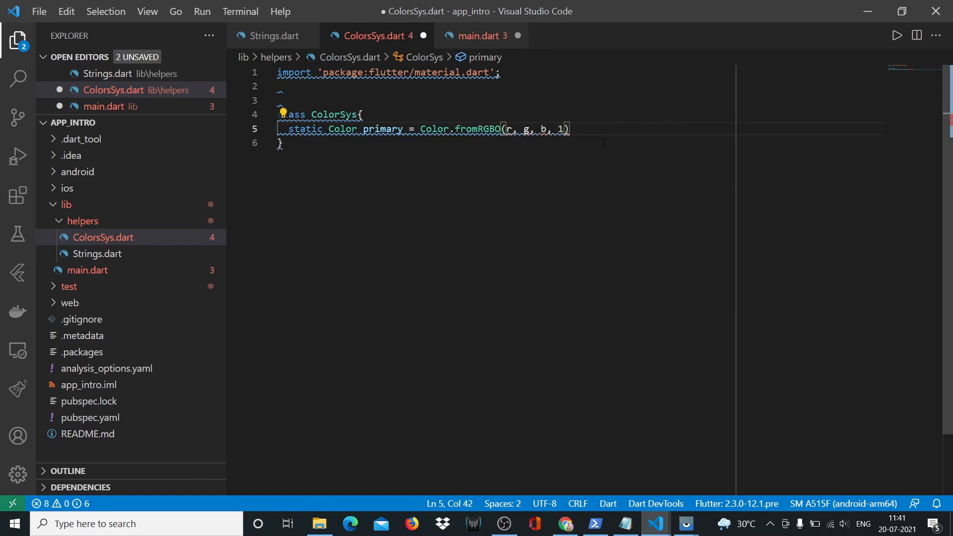
Fill primary as Color.fromRGBO(52, 43, 37, 1)
{"action": "type", "text": "52"}
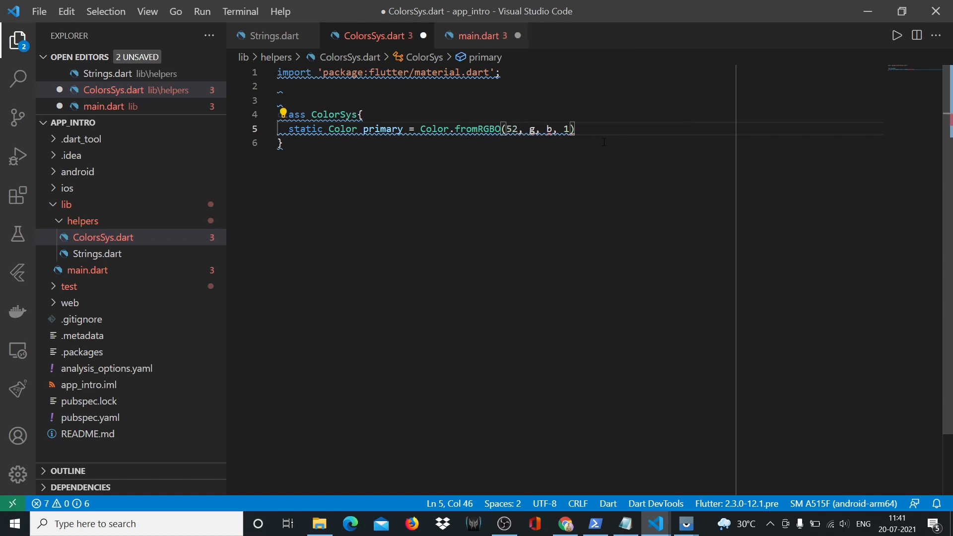
{"action": "type", "text": "43"}
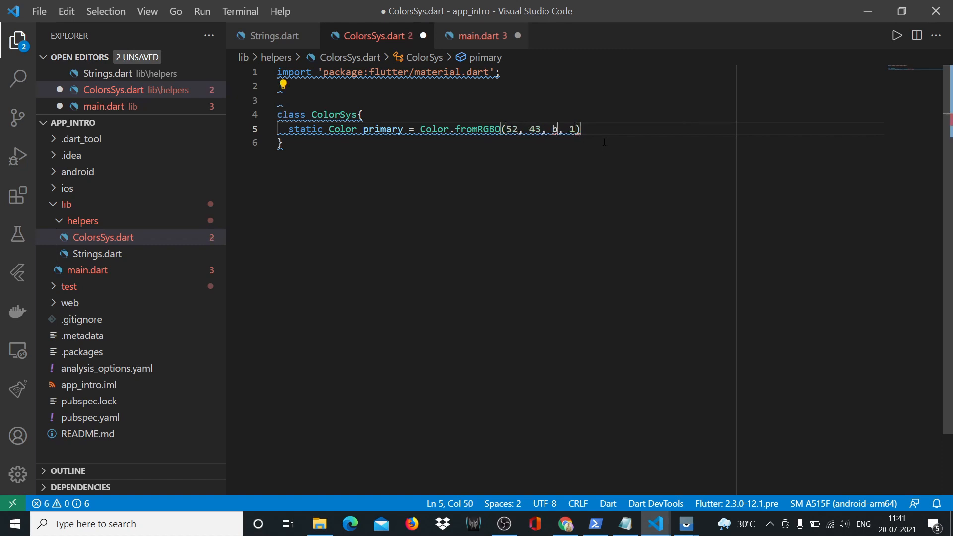
{"action": "type", "text": "7"}
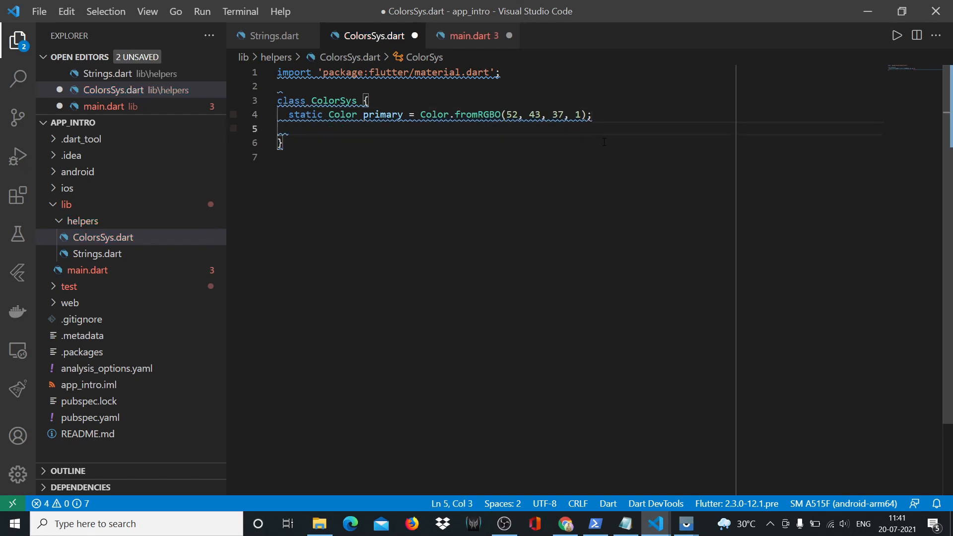
Begin a static Color gray field and leave a new line ready for the next colour
{"action": "type", "text": "Static Color"}
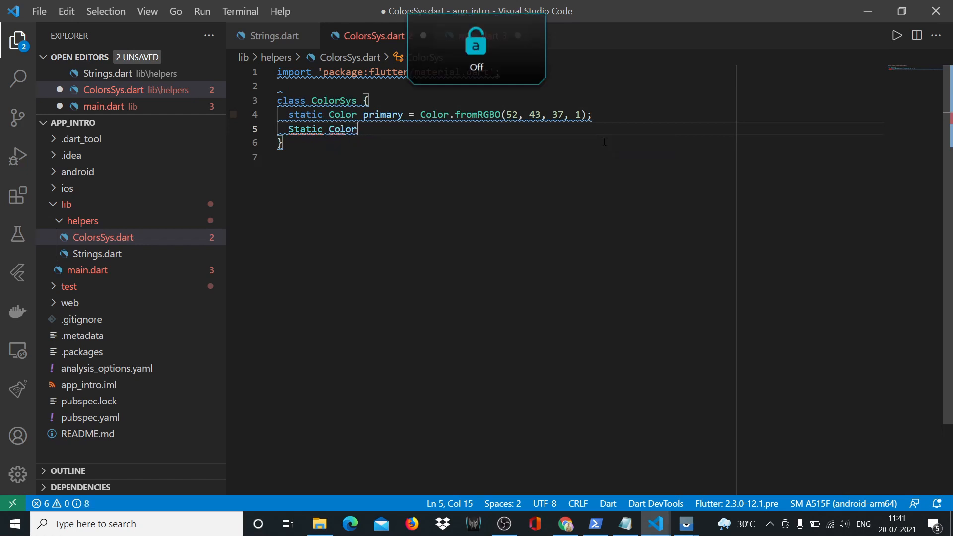
{"action": "type", "text": "gray"}
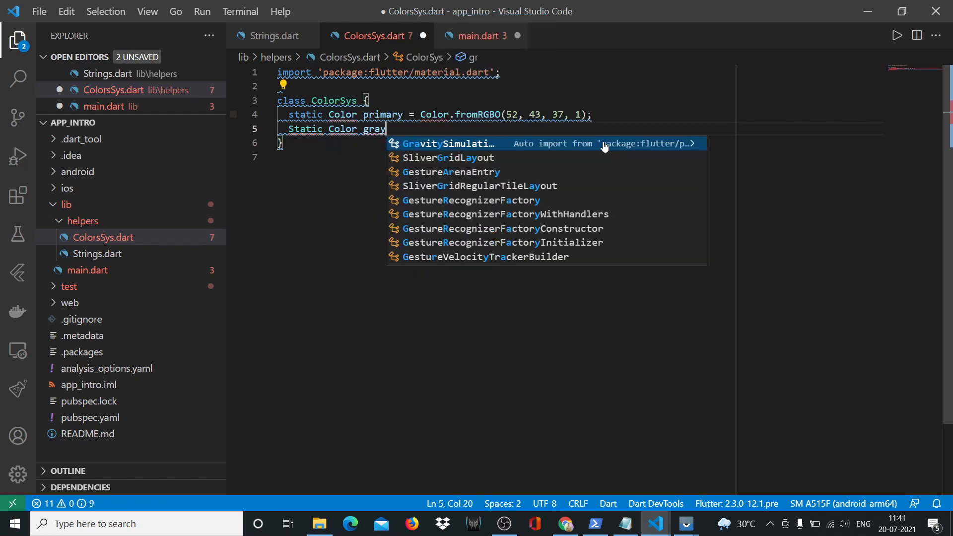
{"action": "left_click", "coordinate": [450, 143]}
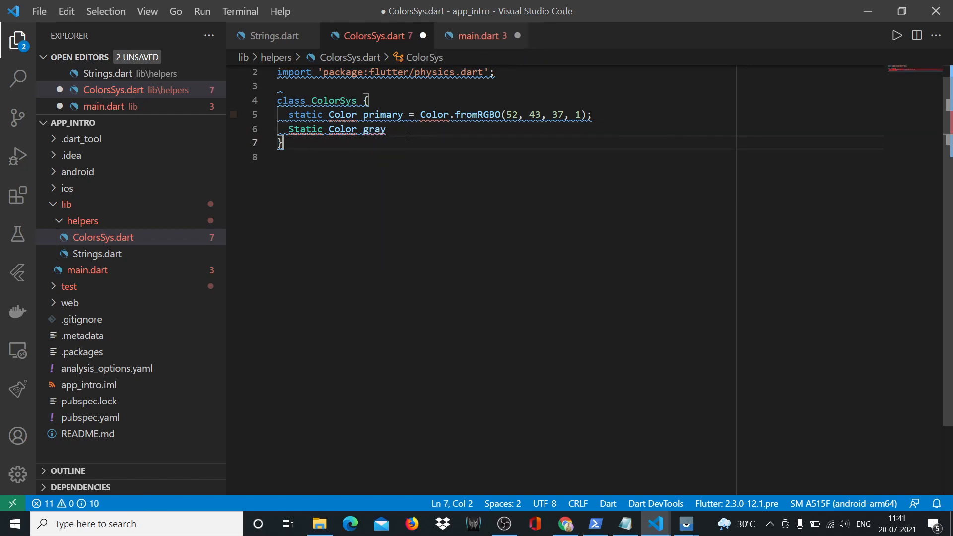
{"action": "key", "text": "Enter"}
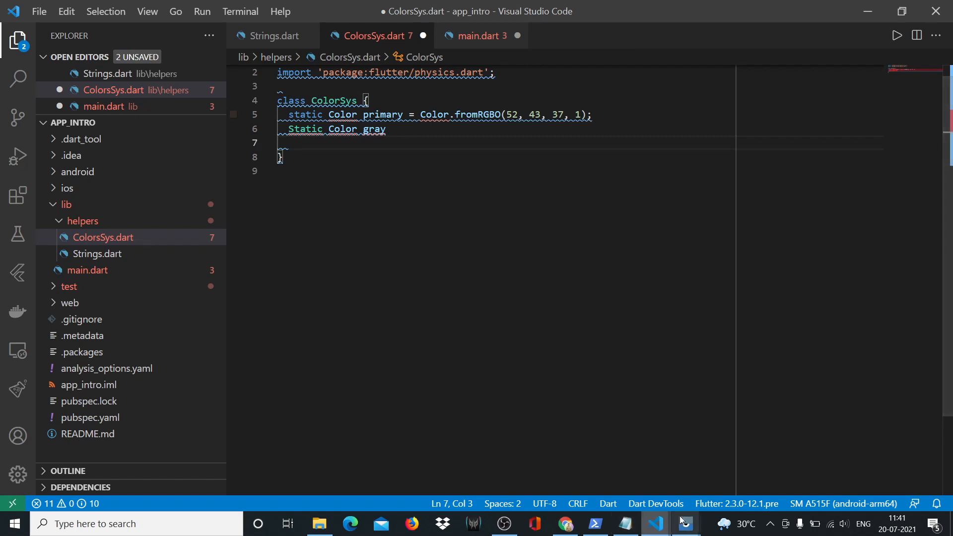
{"action": "left_click", "coordinate": [685, 524]}
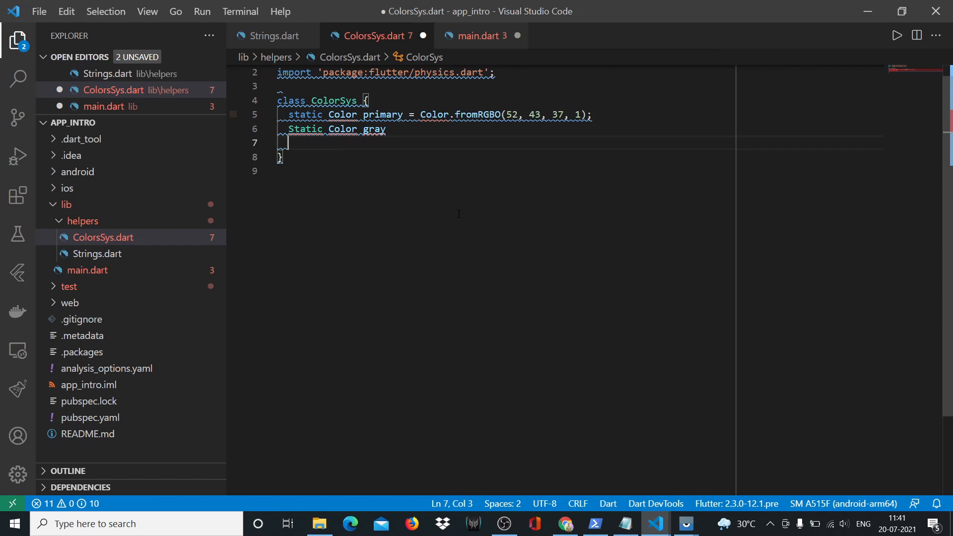
Define gray as Color.fromRGBO(137,137,137,1) and declare a static Color secondary
{"action": "type", "text": "static"}
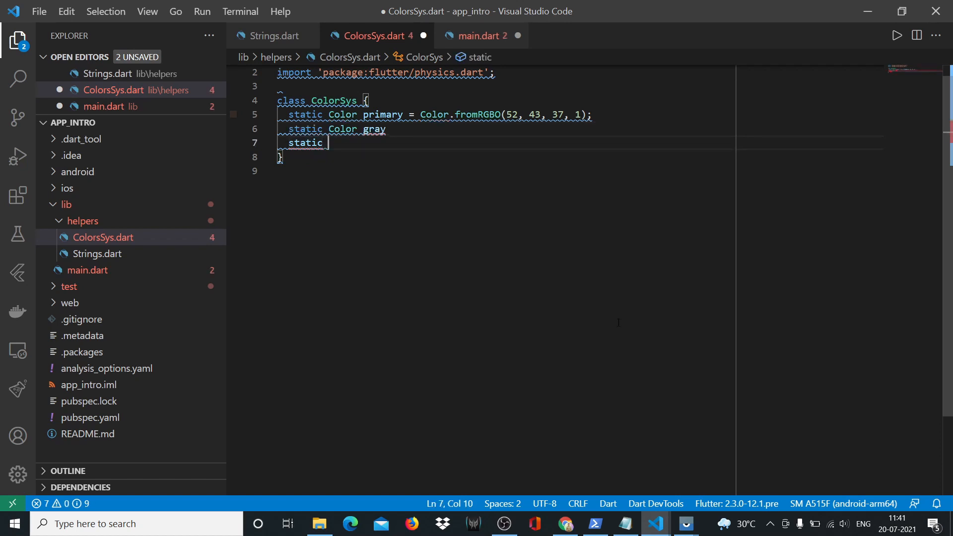
{"action": "type", "text": "Color"}
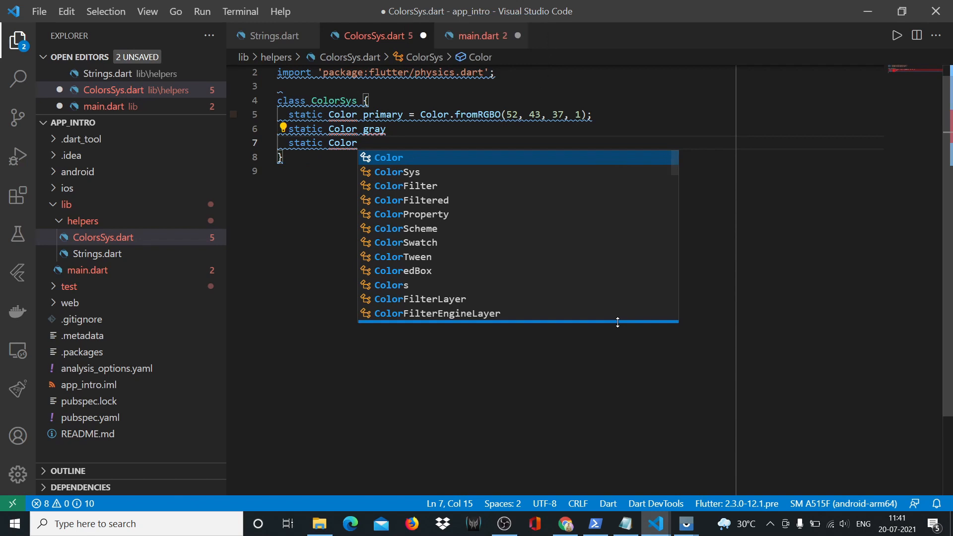
{"action": "type", "text": "secondary"}
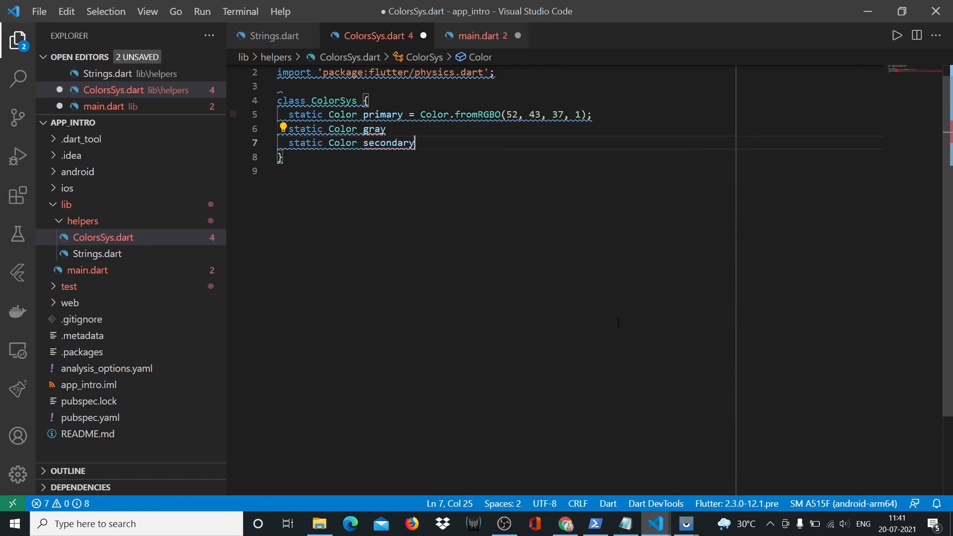
{"action": "type", "text": "="}
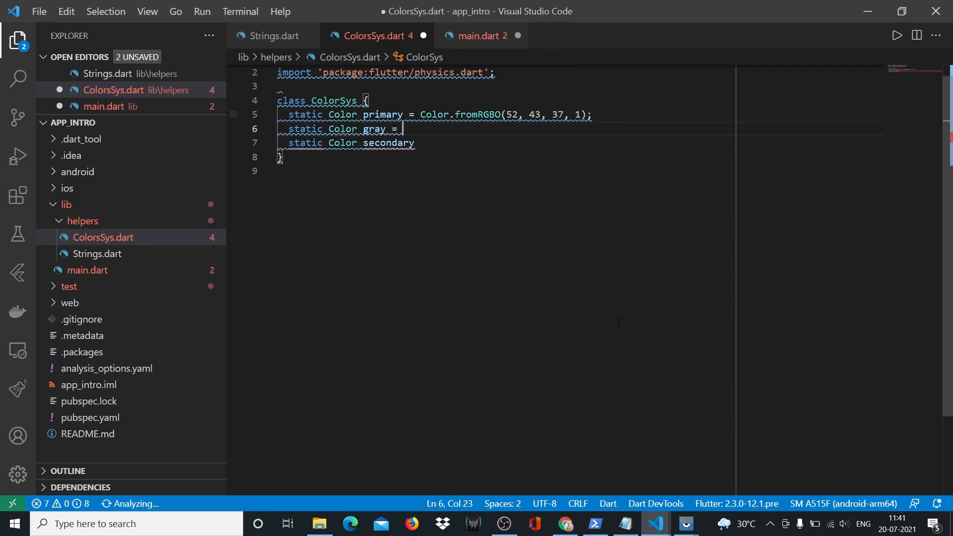
{"action": "type", "text": "Color."}
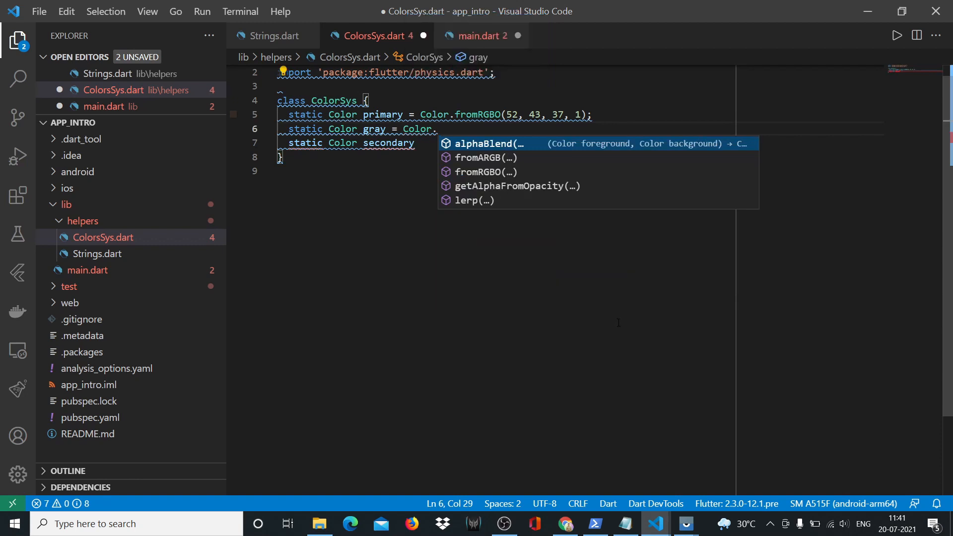
{"action": "type", "text": "fromRGBO("}
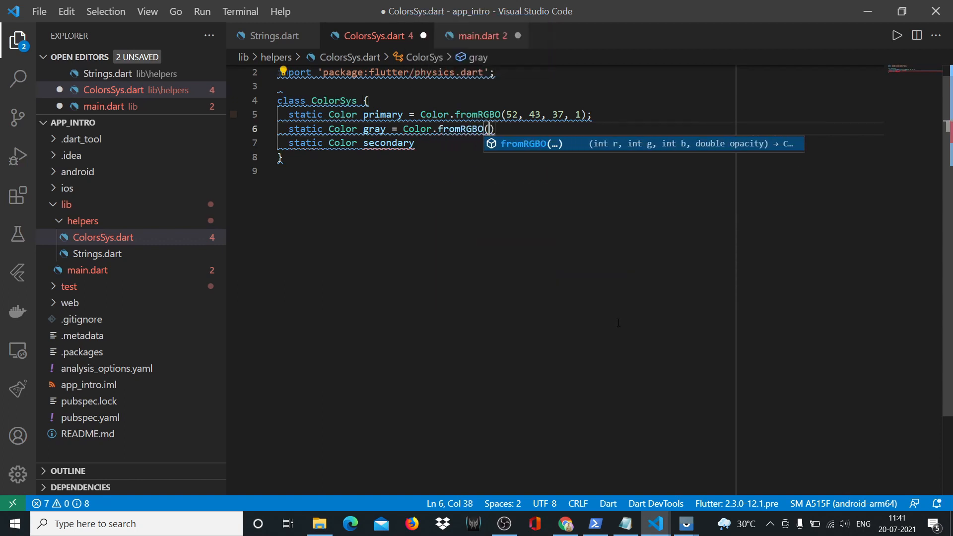
{"action": "type", "text": "1"}
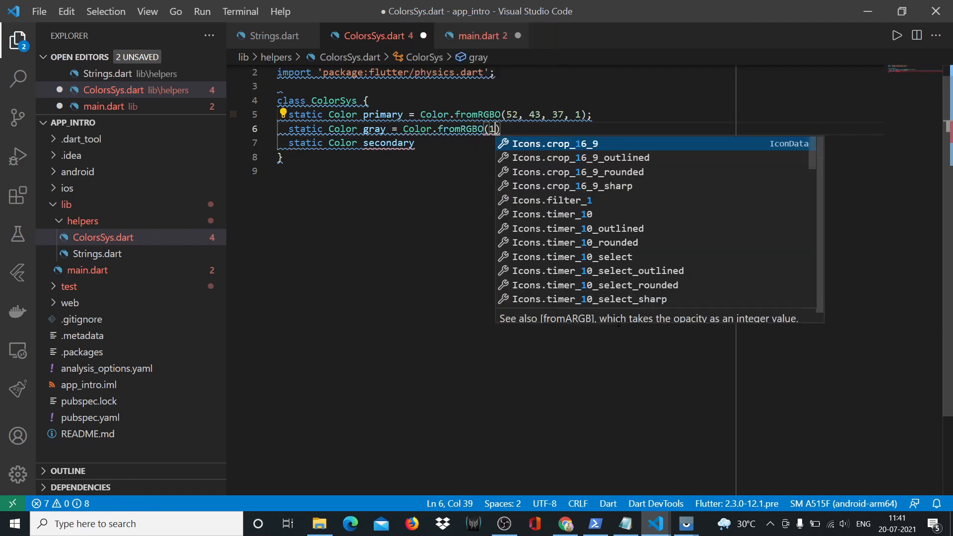
{"action": "type", "text": "37,137,137,1"}
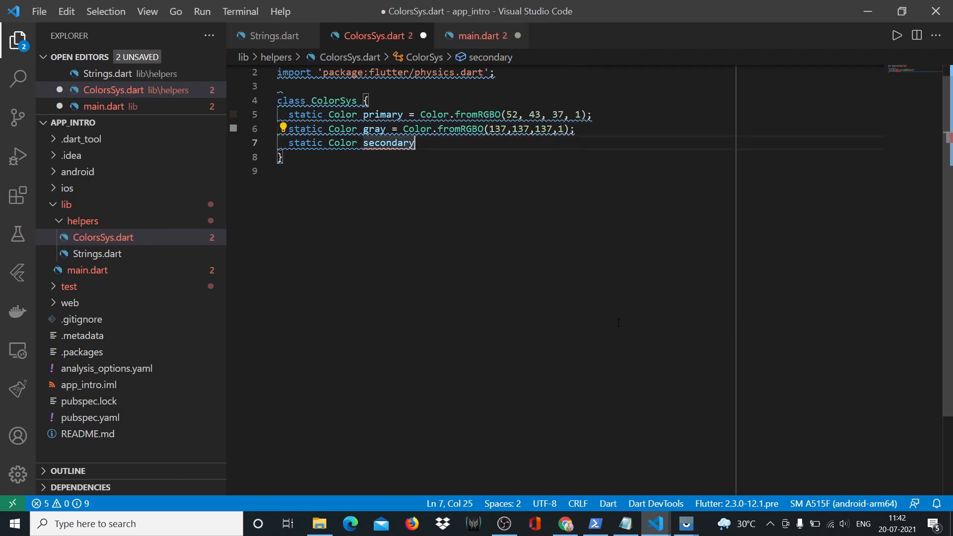
Define secondary as Color.fromRGBO(213, 198, 255, 1) and switch back to main.dart
{"action": "type", "text": "= Colo"}
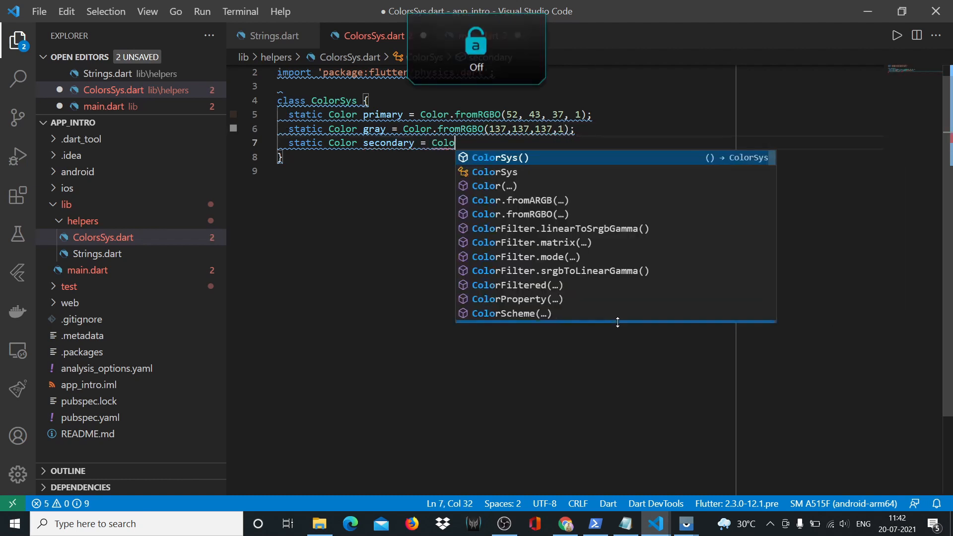
{"action": "type", "text": "."}
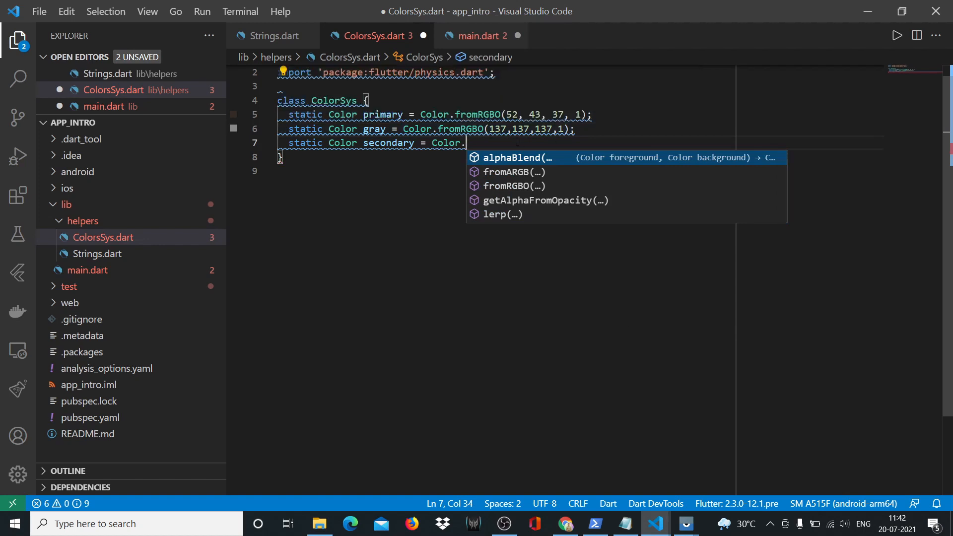
{"action": "type", "text": "from"}
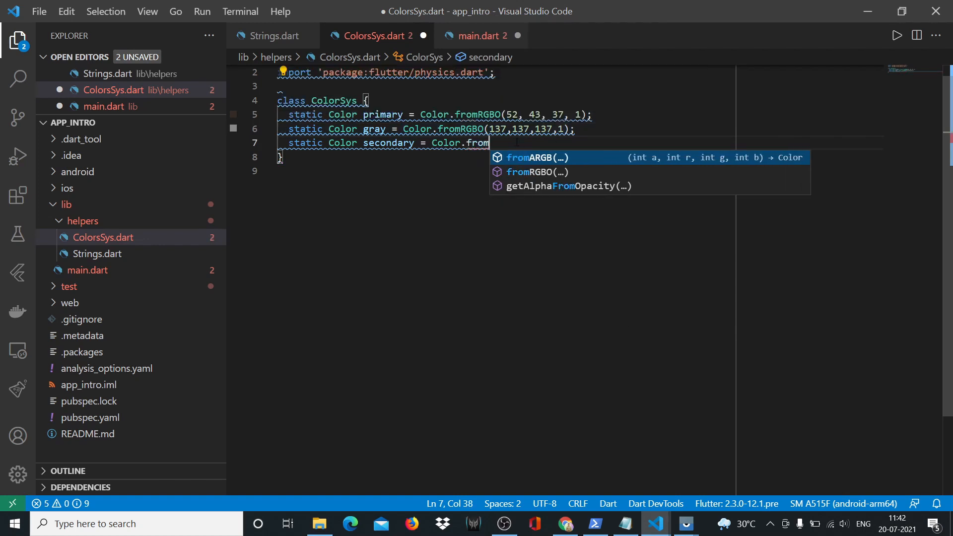
{"action": "left_click", "coordinate": [537, 172]}
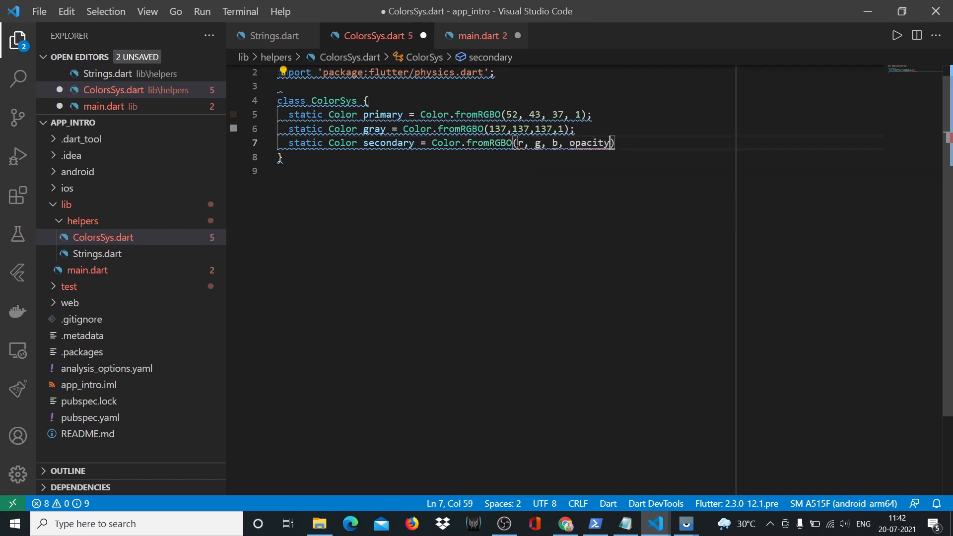
{"action": "type", "text": "="}
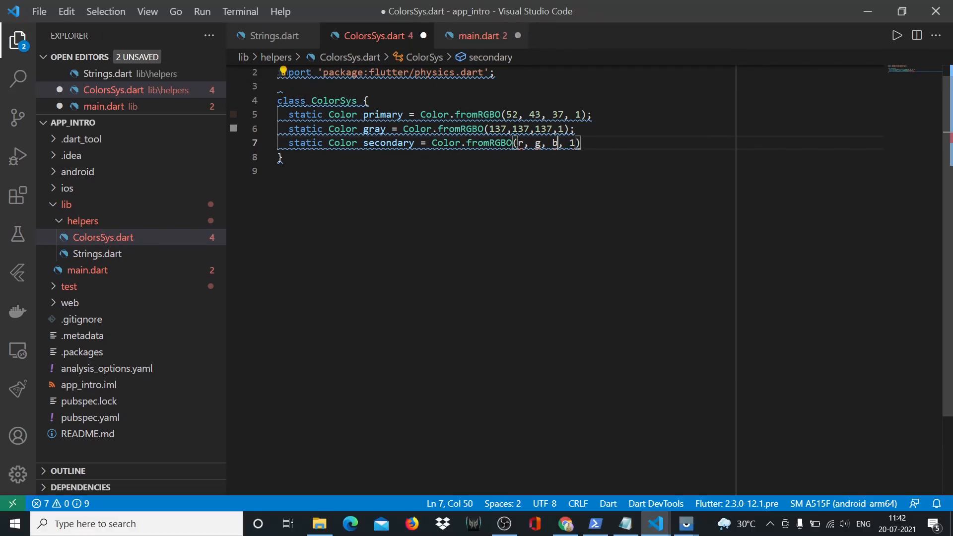
{"action": "type", "text": "255"}
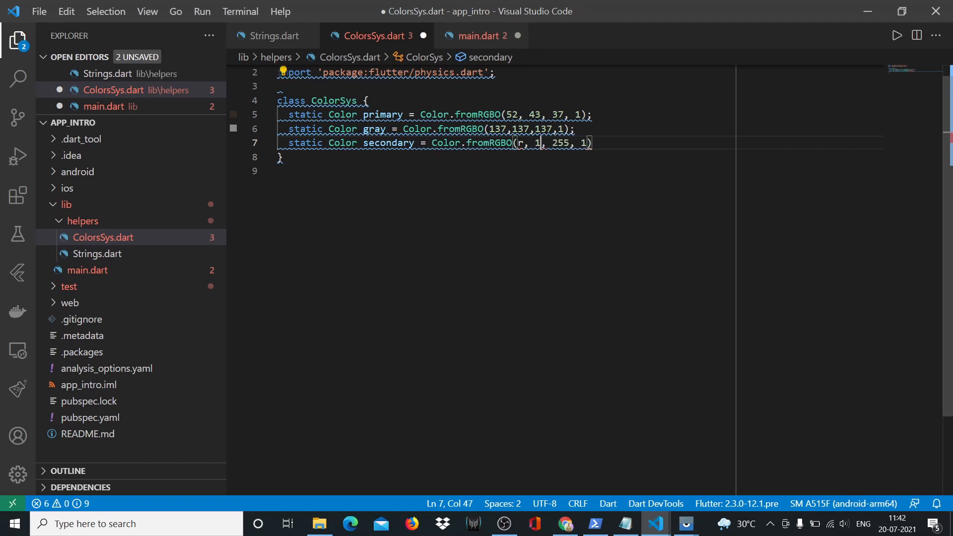
{"action": "type", "text": "198"}
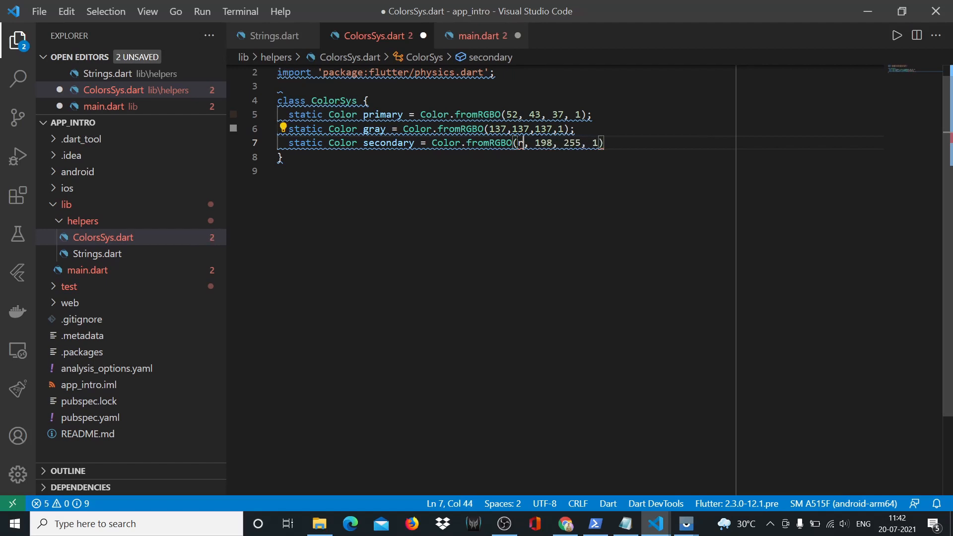
{"action": "type", "text": "213"}
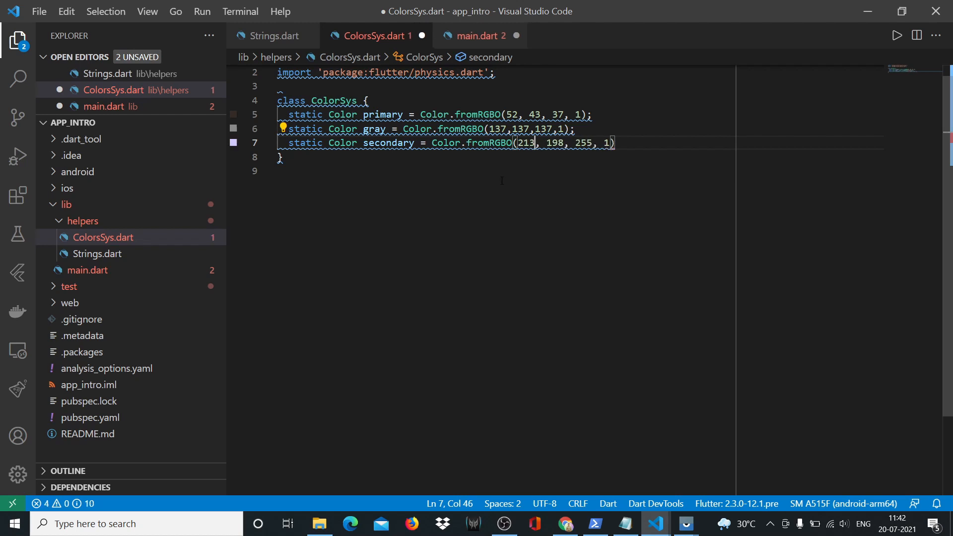
{"action": "left_click", "coordinate": [477, 36]}
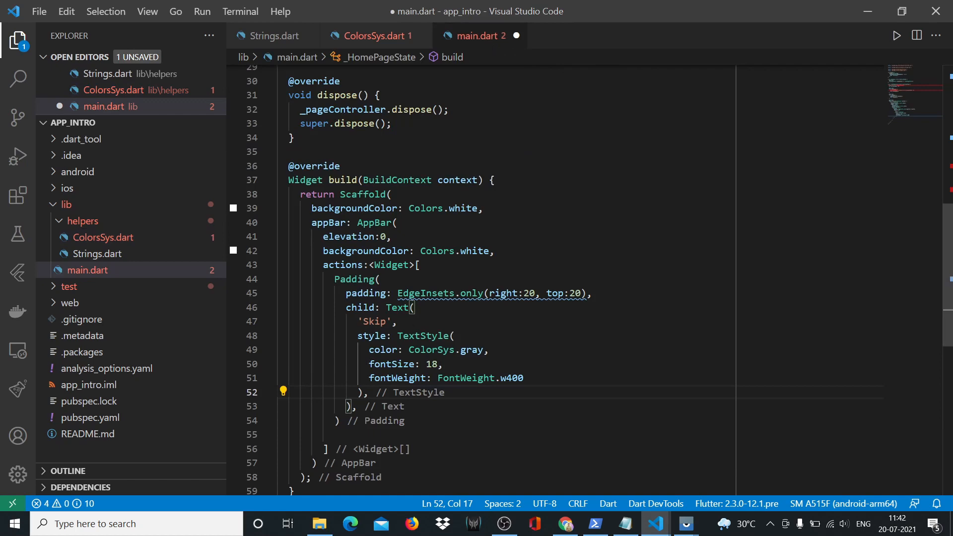
End the secondary colour line in ColorsSys.dart with ';' and return to main.dart
{"action": "scroll", "scroll_direction": "down", "scroll_amount": 3}
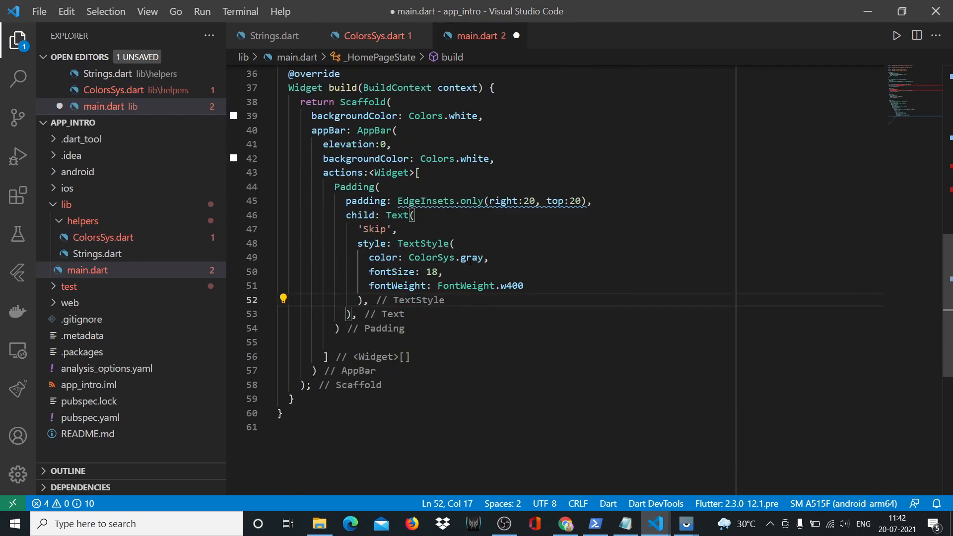
{"action": "left_click", "coordinate": [369, 36]}
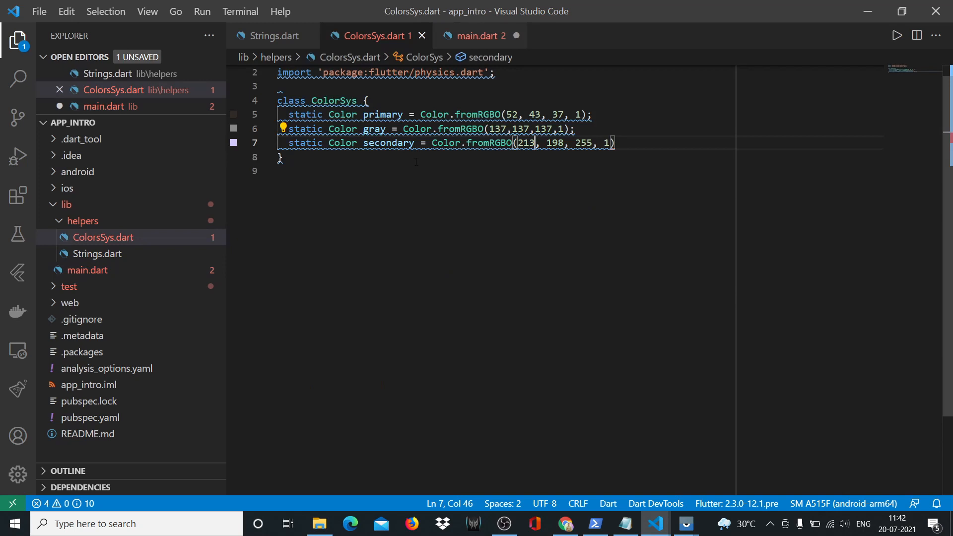
{"action": "mouse_move", "coordinate": [280, 37]}
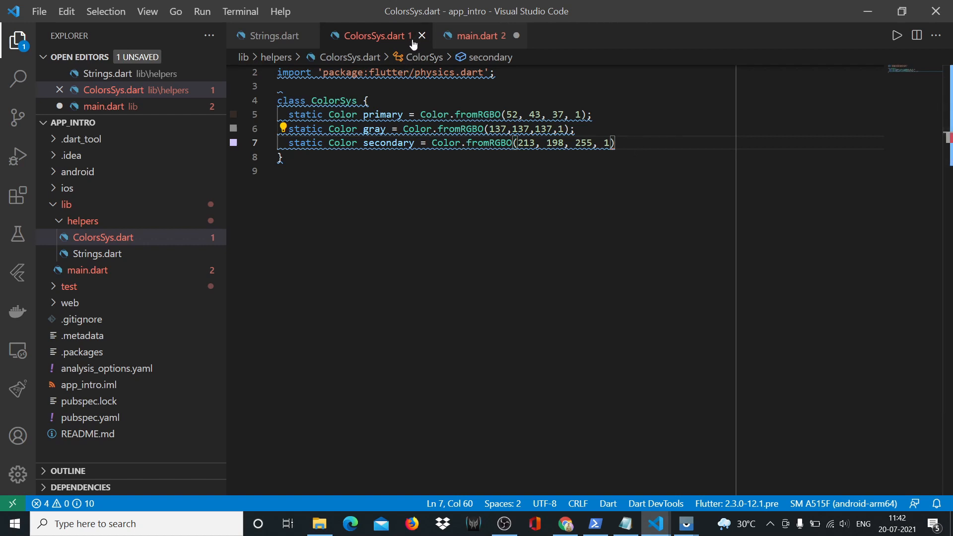
{"action": "mouse_move", "coordinate": [631, 147]}
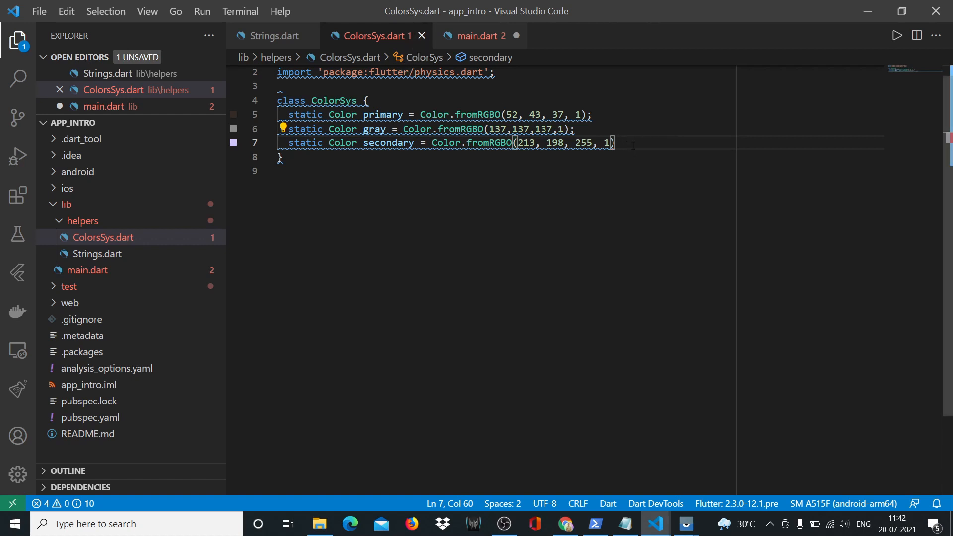
{"action": "type", "text": ";"}
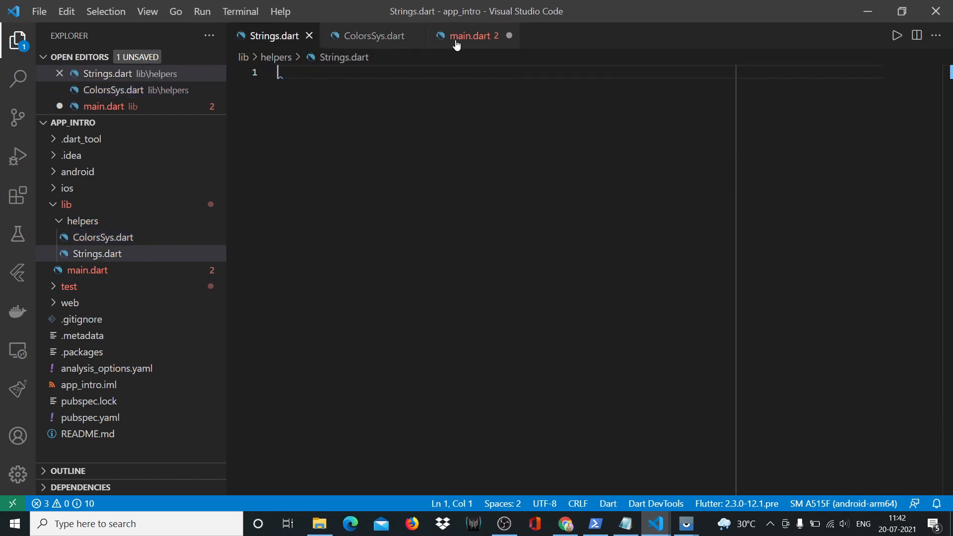
{"action": "left_click", "coordinate": [469, 35]}
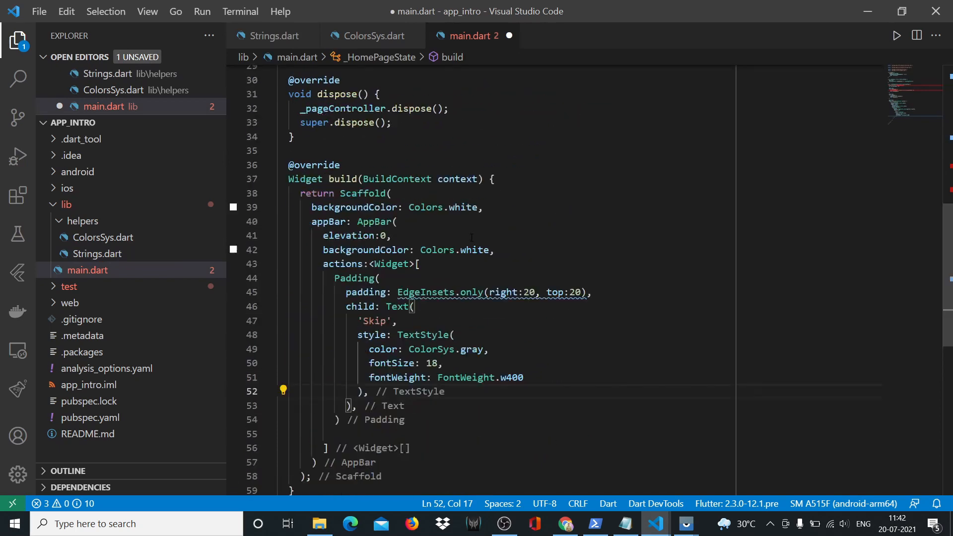